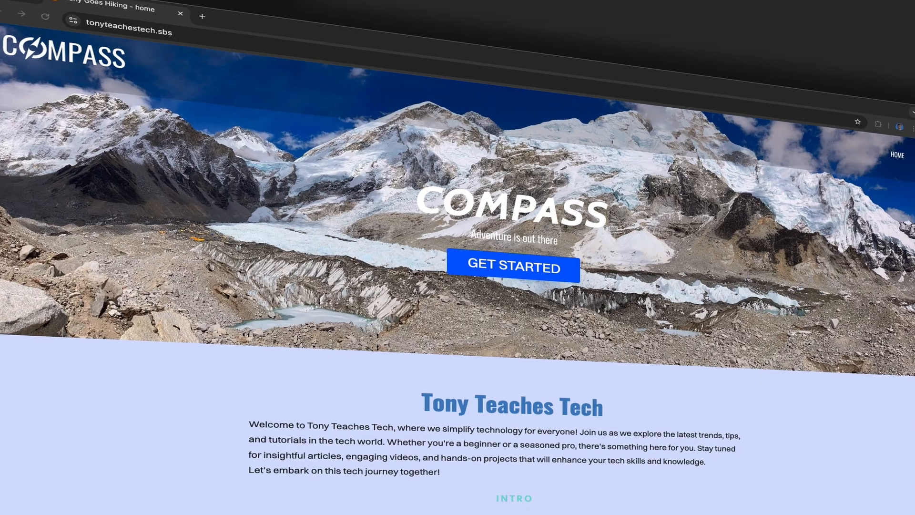
Scroll the finished Compass site preview before switching to the Dynadot homepage.
scroll(down, 3)
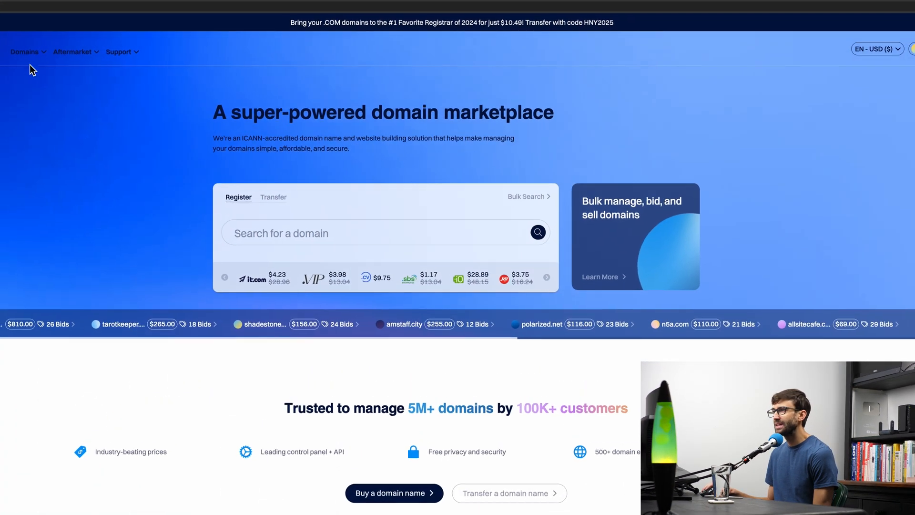
Go to the Website Builder product page via Domains > Websites and work out the Pro plan's monthly price.
click(24, 52)
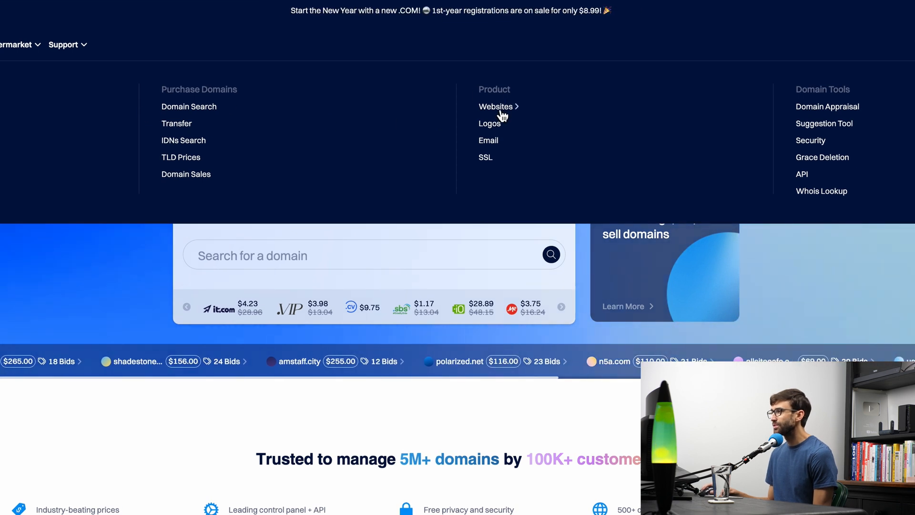
click(495, 106)
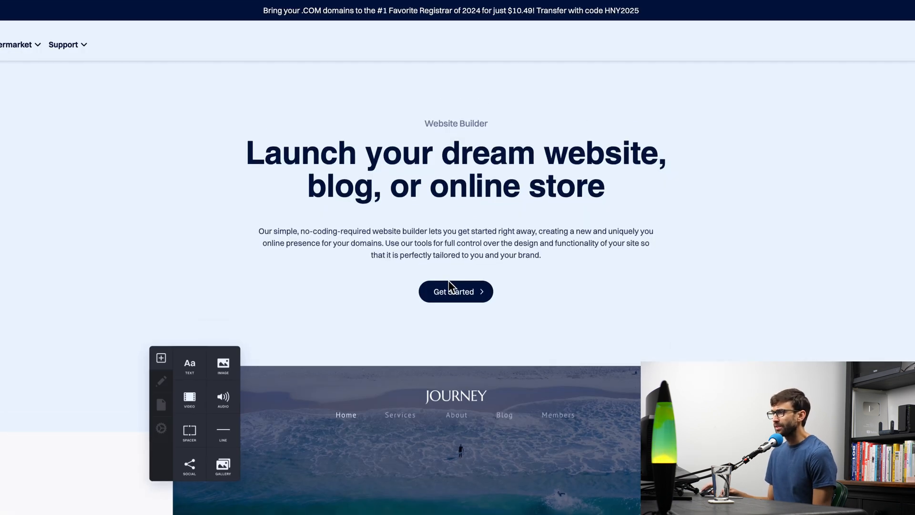
scroll(down, 3)
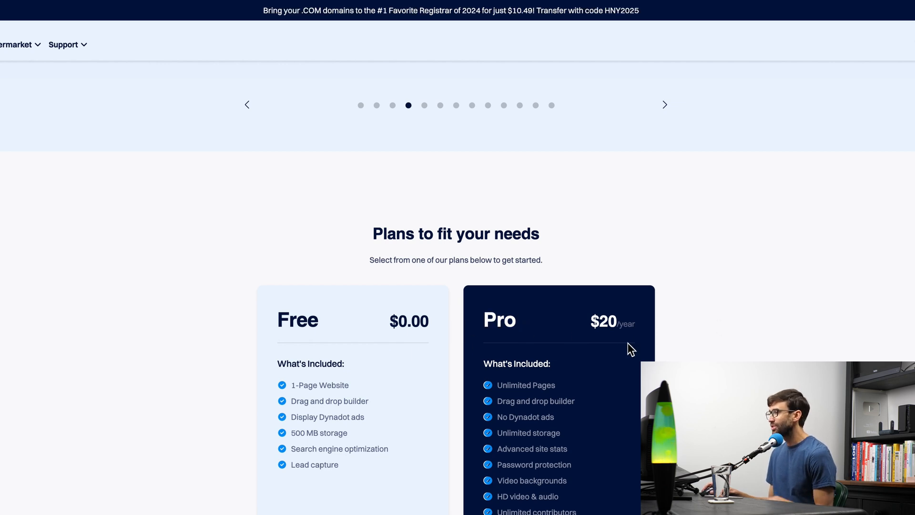
text(ca)
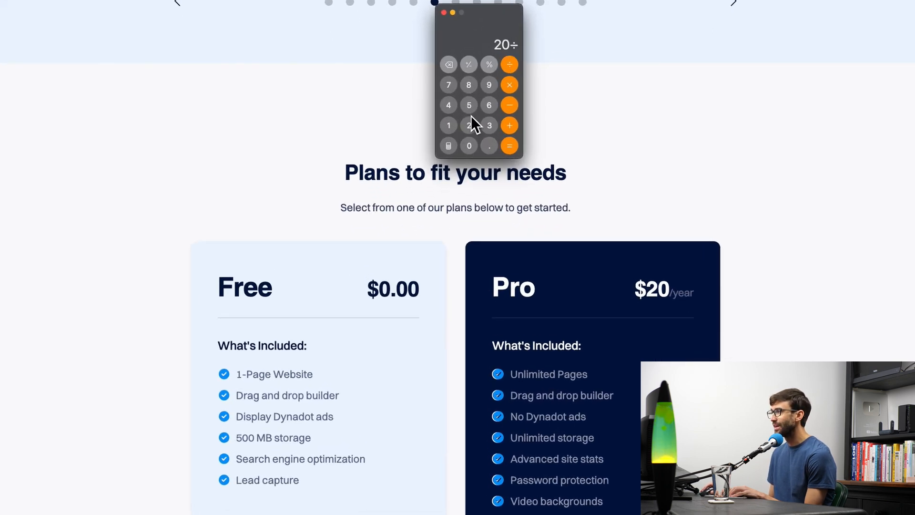
click(509, 145)
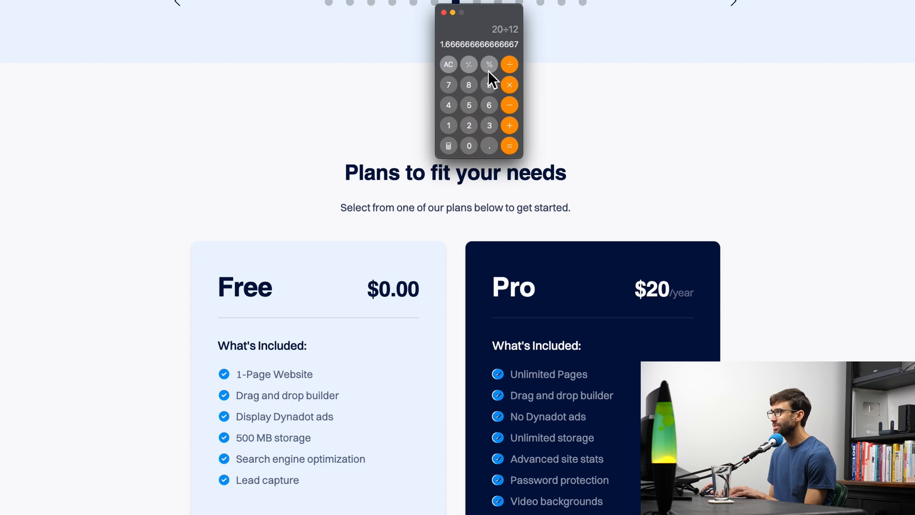
mouse_move(452, 27)
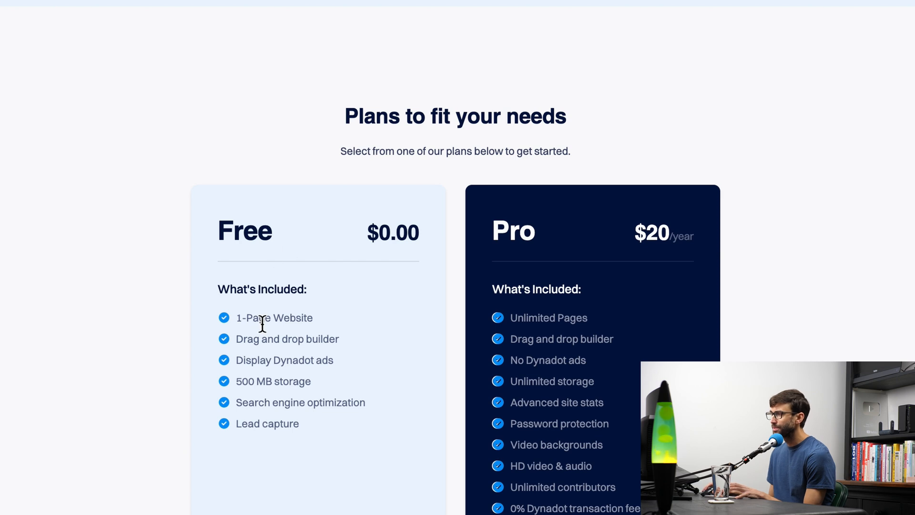
Bring the 'Plans to fit your needs' Free vs $20/year Pro comparison into view.
double_click(275, 318)
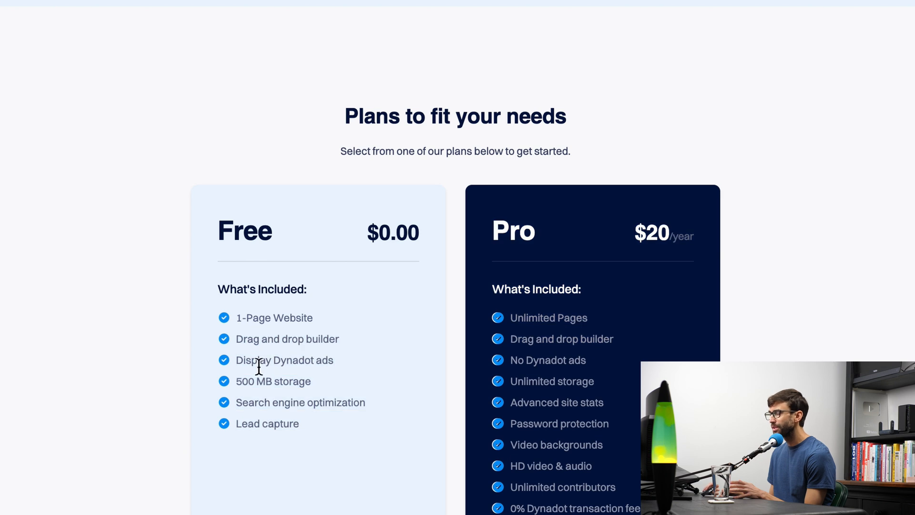
double_click(300, 360)
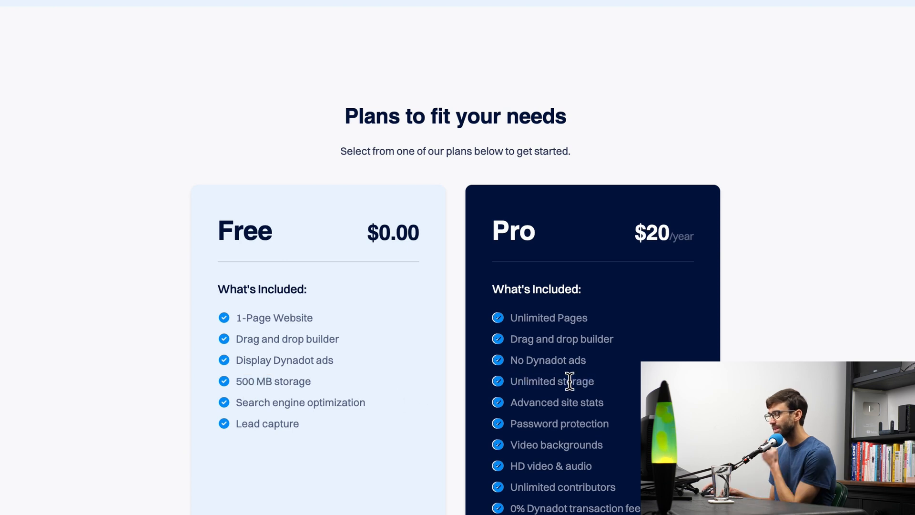
mouse_move(504, 402)
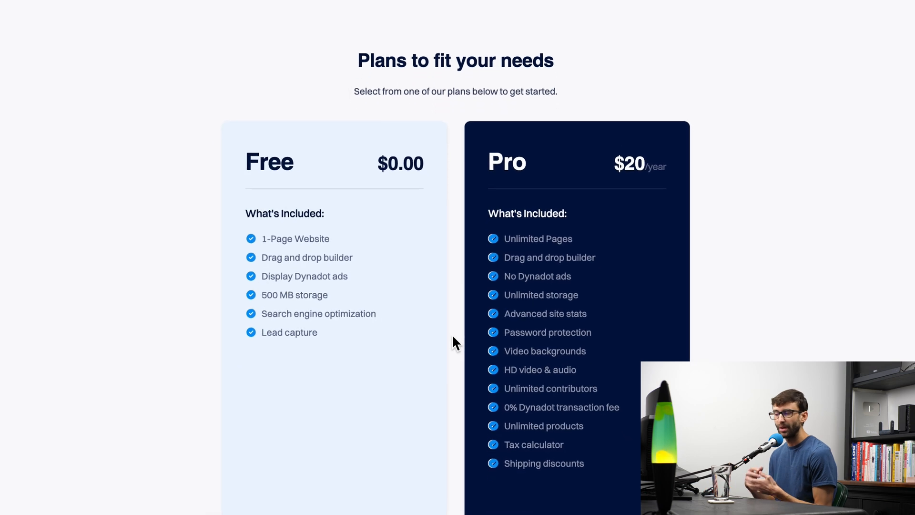
scroll(down, 3)
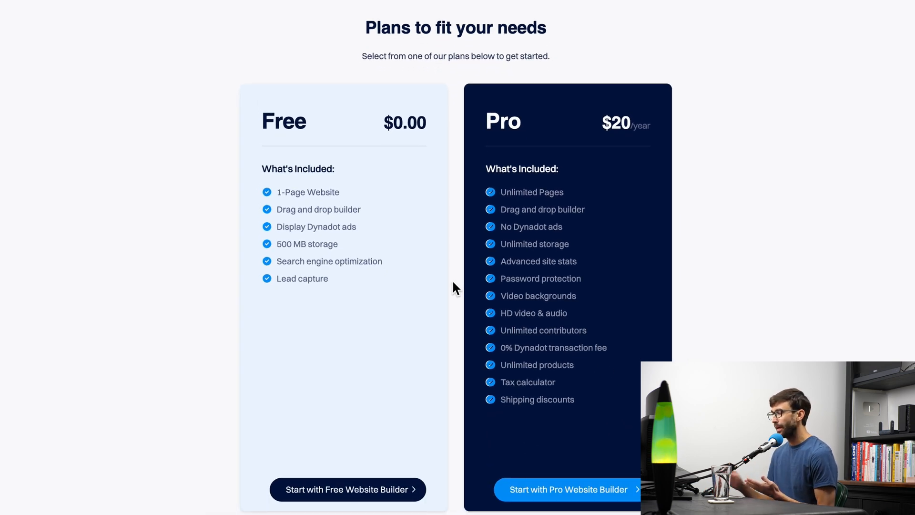
scroll(down, 3)
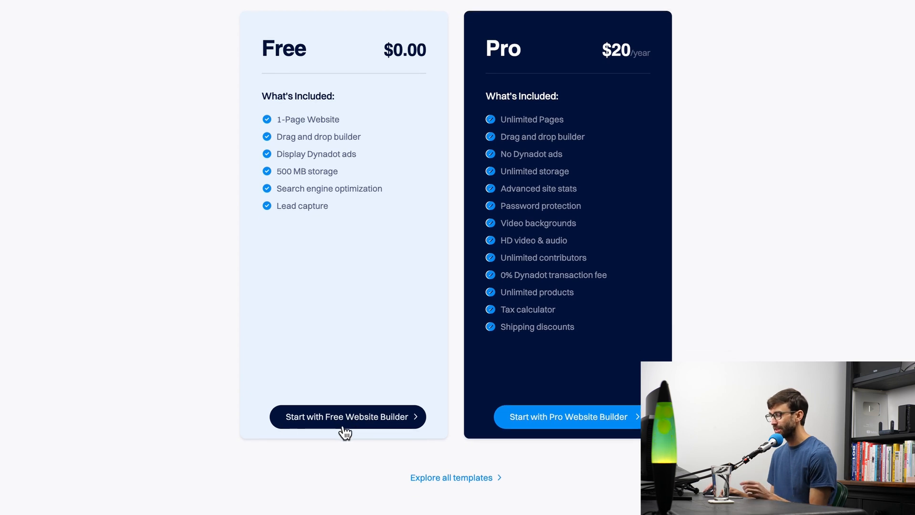
Start the free builder, search tonyteachestech.sbs, add the available .sbs domain and view the cart.
click(347, 417)
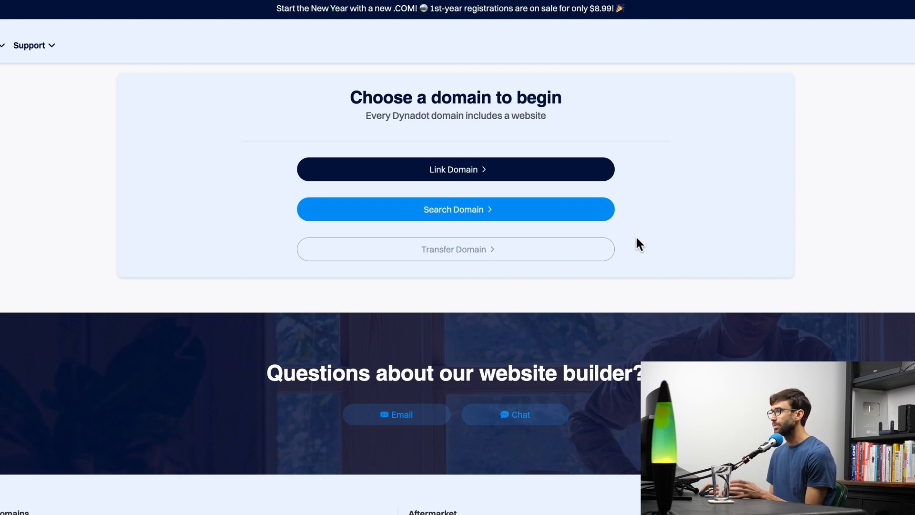
mouse_move(577, 241)
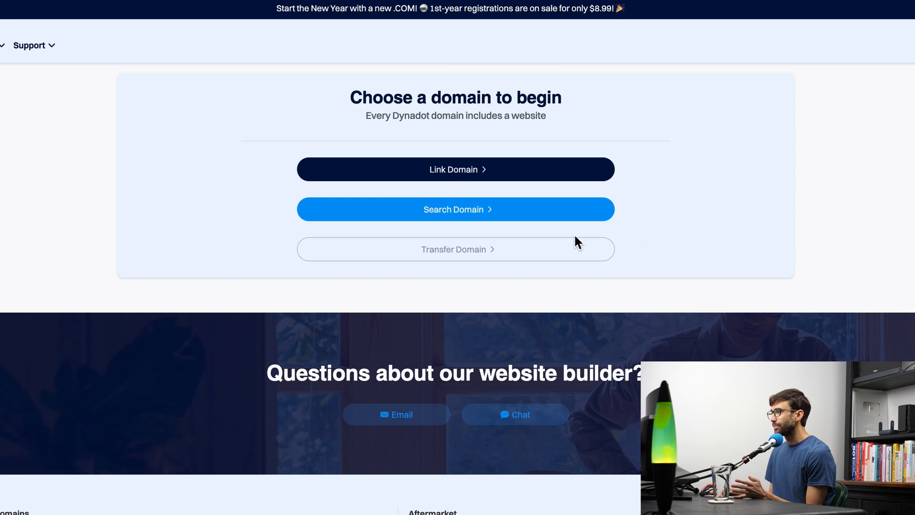
click(455, 209)
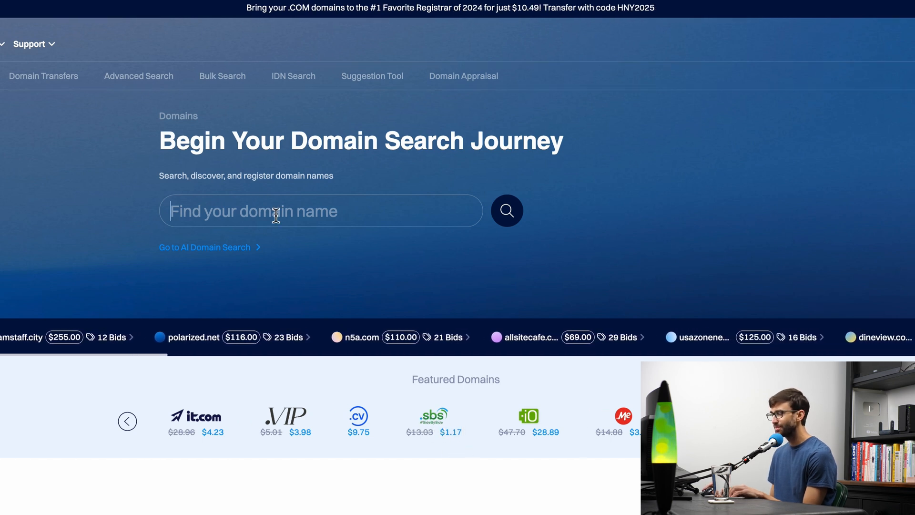
text(tonyteachestech.sb)
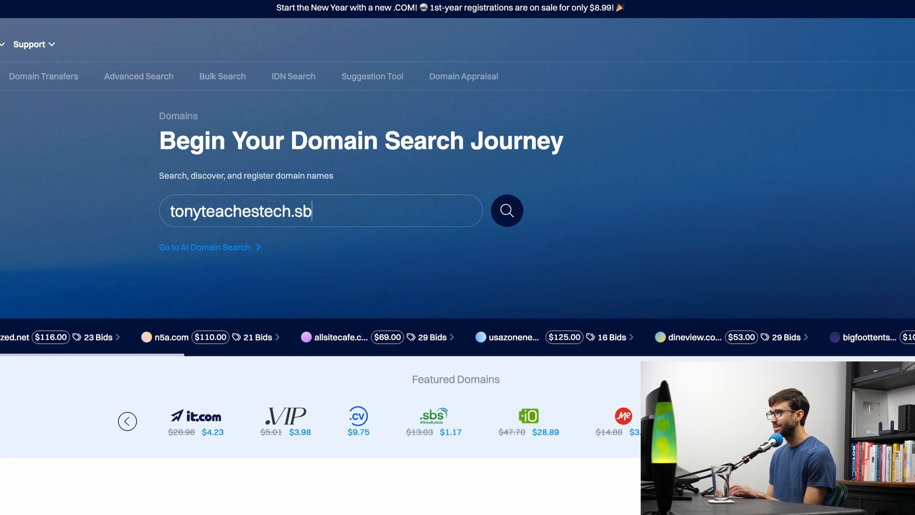
click(506, 211)
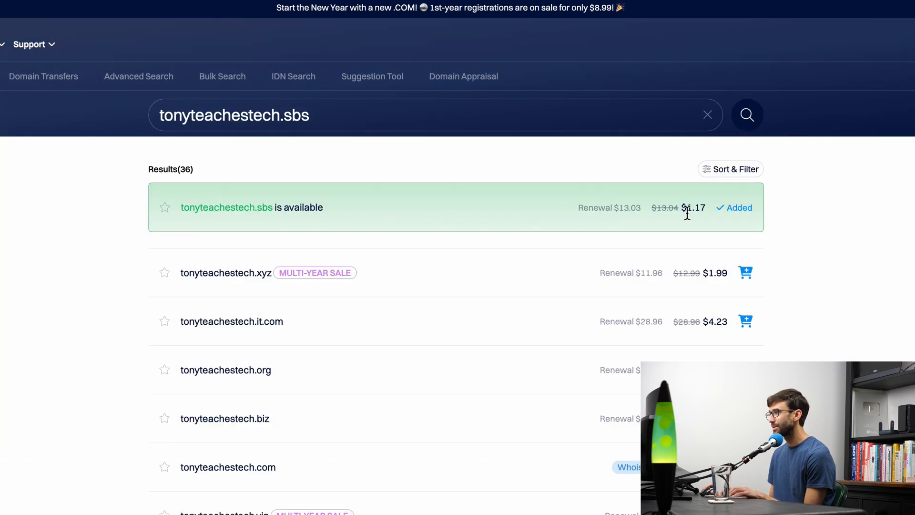
double_click(694, 207)
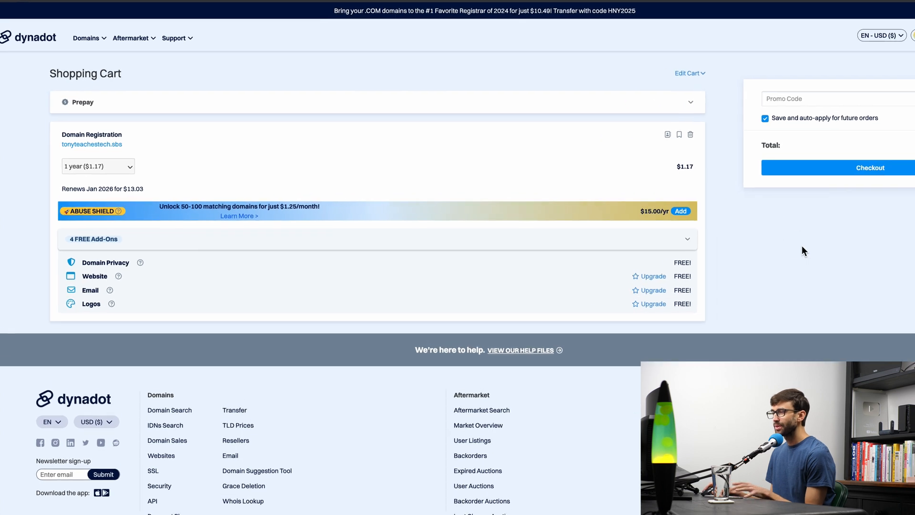
Review the cart's free add-ons, check out and submit the $1.17 one-year domain order.
scroll(down, 3)
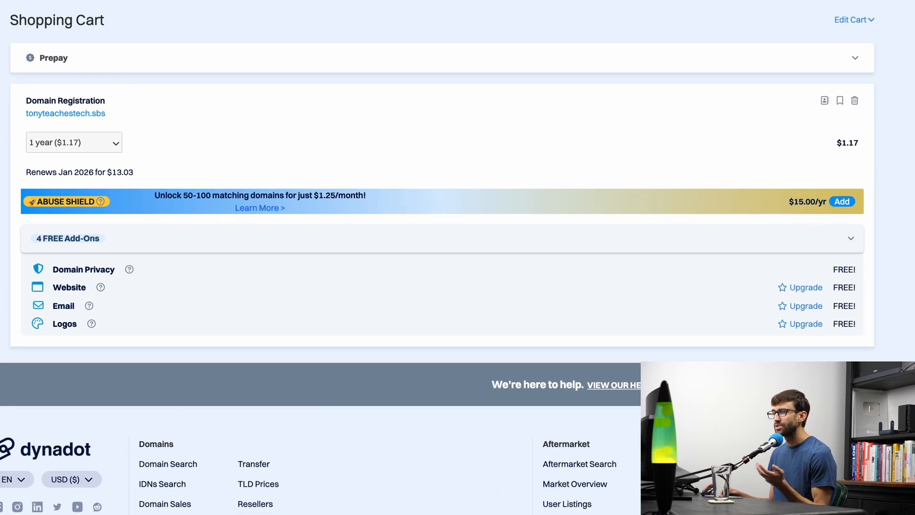
mouse_move(58, 239)
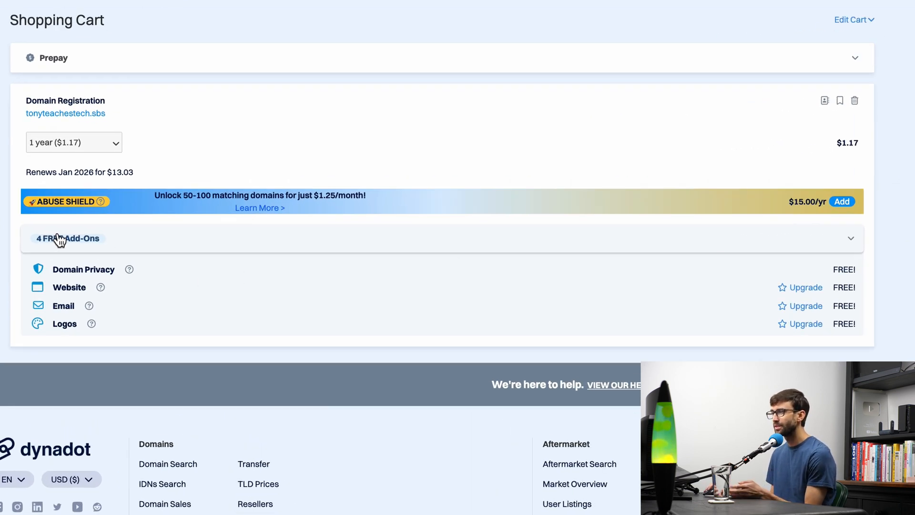
click(849, 238)
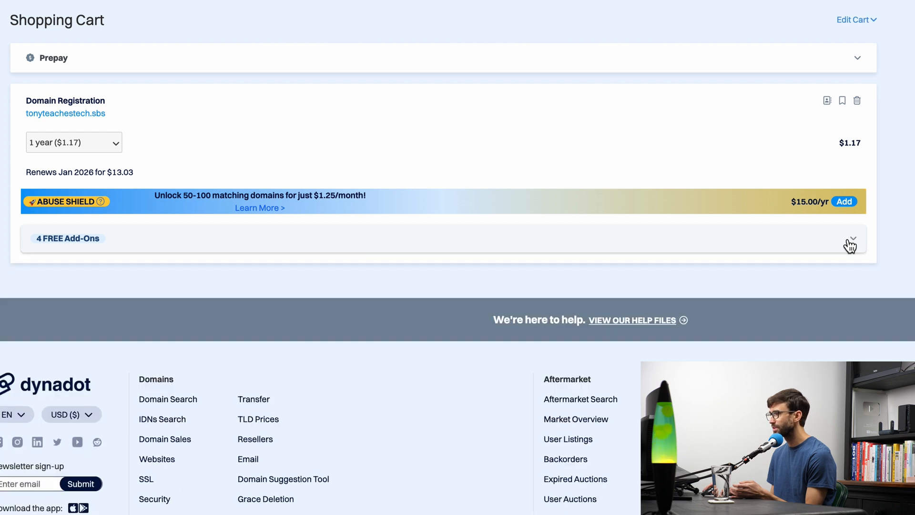
click(849, 240)
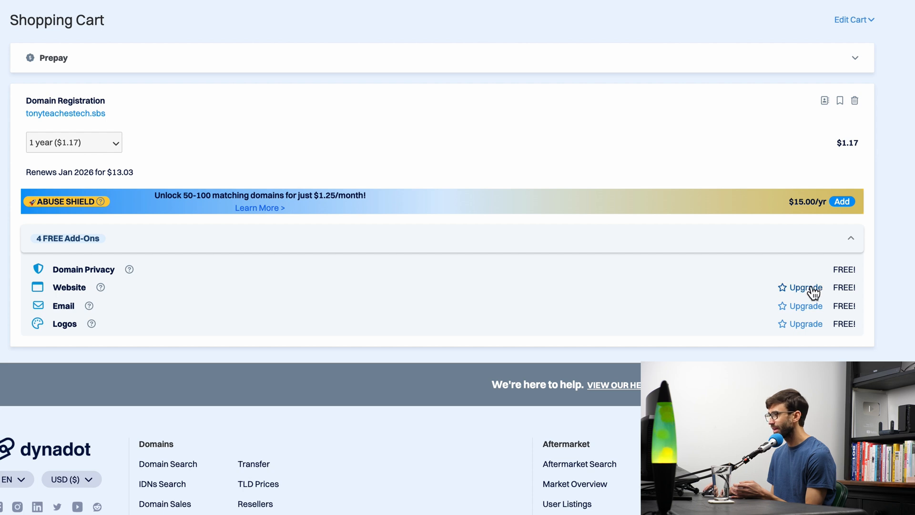
mouse_move(100, 287)
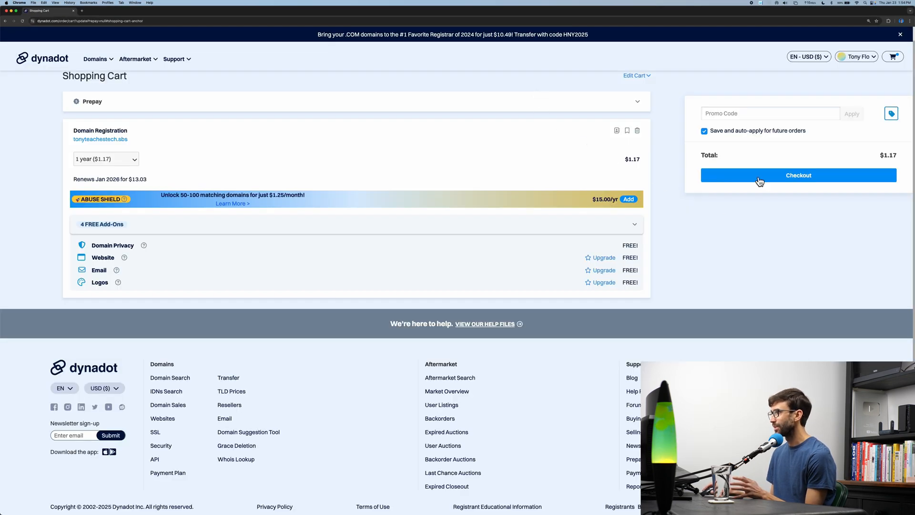
click(798, 176)
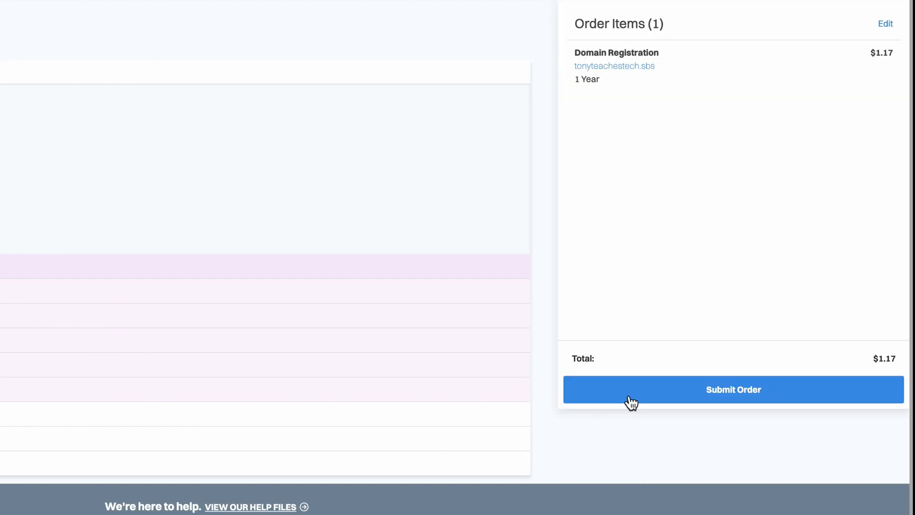
click(733, 389)
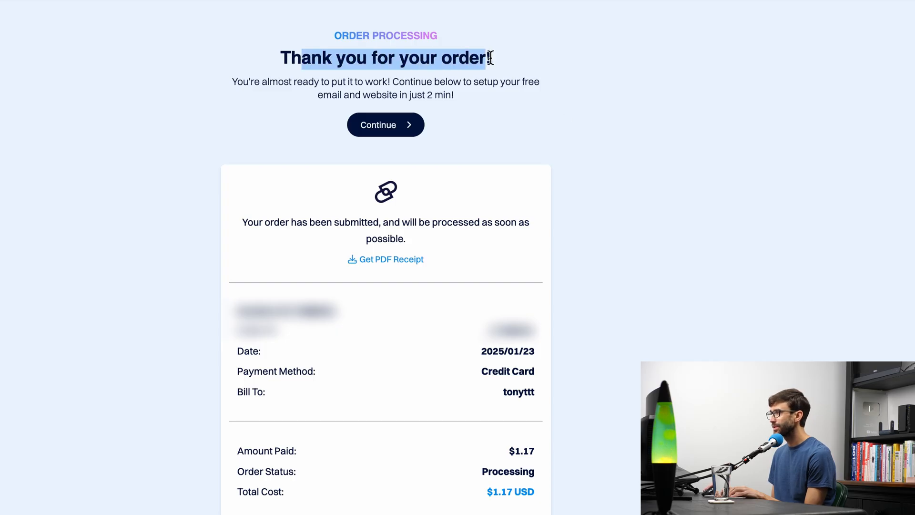
Continue from the order confirmation, skip free email setup and choose the Compass template.
drag(489, 57, 376, 99)
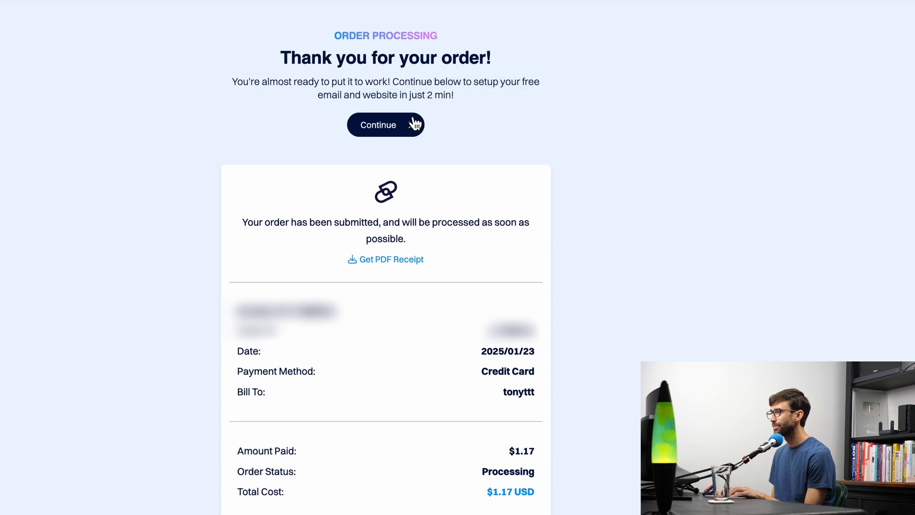
click(385, 124)
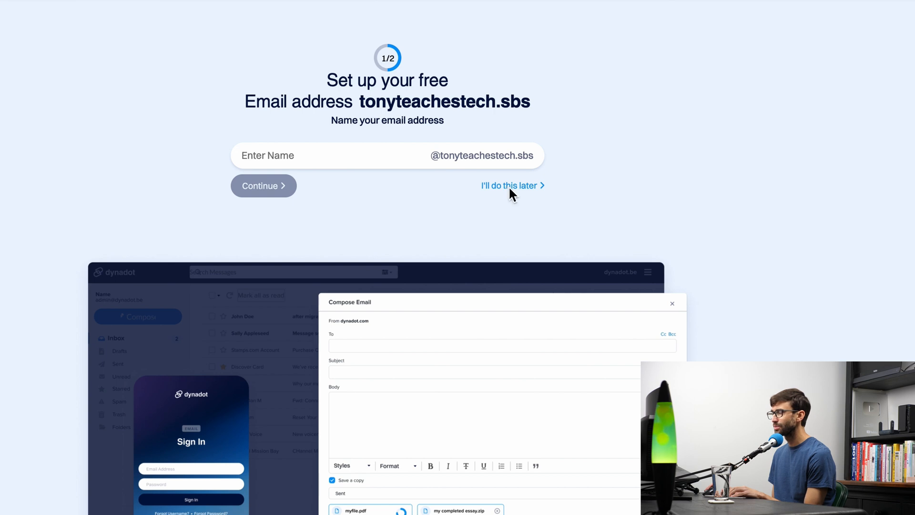
click(511, 186)
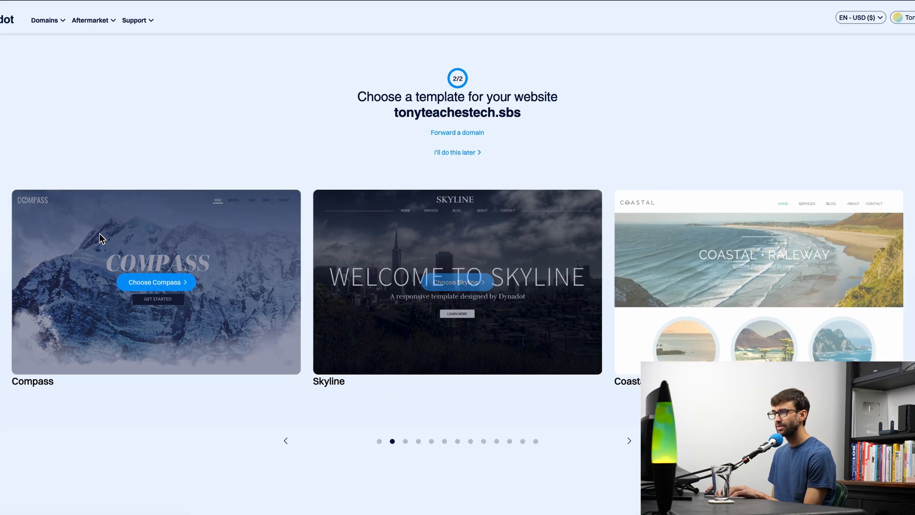
mouse_move(90, 330)
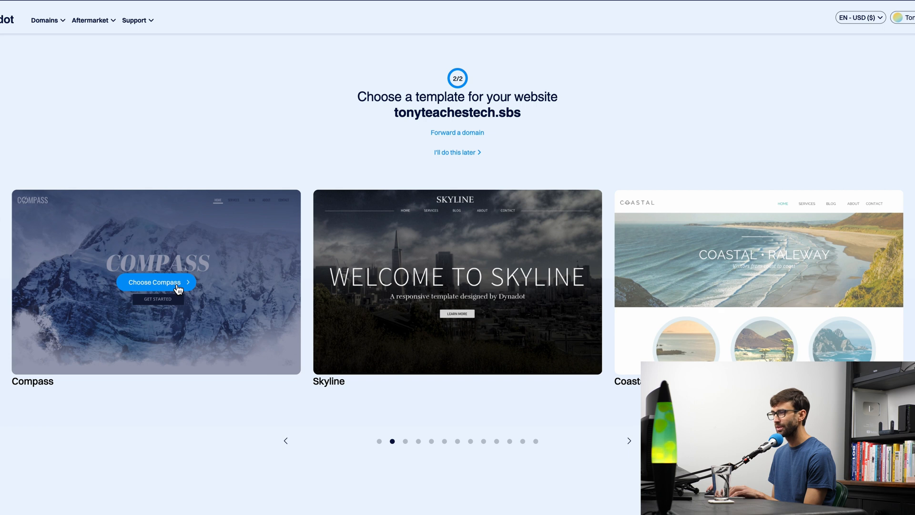
click(156, 282)
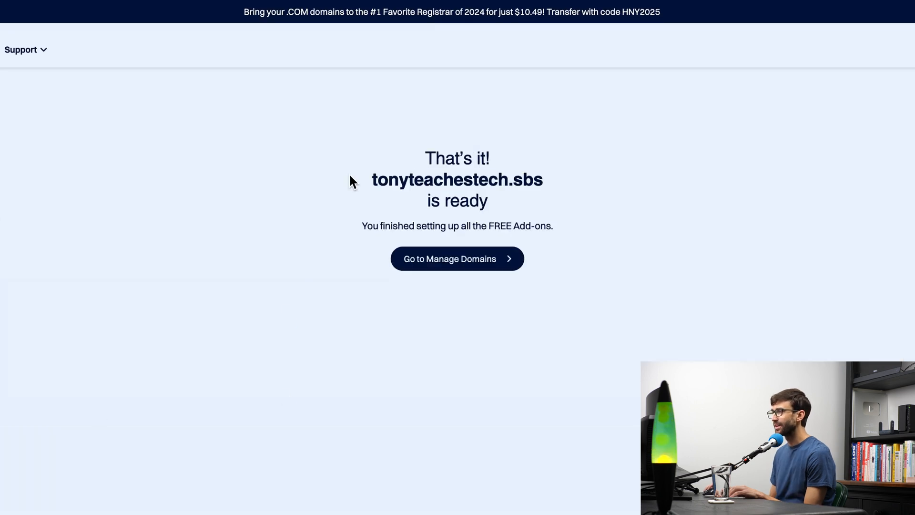
mouse_move(514, 189)
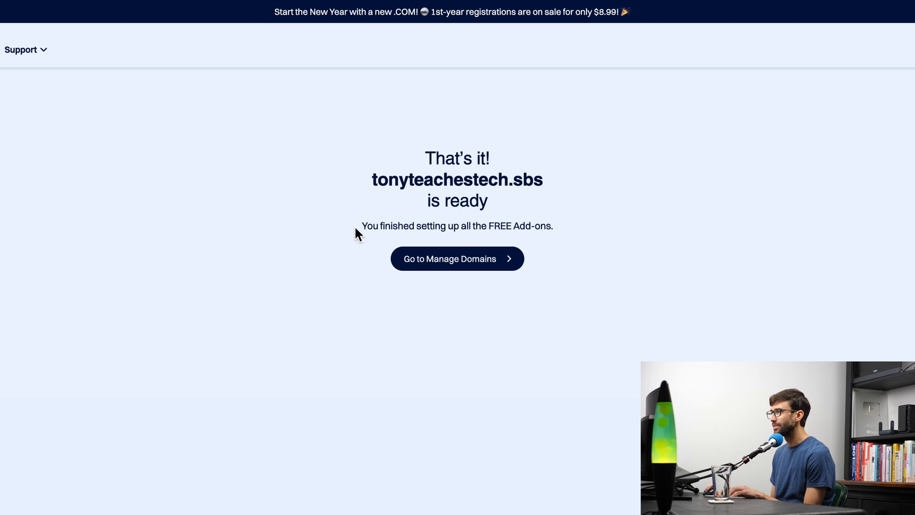
mouse_move(496, 272)
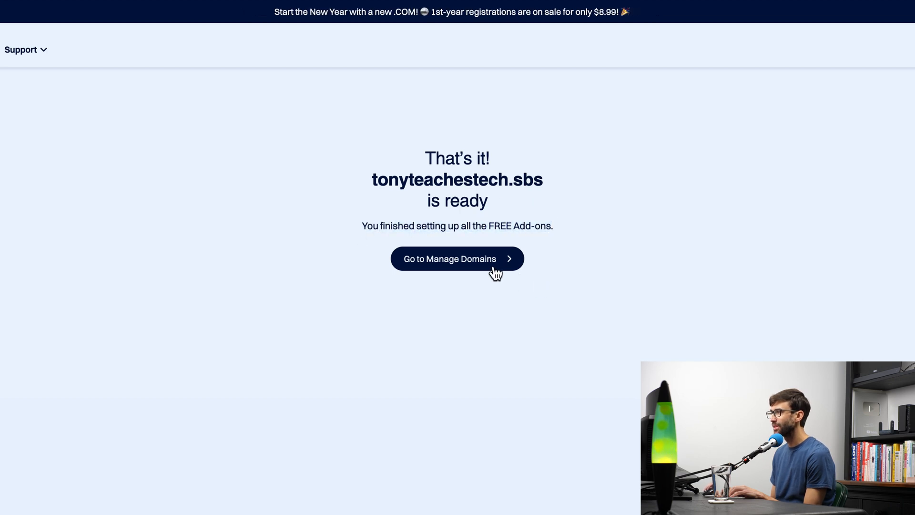
Go to Manage Domains, then My Websites, and edit the tonyteachestech.sbs site.
click(457, 258)
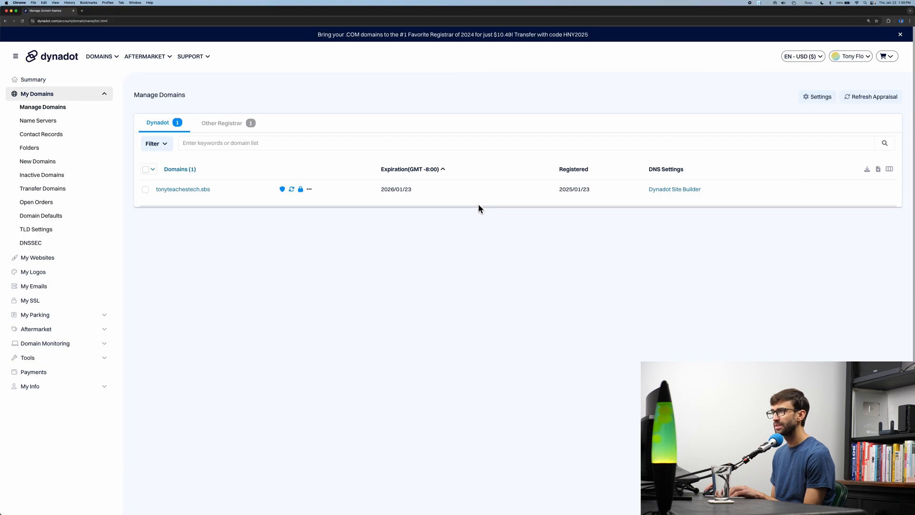
mouse_move(237, 215)
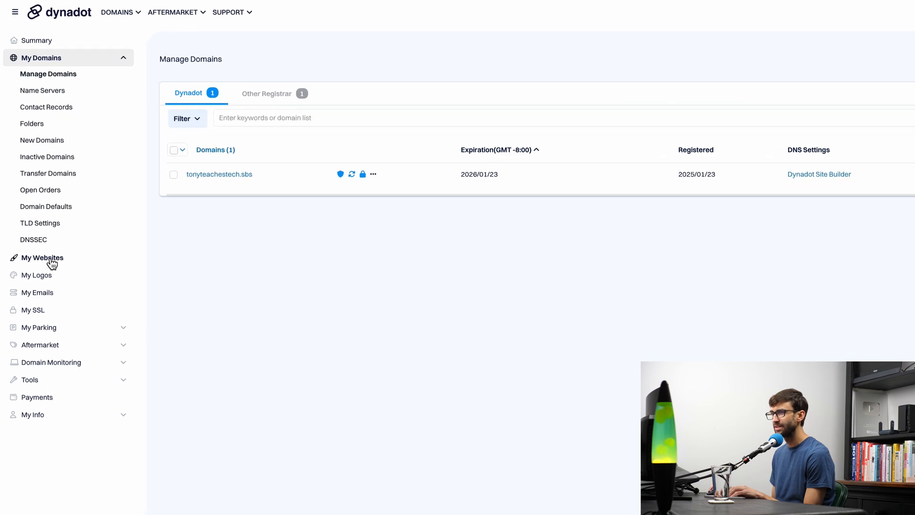
click(42, 258)
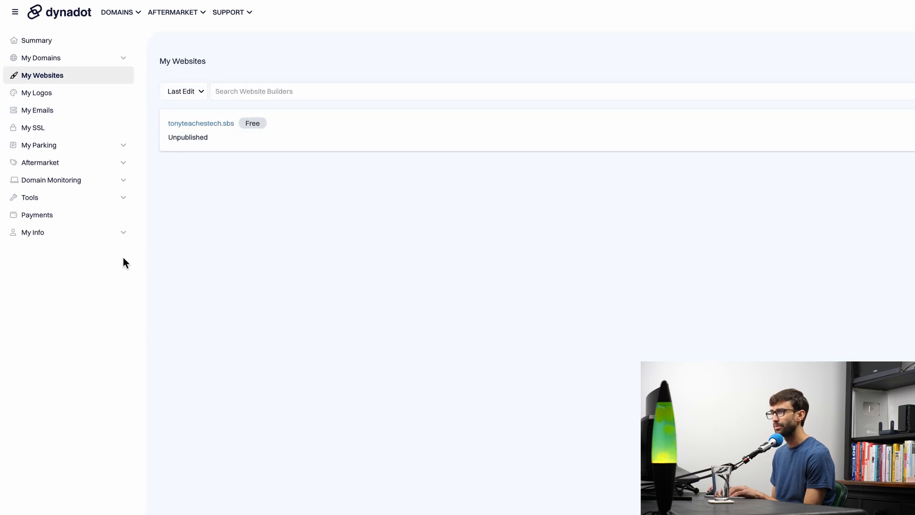
mouse_move(201, 126)
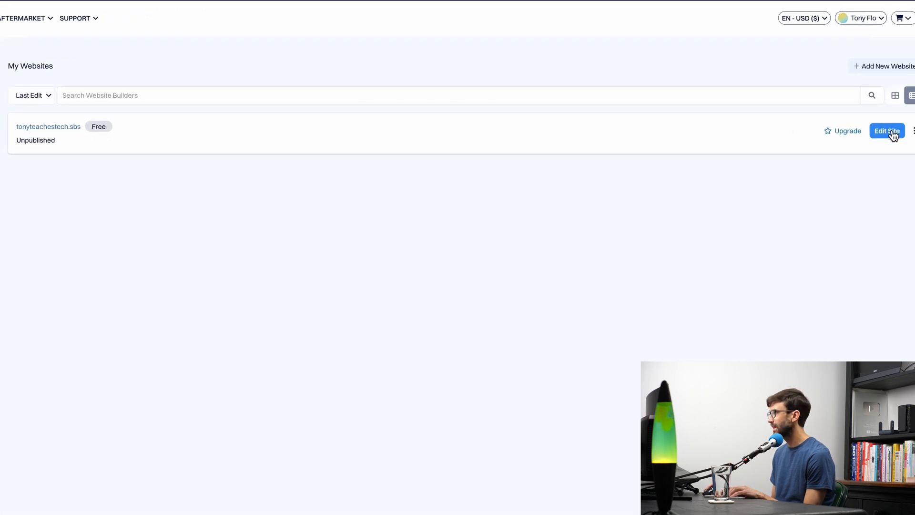
click(886, 131)
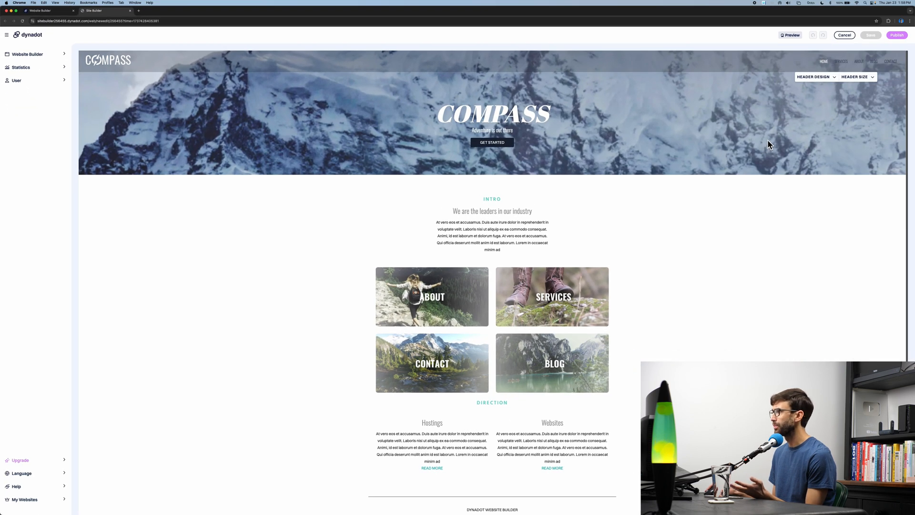
mouse_move(850, 108)
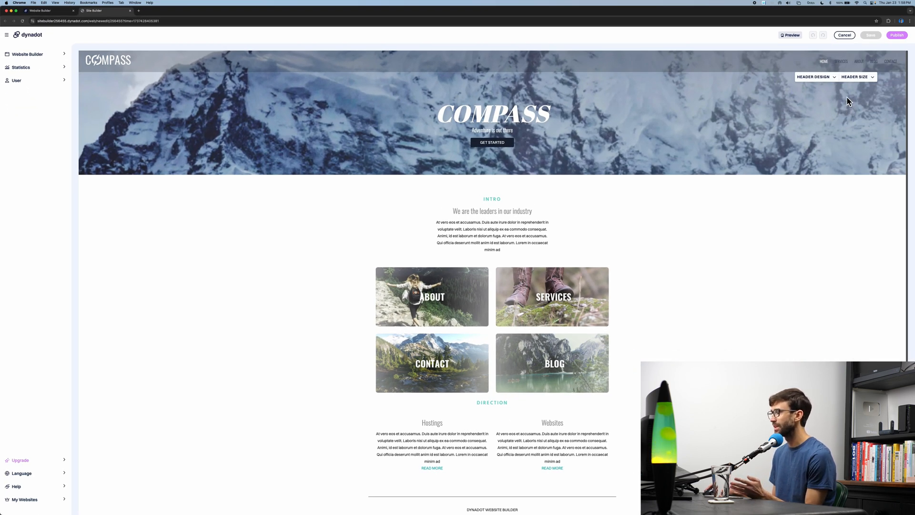
Publish the site so the Compass home page goes live on the free plan.
click(897, 35)
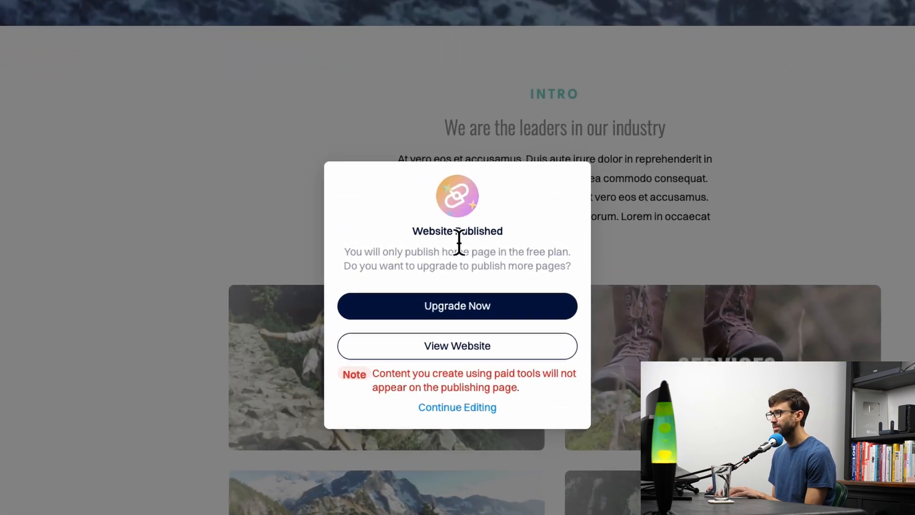
mouse_move(509, 294)
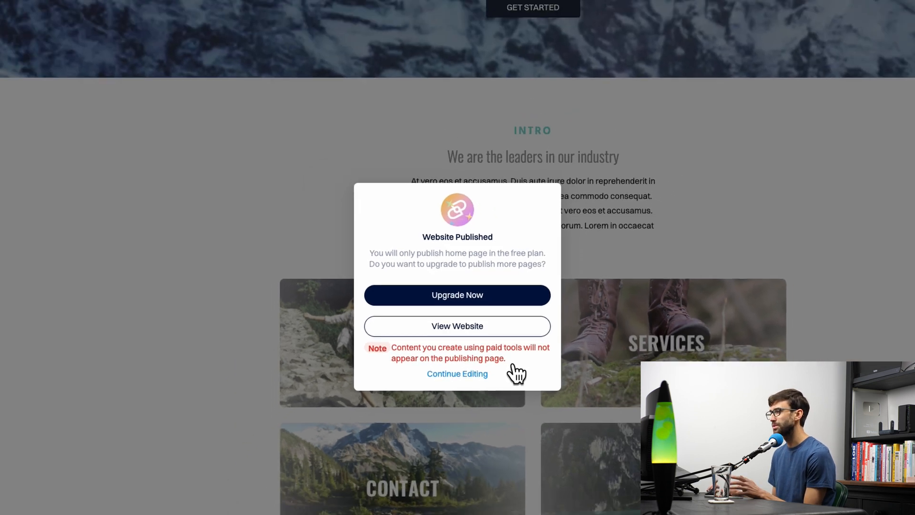
View tonyteachestech.sbs, see the site-can't-be-reached error, and close that tab.
click(457, 326)
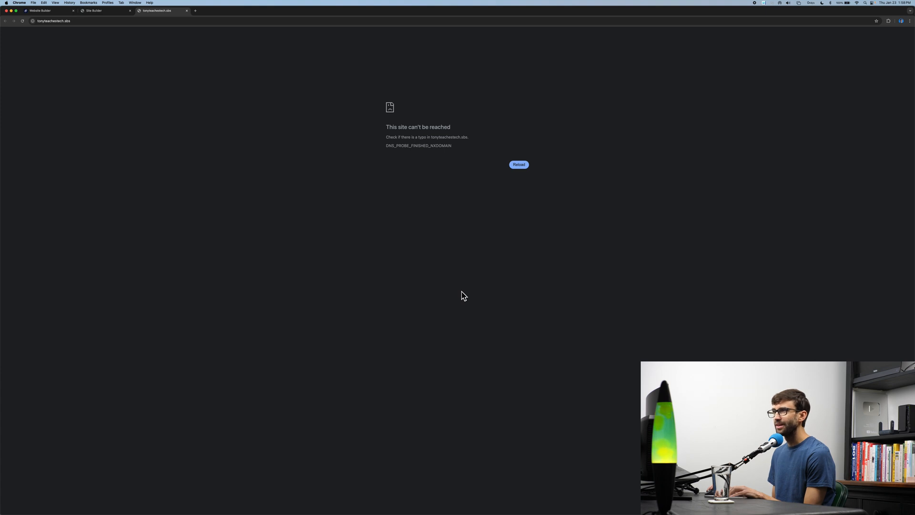
mouse_move(402, 155)
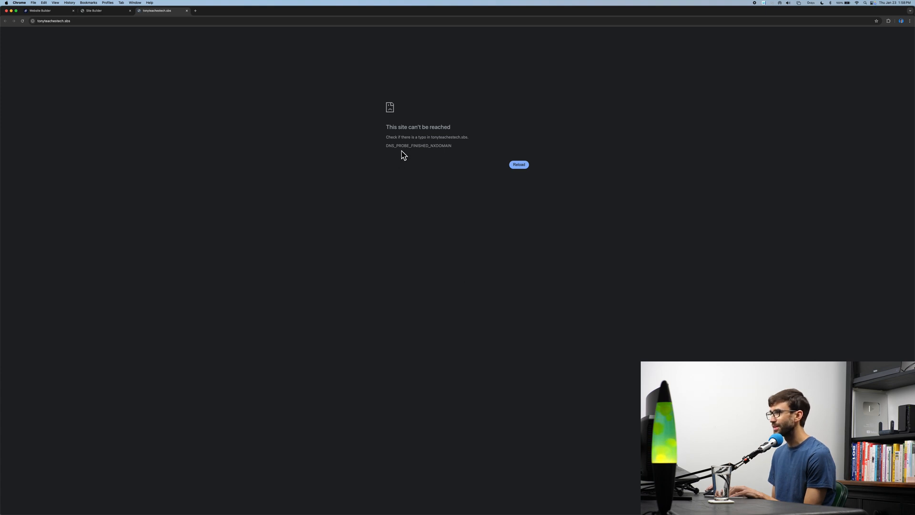
mouse_move(490, 173)
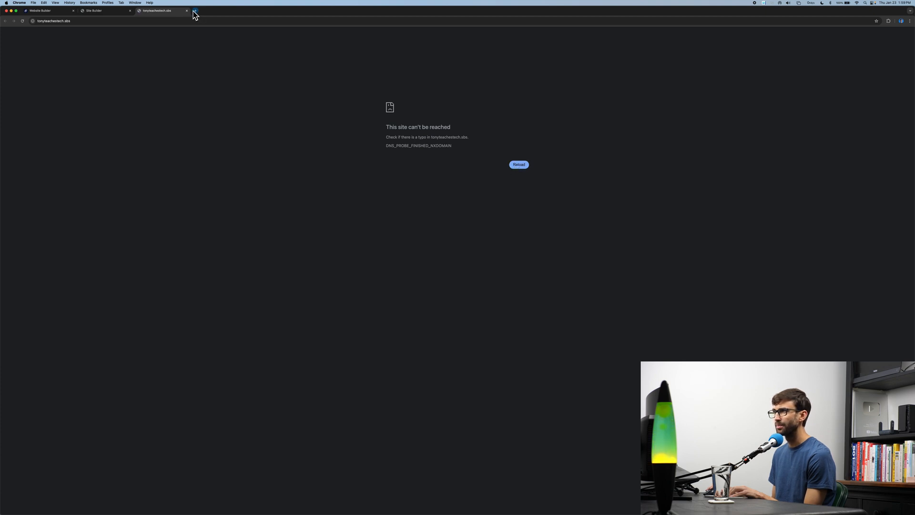
click(187, 10)
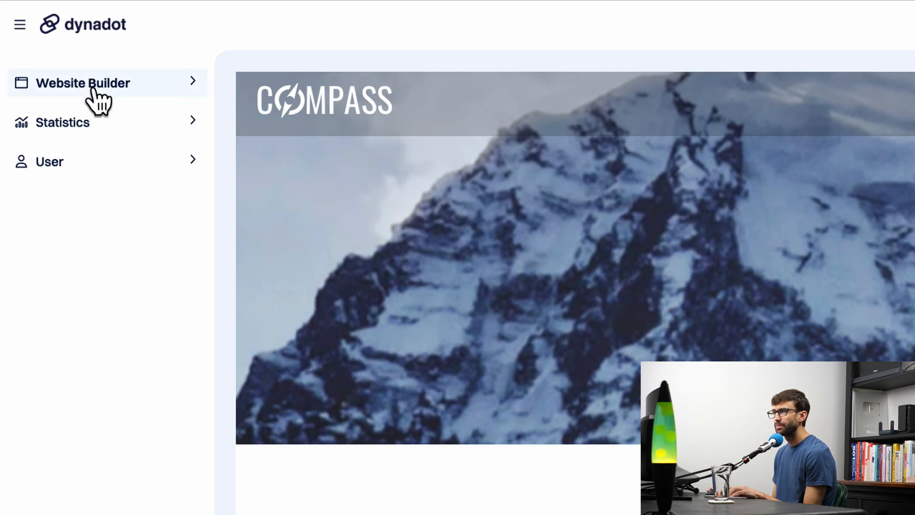
mouse_move(105, 96)
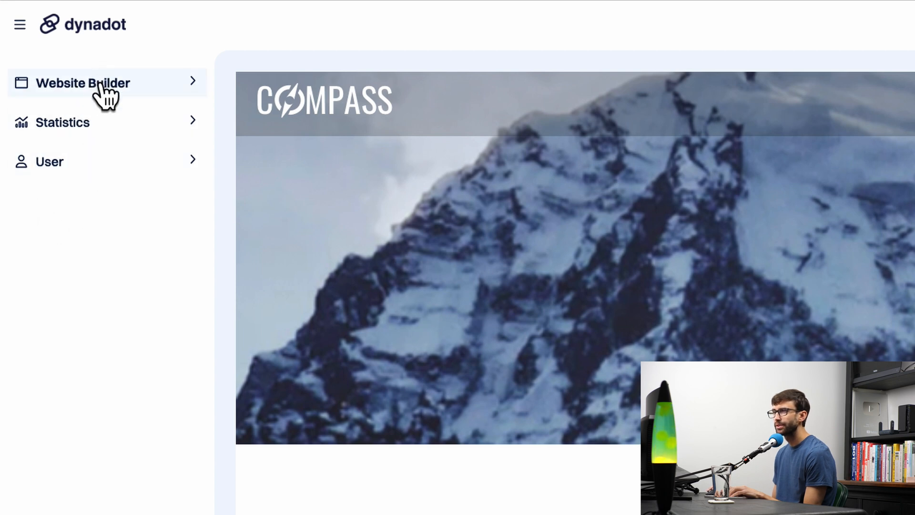
From the Website Builder tools, add a new Text element above the Intro section.
click(82, 83)
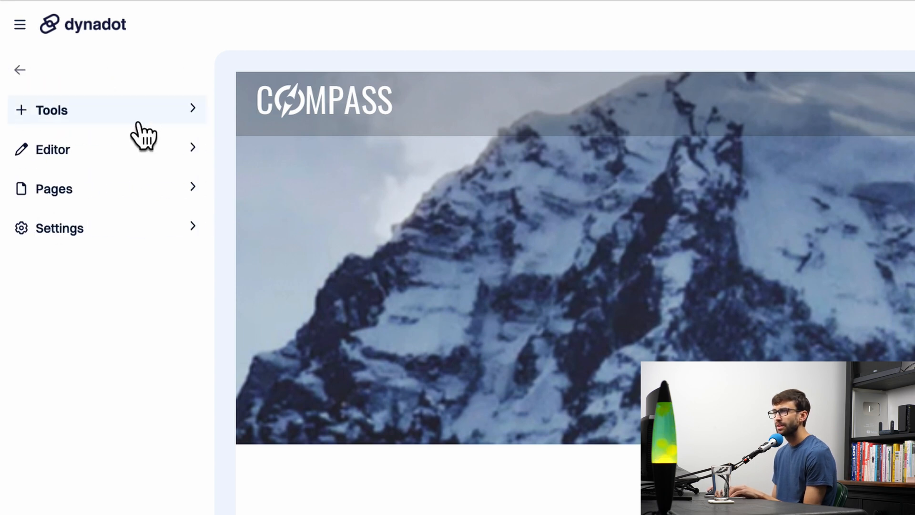
mouse_move(123, 210)
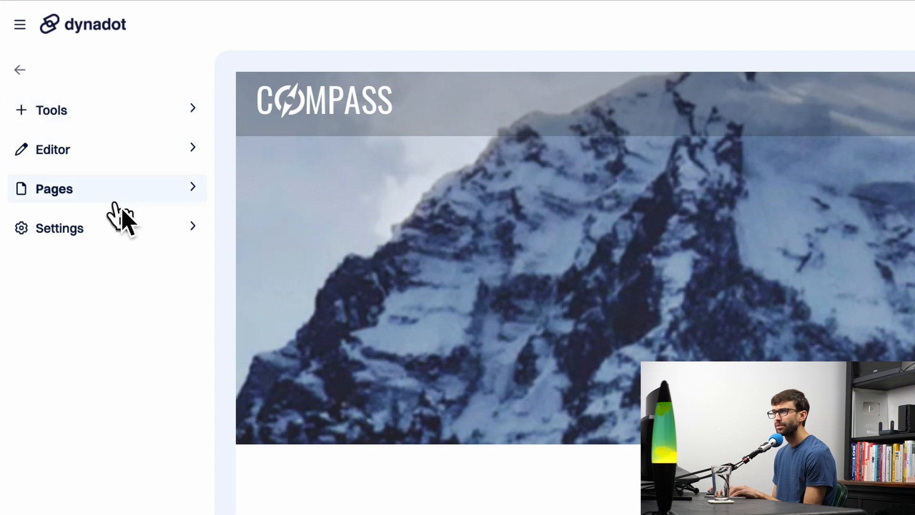
mouse_move(152, 210)
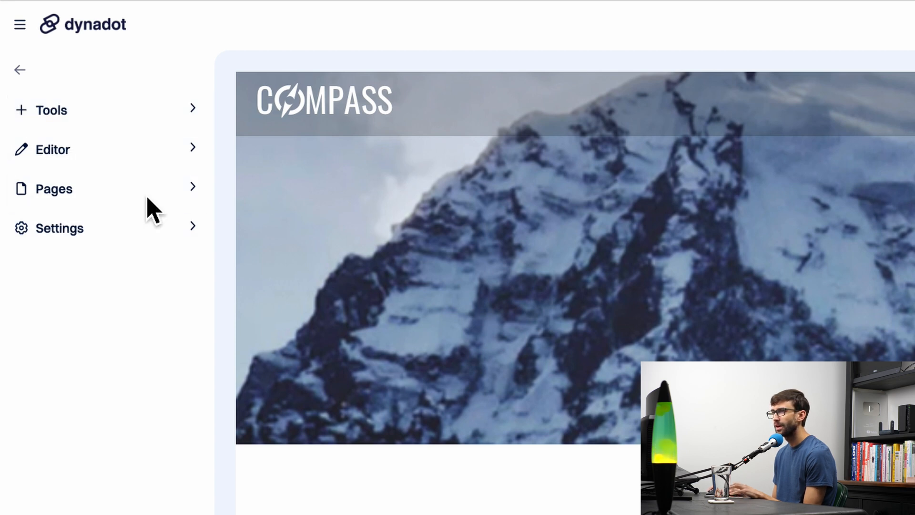
click(51, 109)
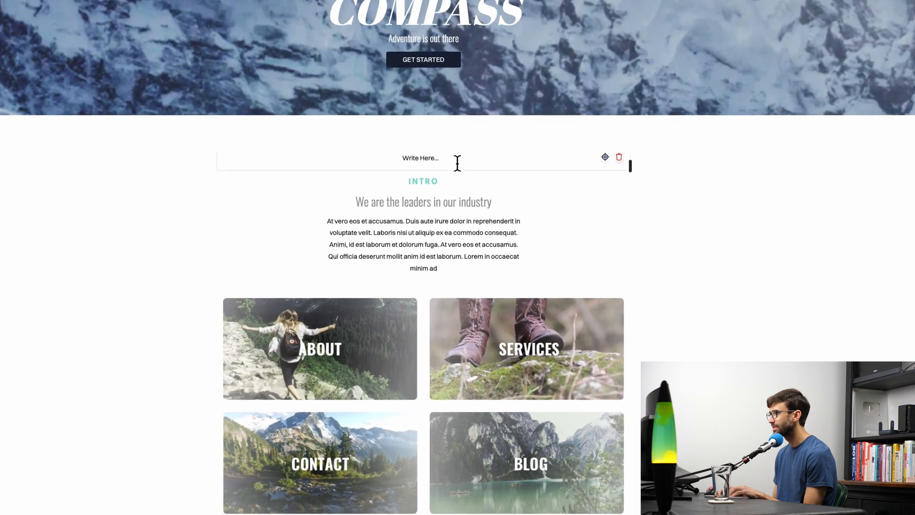
Enter 'Tony Teaches Tech' in the block and make it bold at font size 48.
click(420, 157)
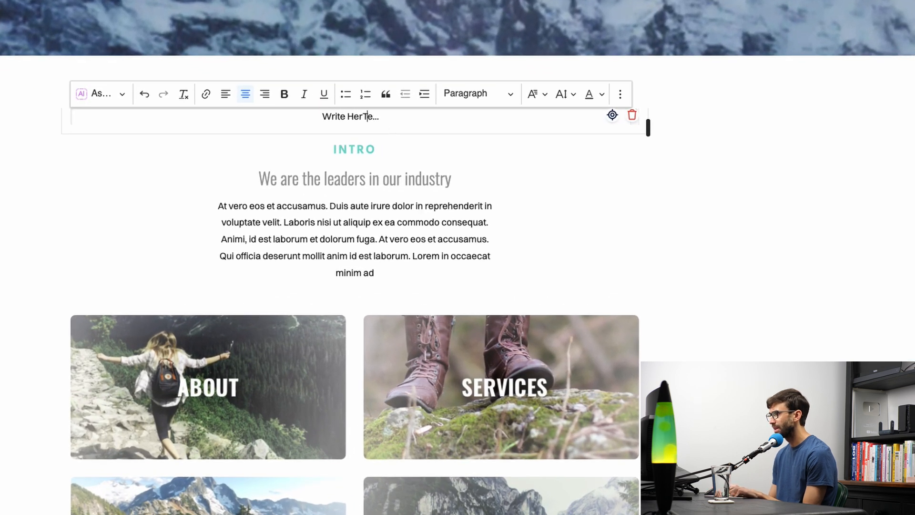
text(T)
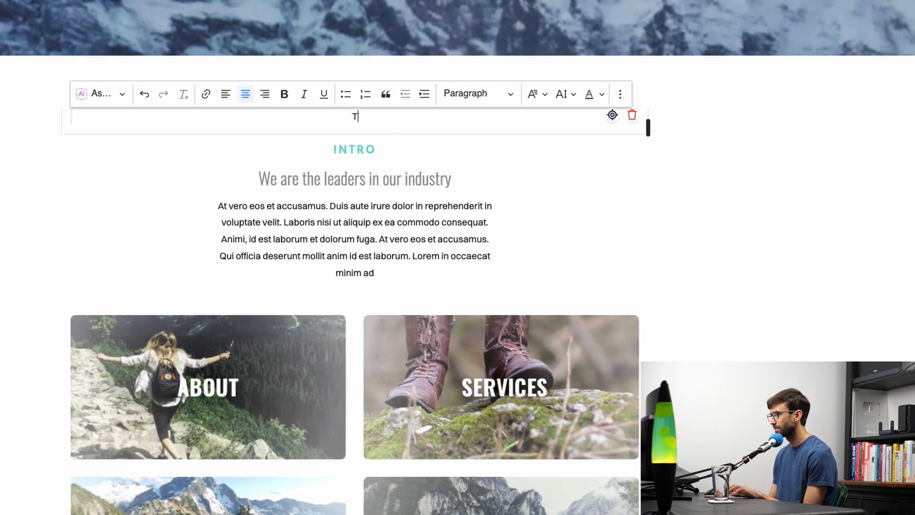
text(Tony Teaches Tech)
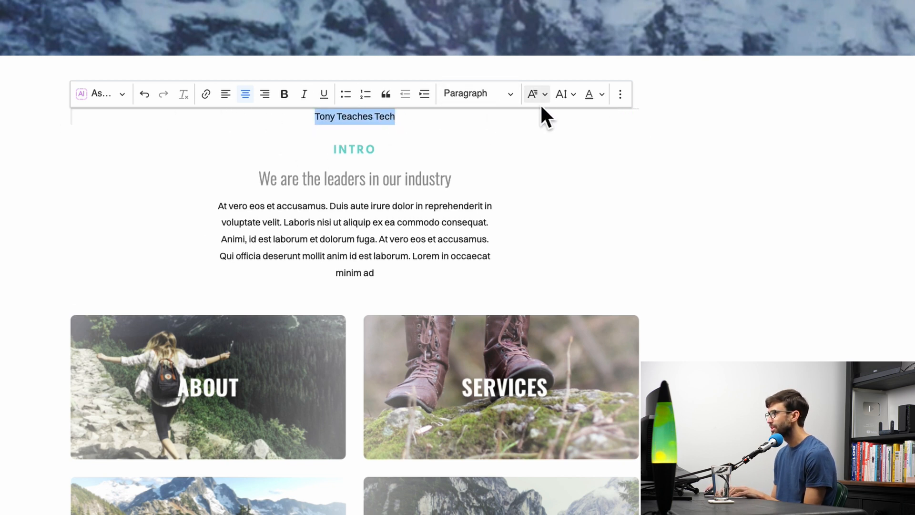
click(563, 93)
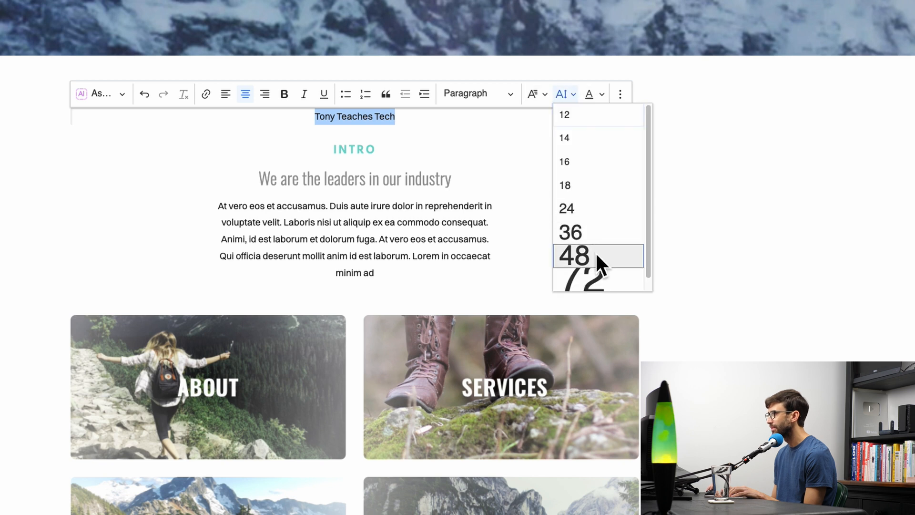
click(574, 256)
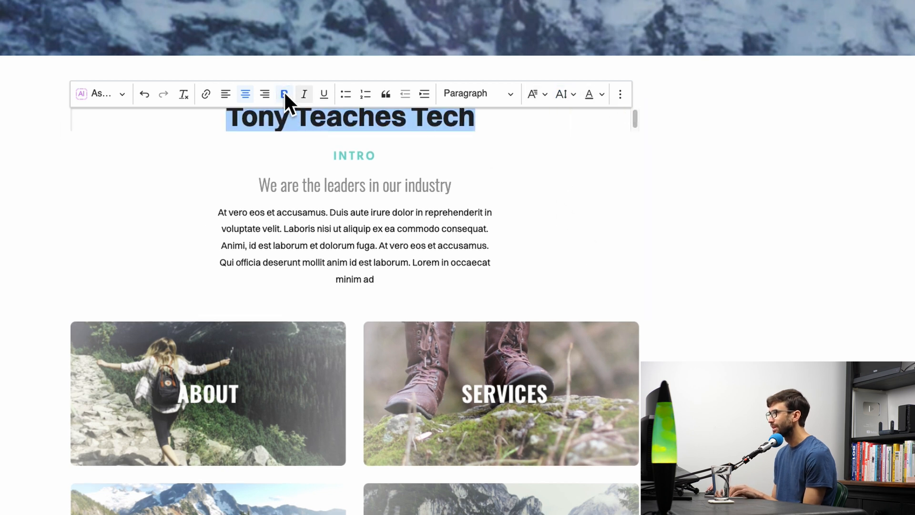
click(100, 94)
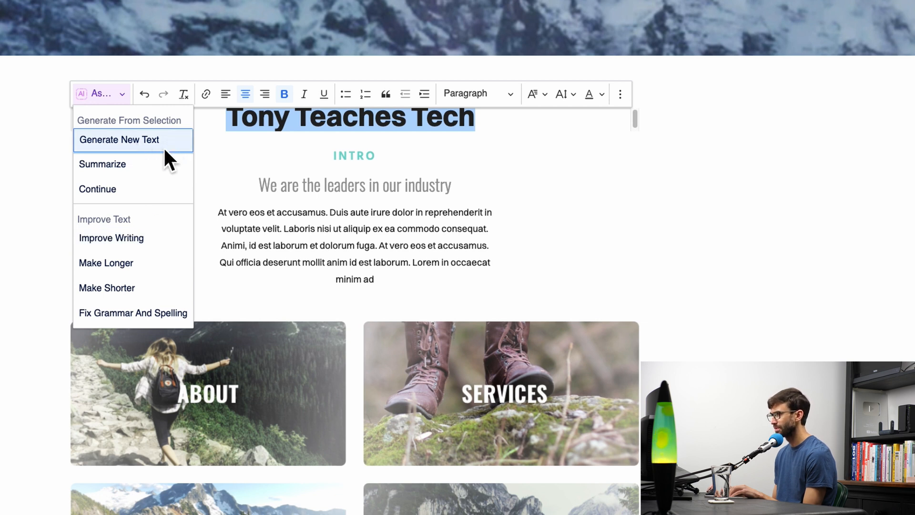
Select the Tony Teaches Tech welcome paragraph and set it to Align Left.
click(120, 139)
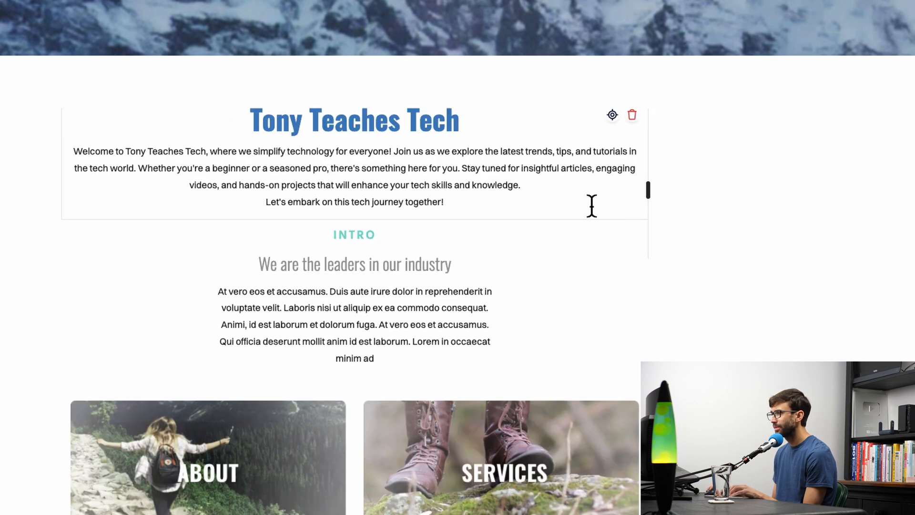
drag(83, 168, 443, 202)
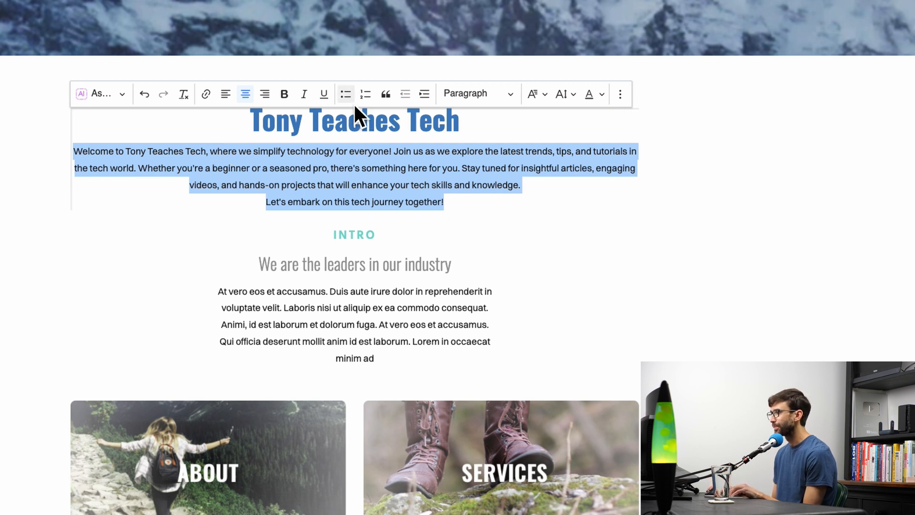
mouse_move(473, 107)
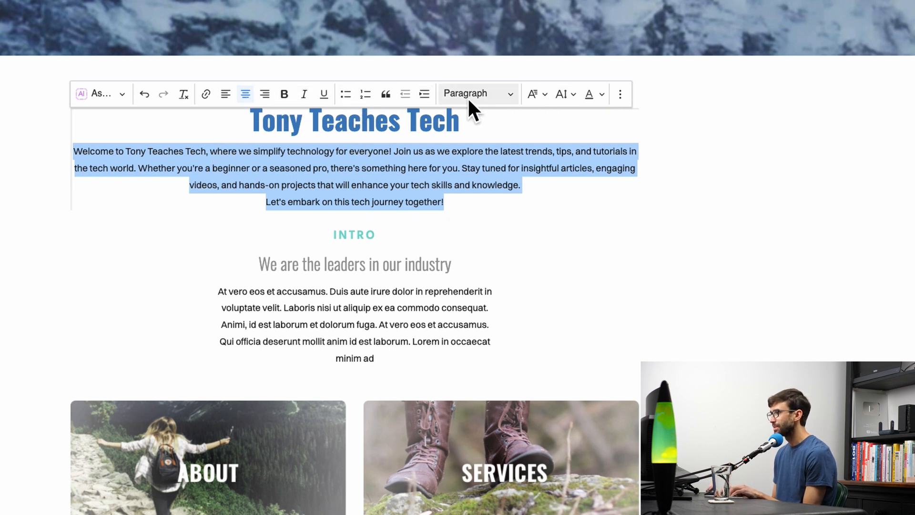
click(225, 94)
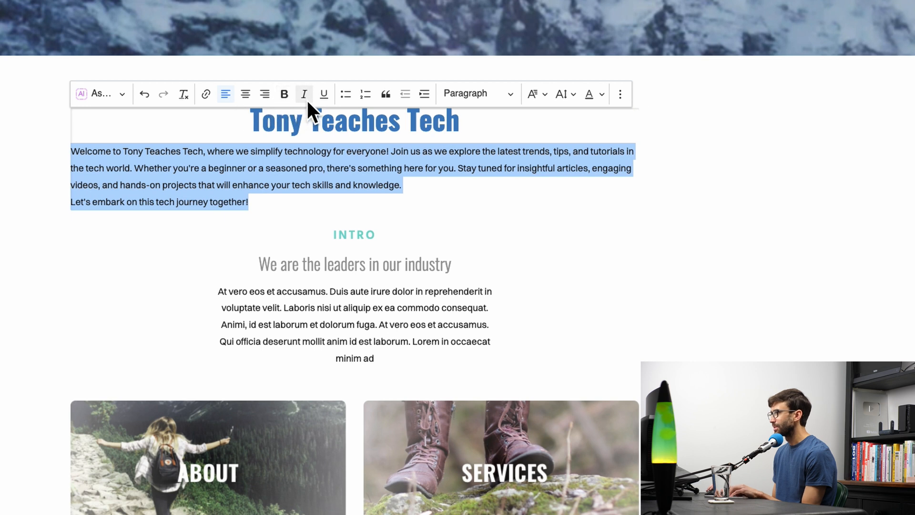
scroll(down, 3)
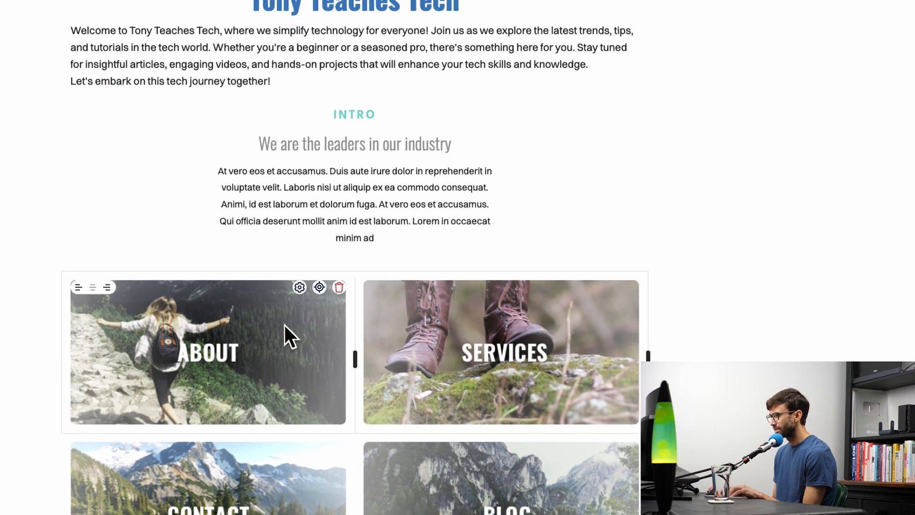
mouse_move(324, 330)
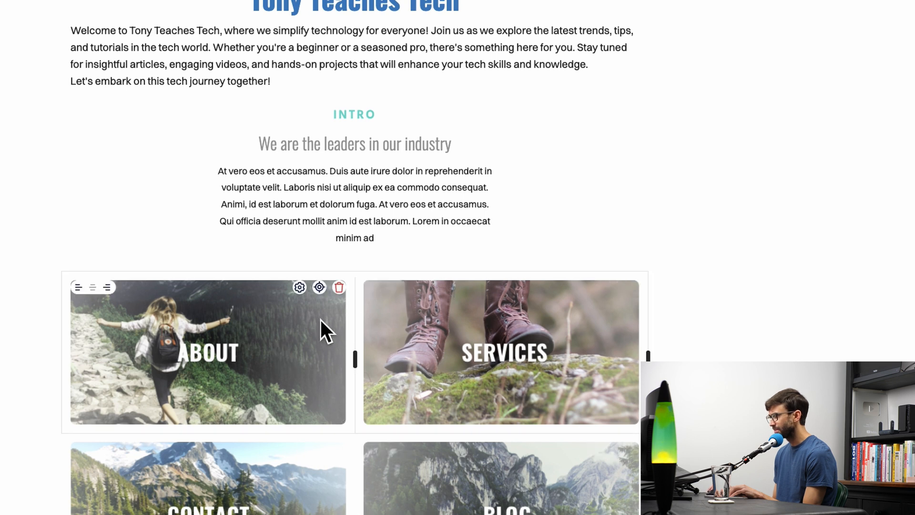
mouse_move(91, 286)
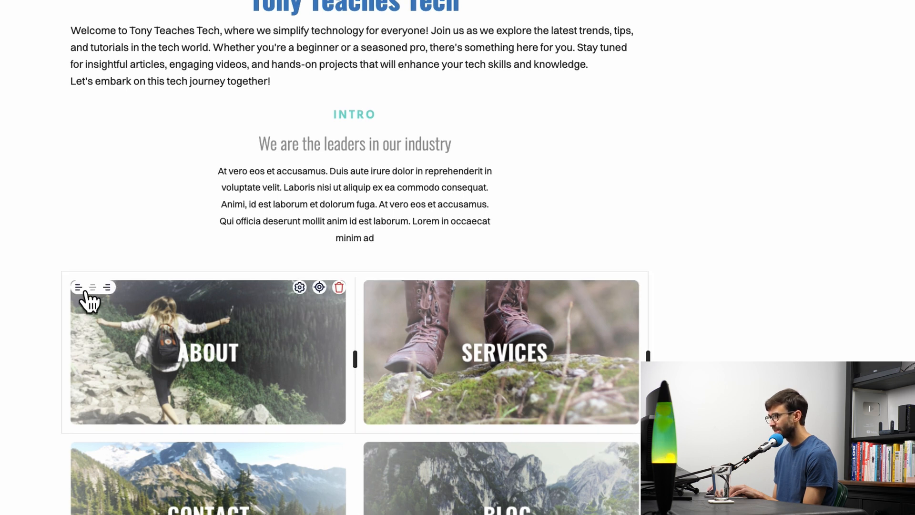
mouse_move(301, 297)
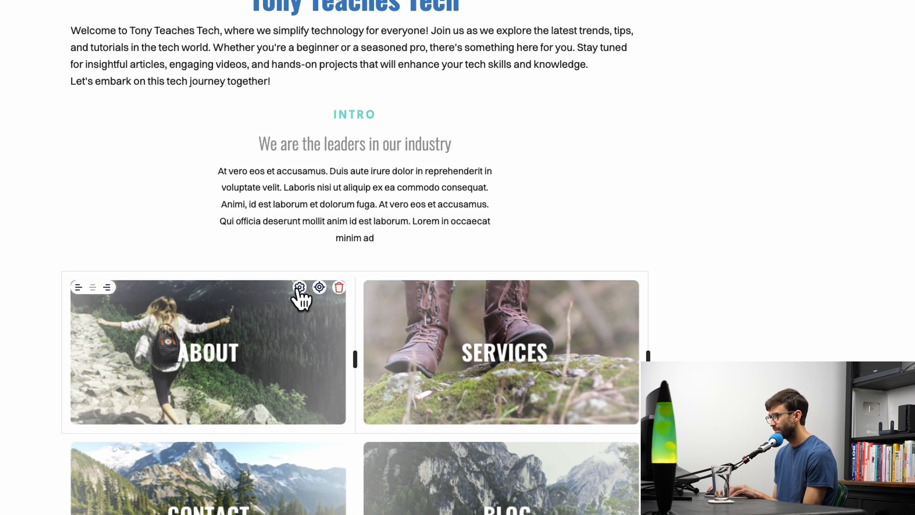
Bring up the About card hiker photo's settings and launch its image editor.
click(298, 287)
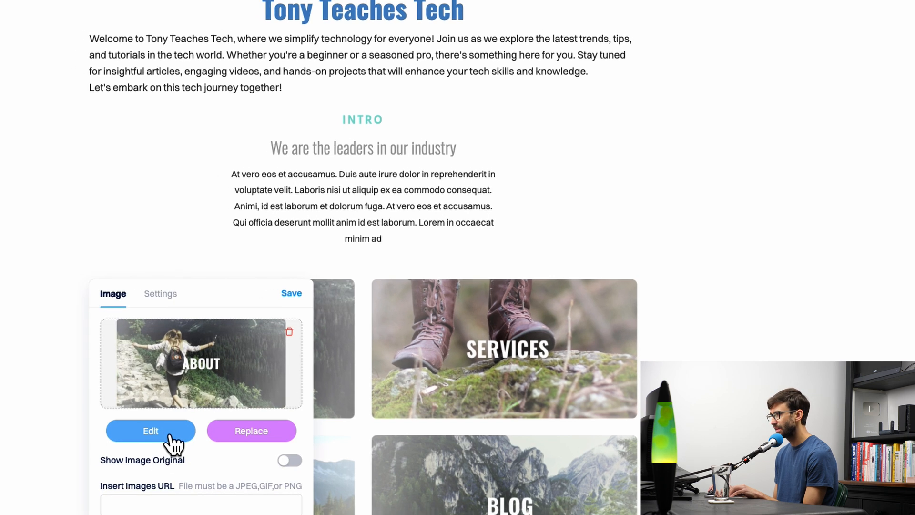
click(150, 431)
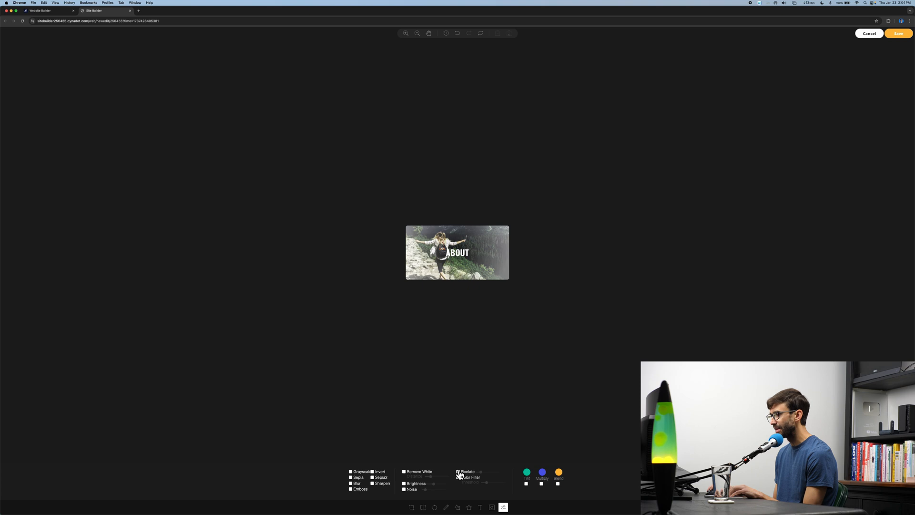
mouse_move(391, 343)
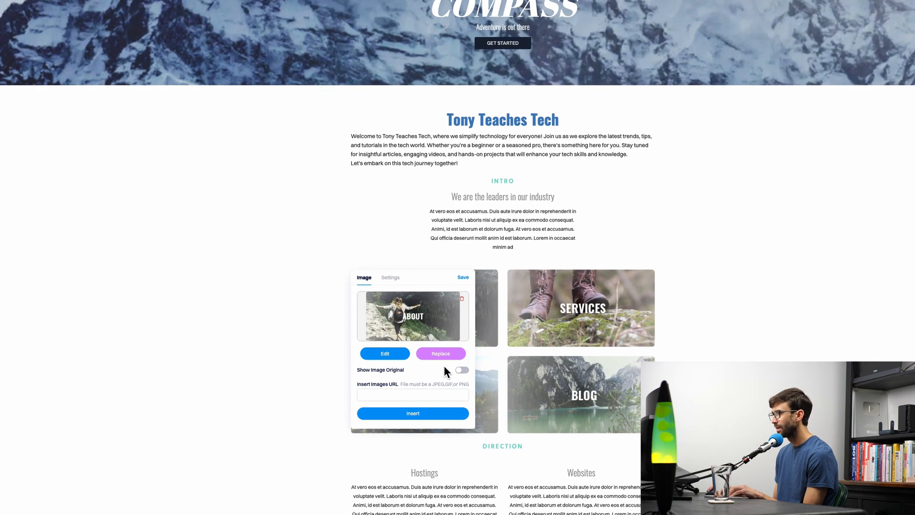
Replace the About photo with an Unsplash 'hiking' search result, the snowy mountain lake, and save.
click(441, 353)
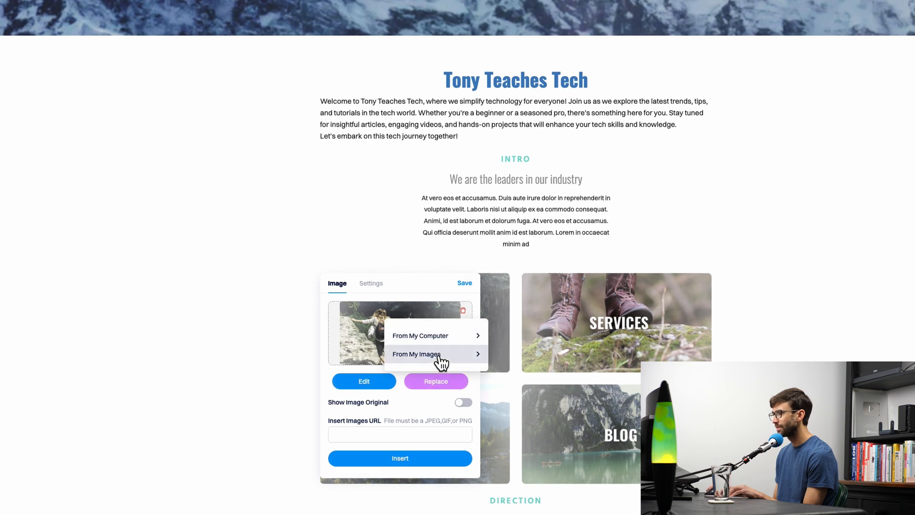
click(416, 354)
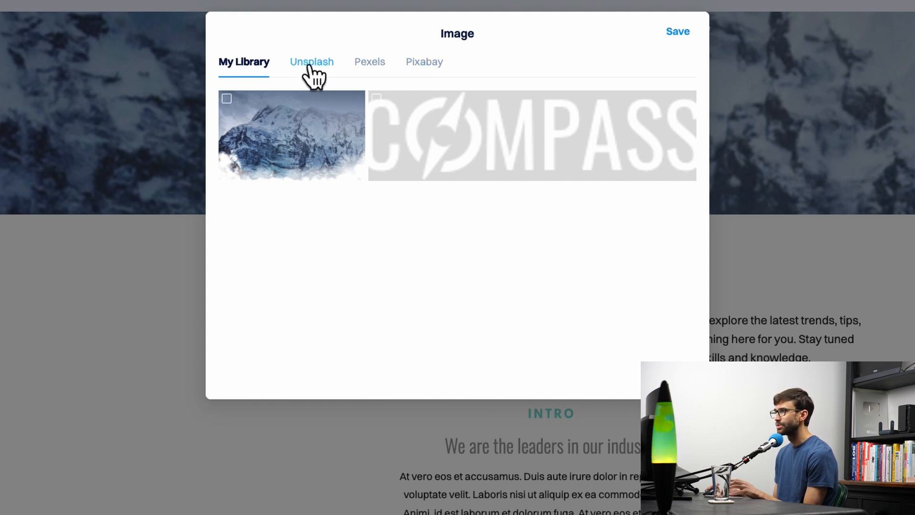
click(311, 61)
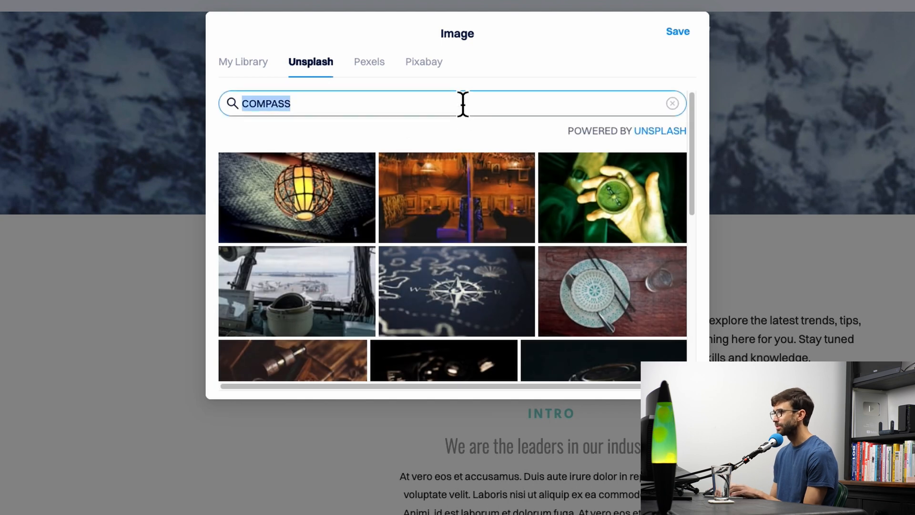
text(hiking)
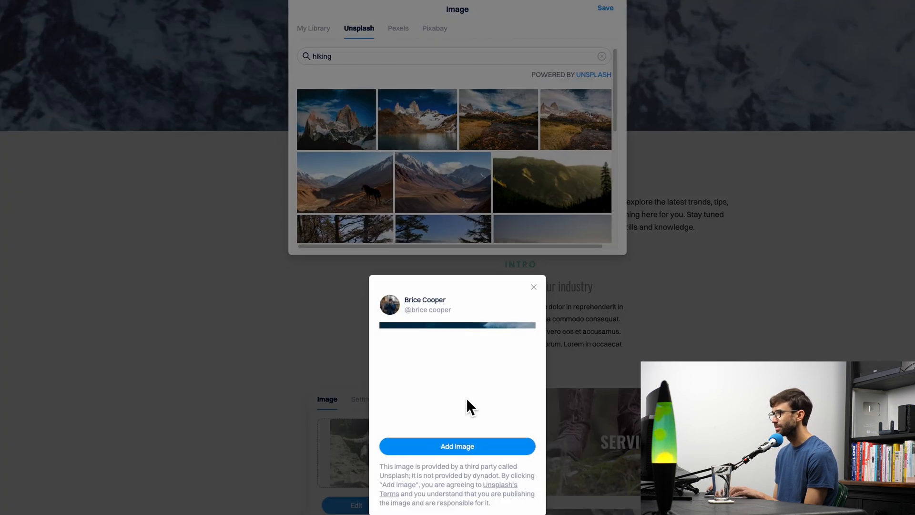
click(314, 28)
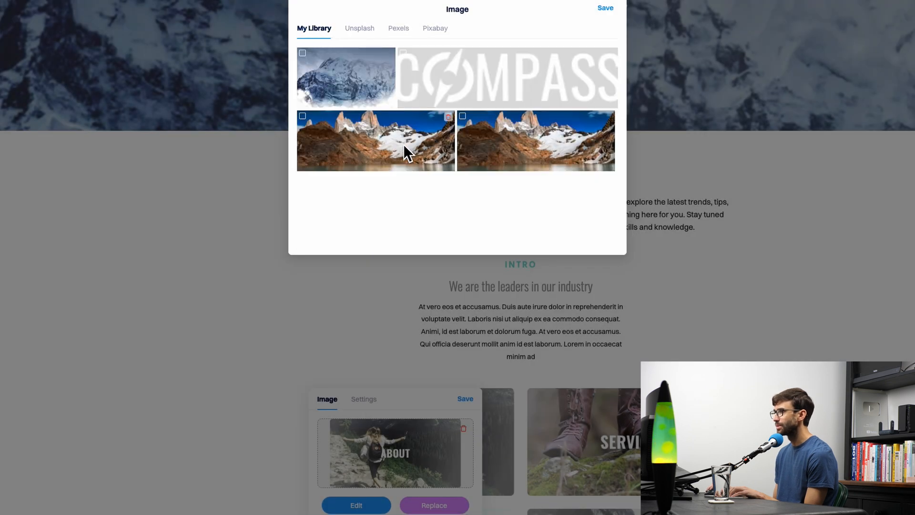
click(302, 116)
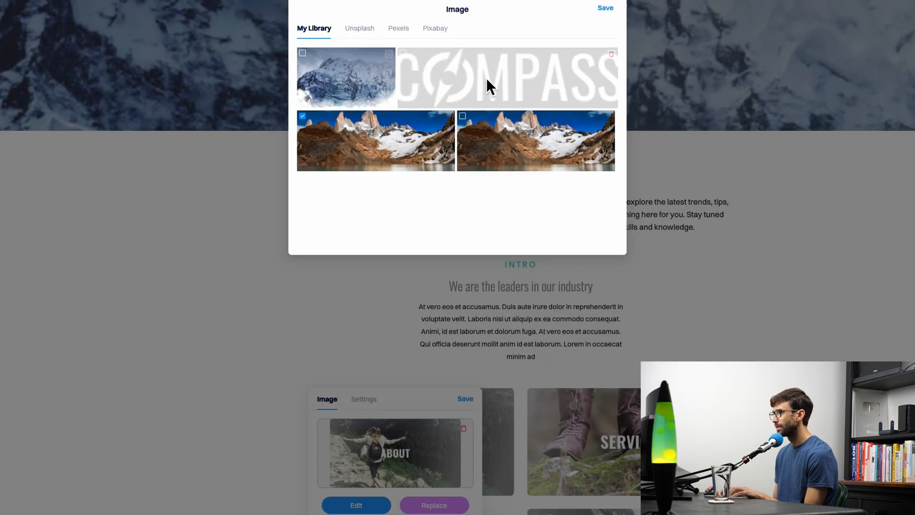
click(605, 7)
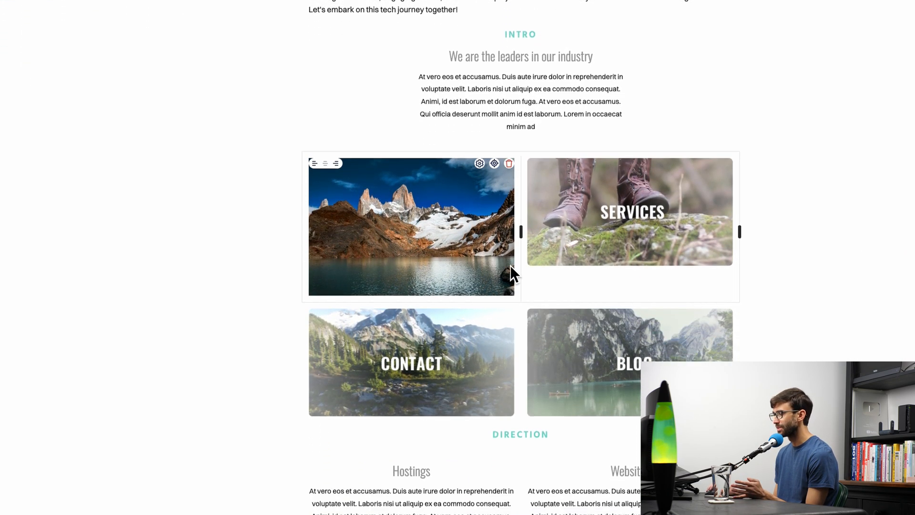
scroll(down, 3)
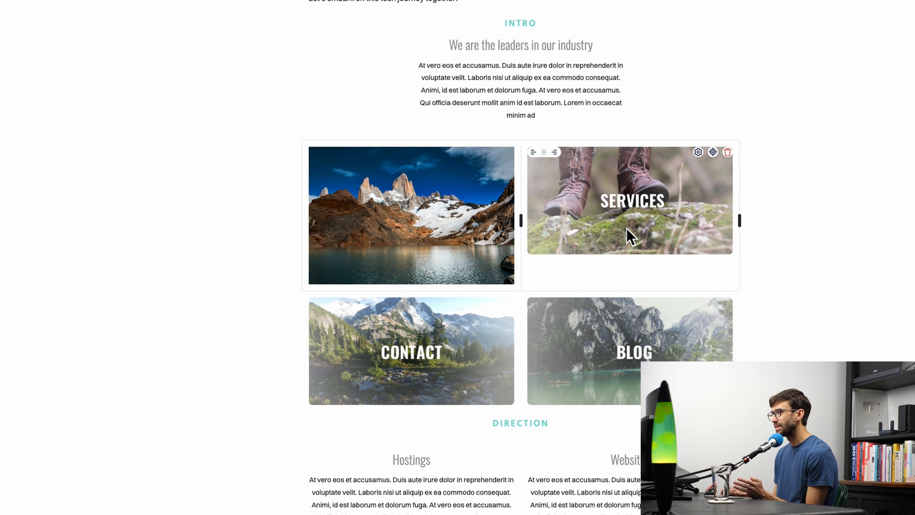
scroll(down, 3)
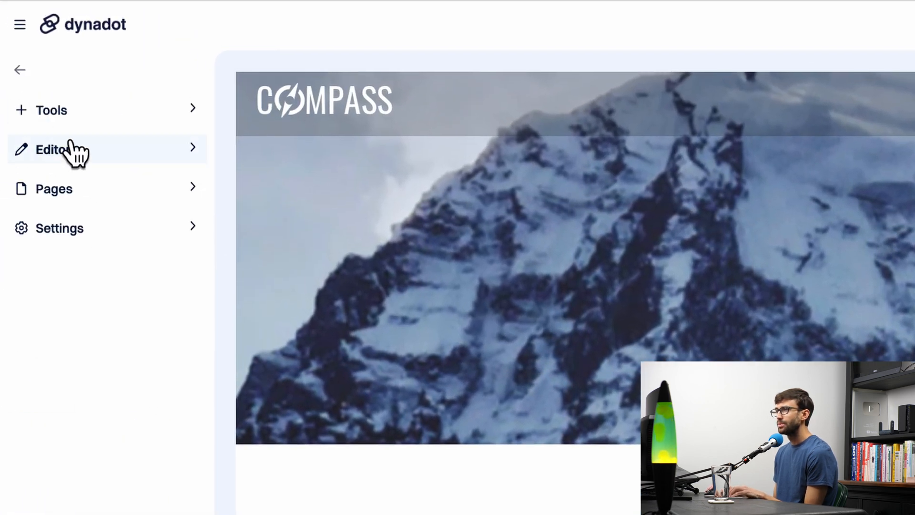
In Editor > Site styling, drag the Logo Max Height slider down to about 28px.
click(61, 149)
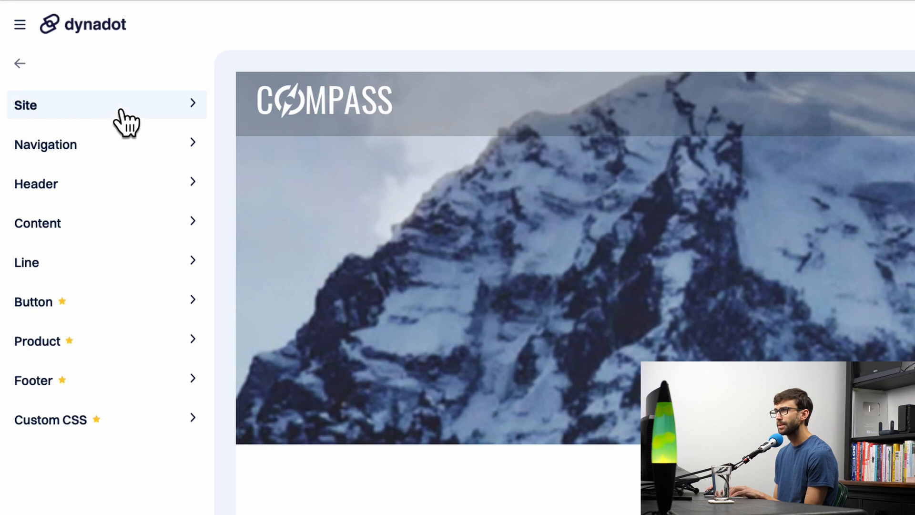
click(26, 105)
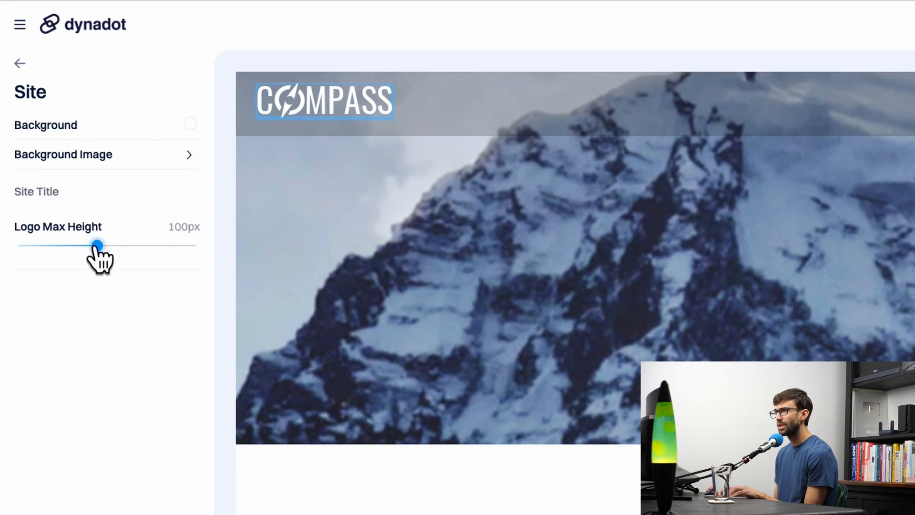
drag(97, 246, 139, 246)
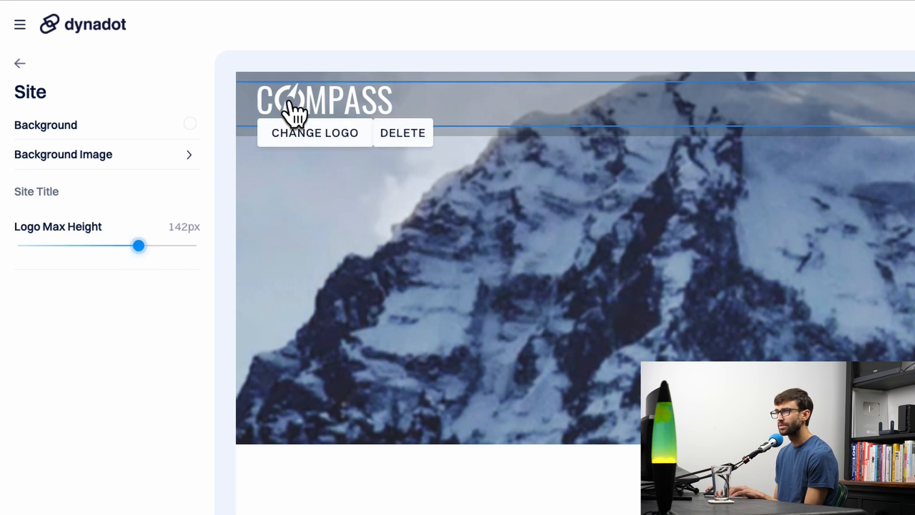
drag(139, 245, 42, 245)
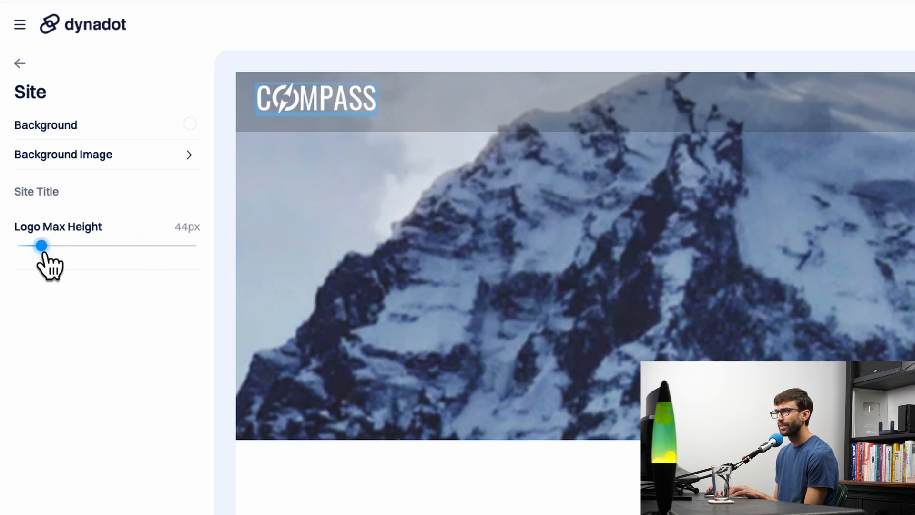
drag(42, 245, 26, 245)
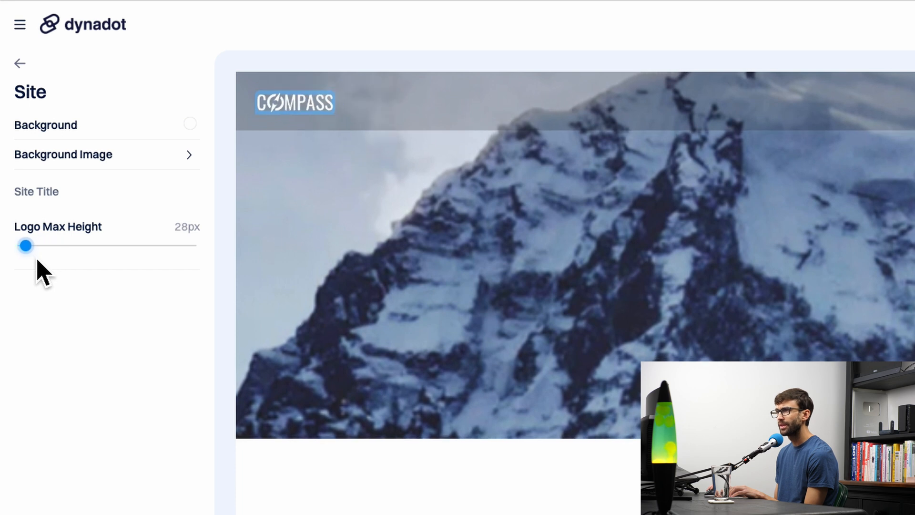
drag(26, 245, 75, 245)
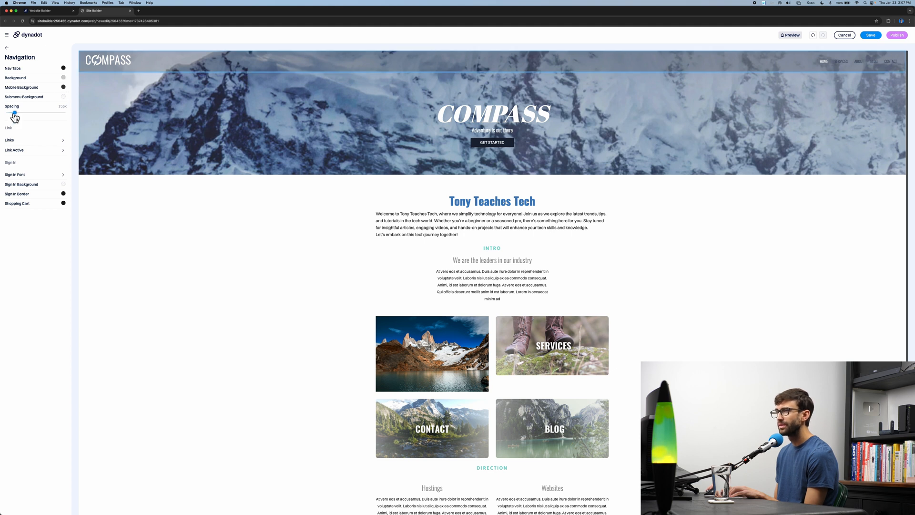
Enlarge the navigation link text and spacing, then move to the Header style section.
drag(16, 113, 24, 113)
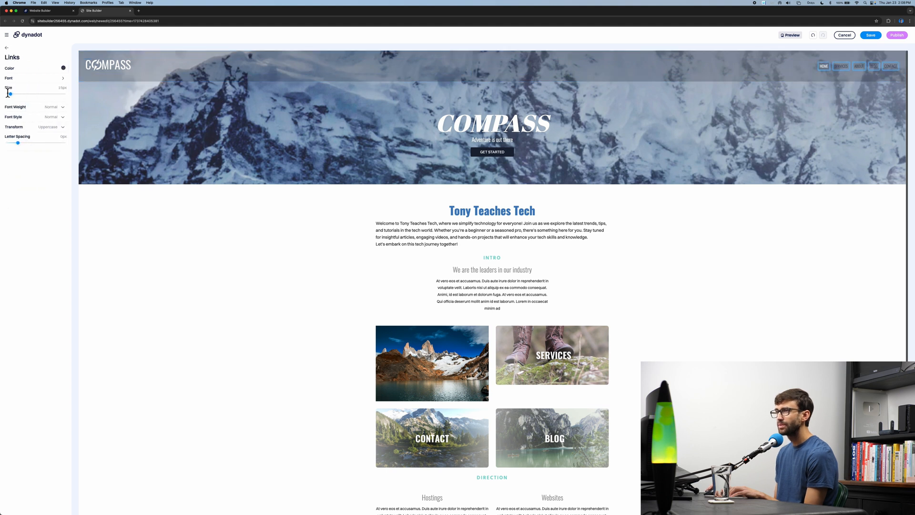
drag(10, 94, 25, 95)
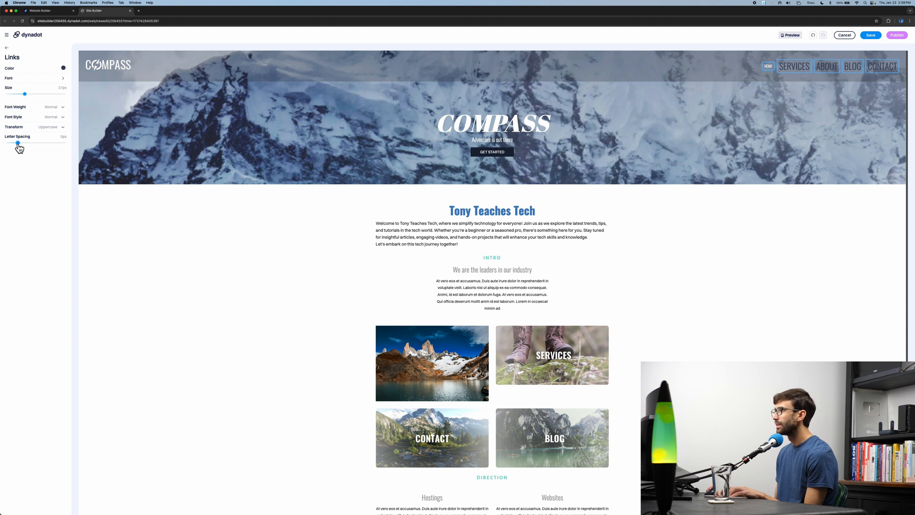
drag(17, 143, 22, 143)
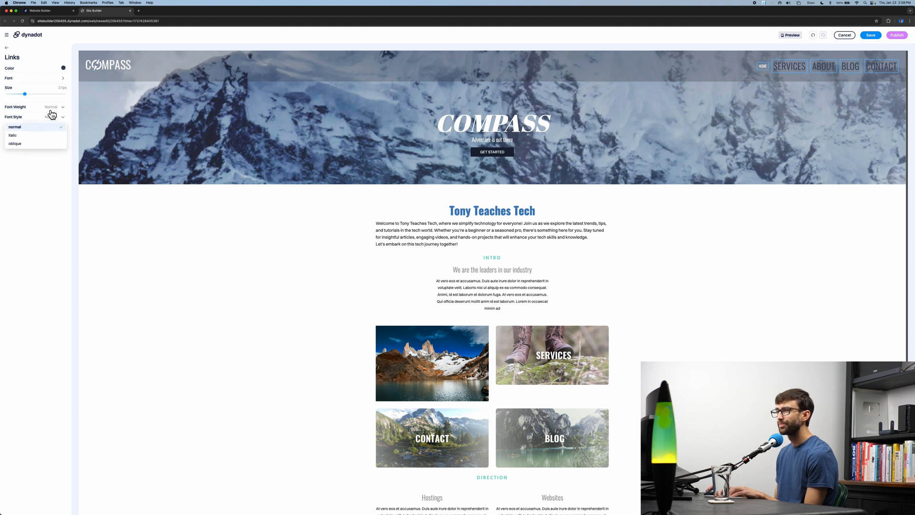
click(6, 47)
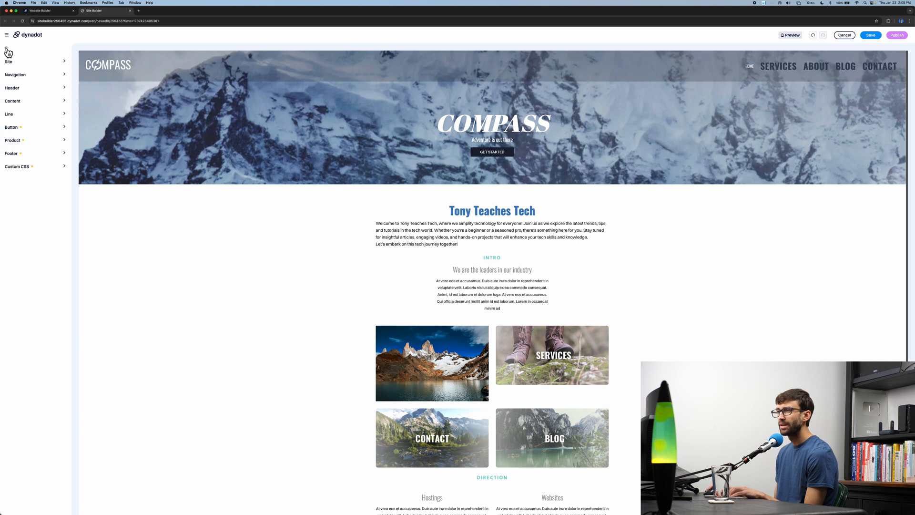
click(11, 88)
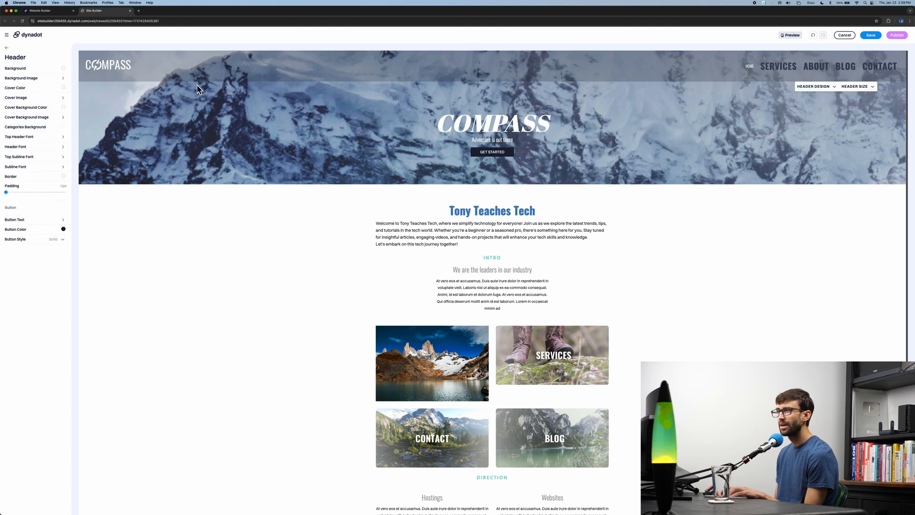
Upload a glacier-and-peaks photo under 10MB as the header background image.
click(20, 77)
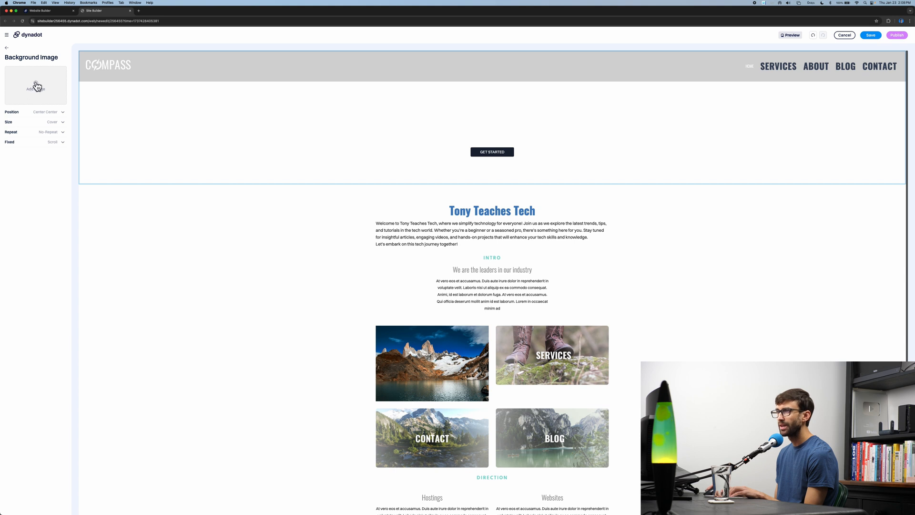
click(35, 87)
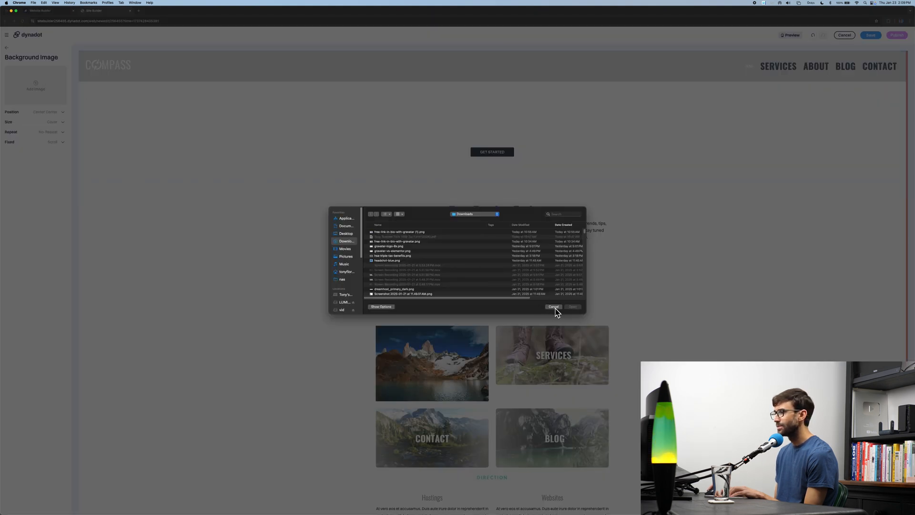
click(553, 307)
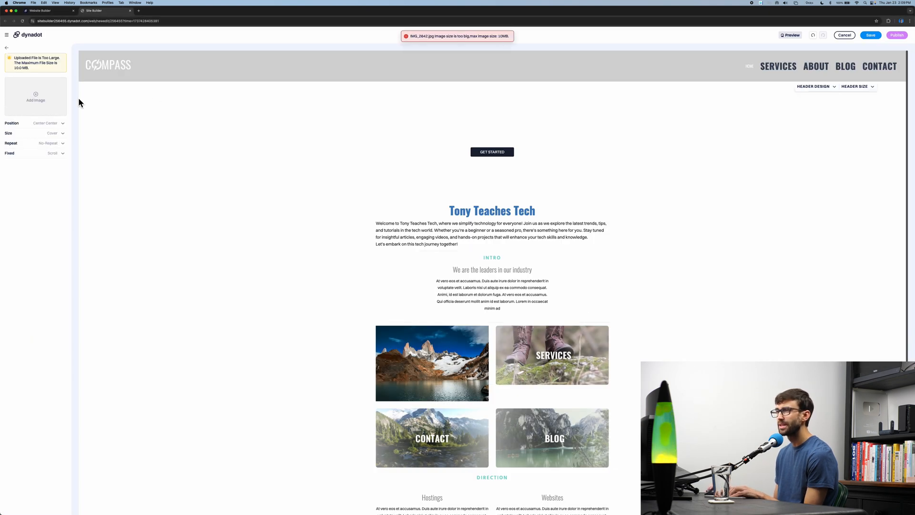
click(35, 86)
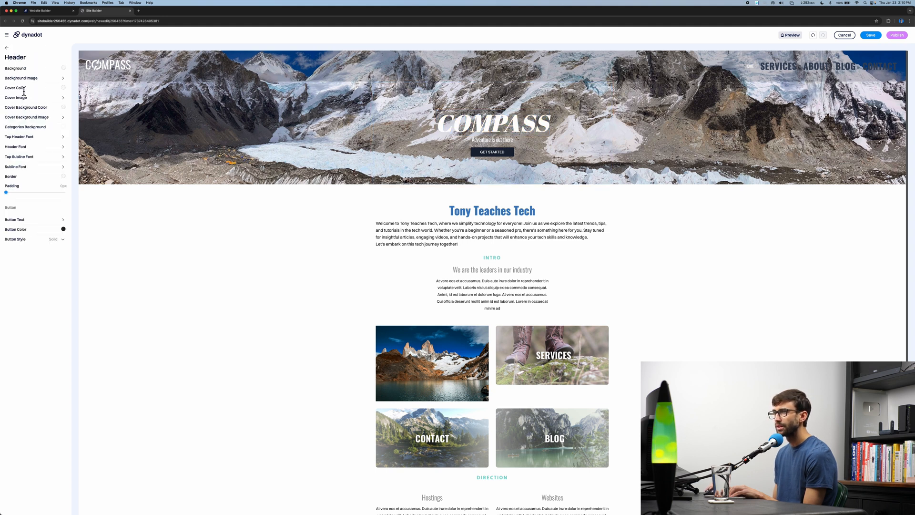
Set the COMPASS header title's font weight to Bold and browse the font list.
click(17, 147)
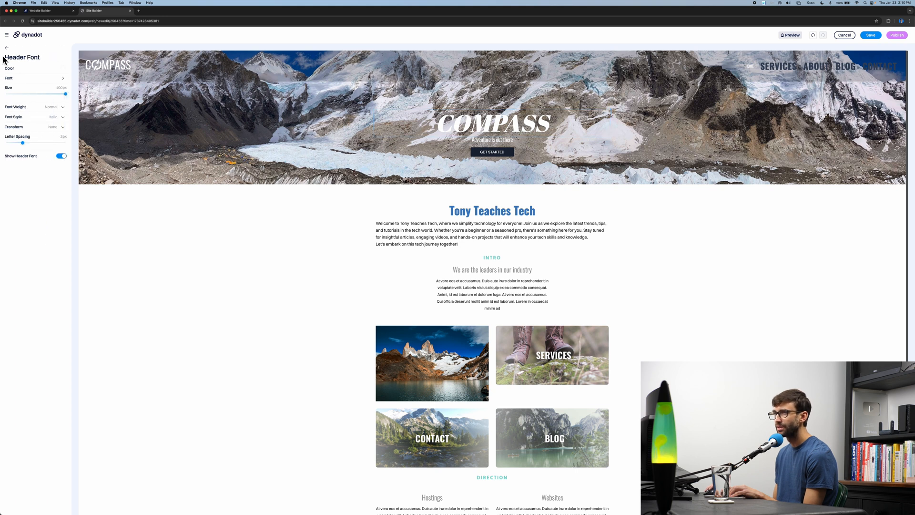
drag(64, 94, 50, 95)
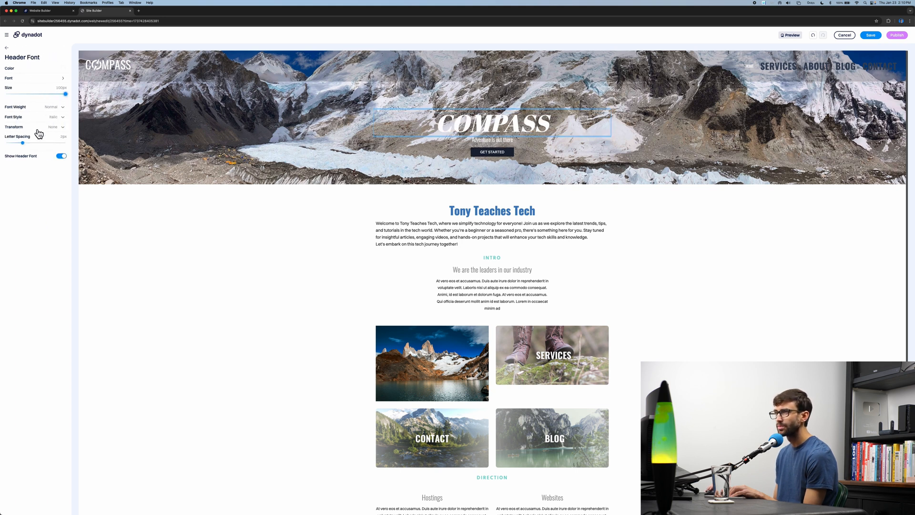
click(56, 107)
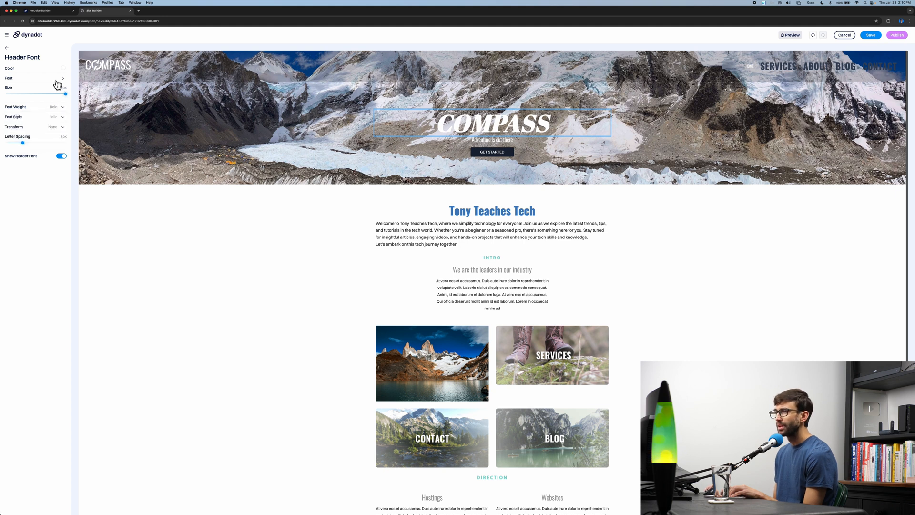
click(35, 77)
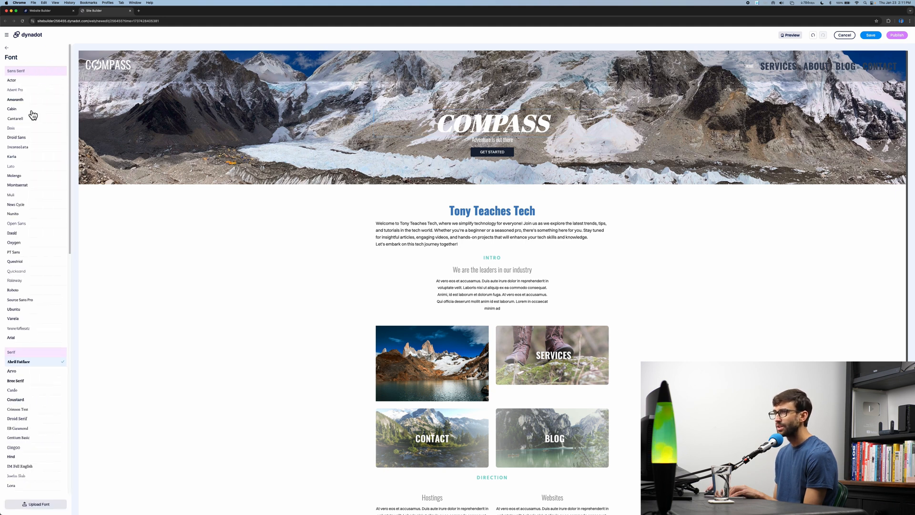
click(6, 48)
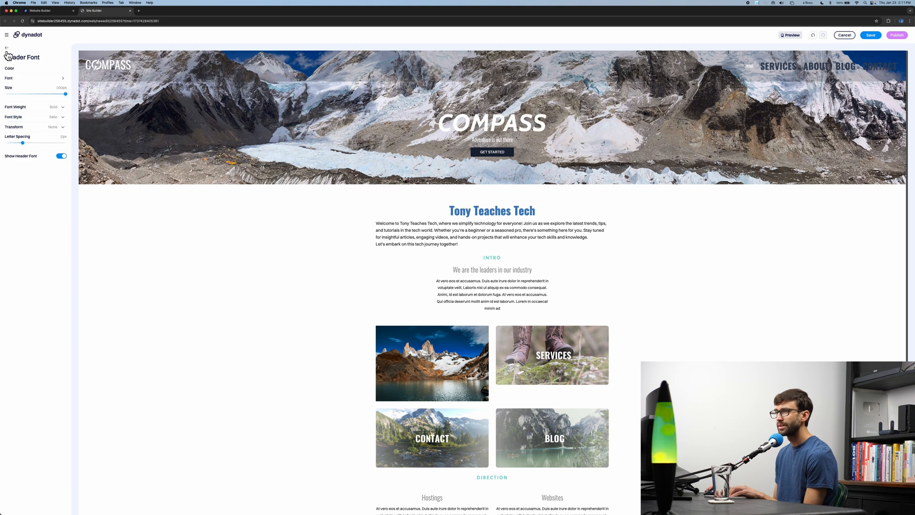
click(7, 48)
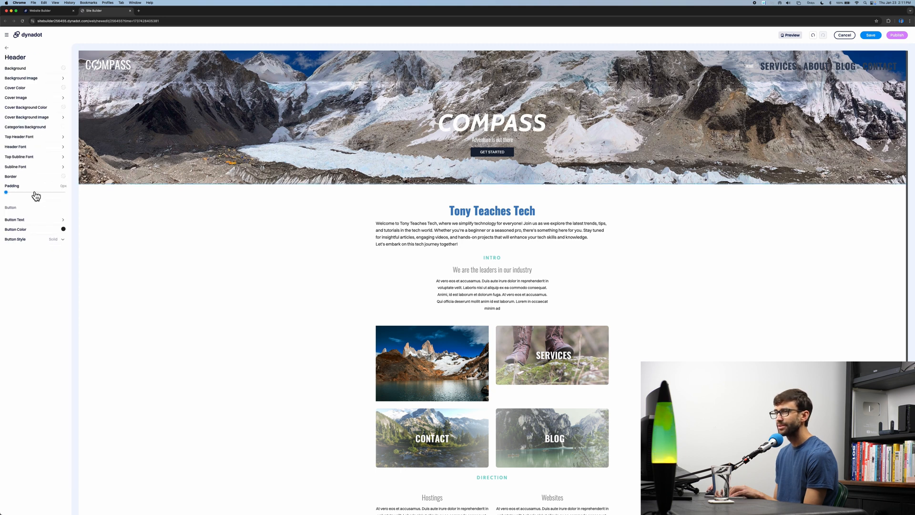
Raise the header Padding slider so the header becomes taller.
drag(5, 192, 38, 192)
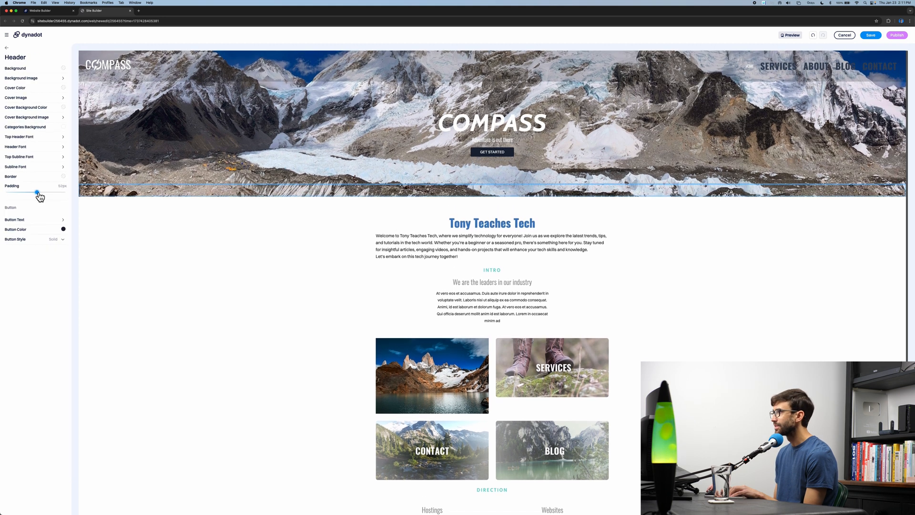
drag(37, 191, 49, 192)
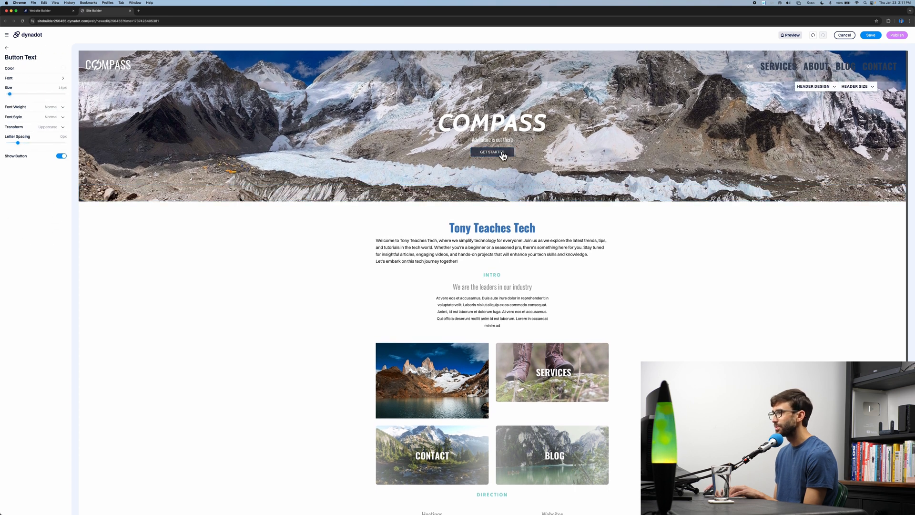
Enlarge the GET STARTED button text and set the Button Color to bright blue.
drag(10, 93, 19, 94)
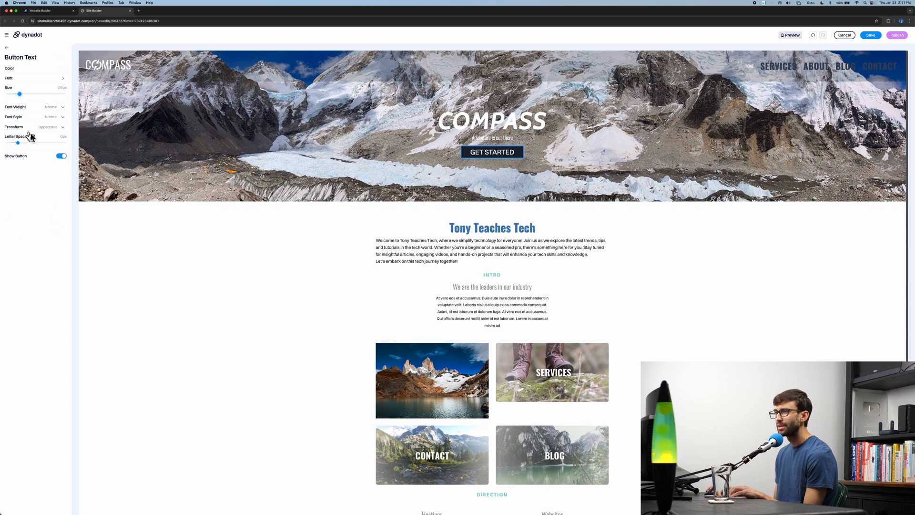
click(9, 69)
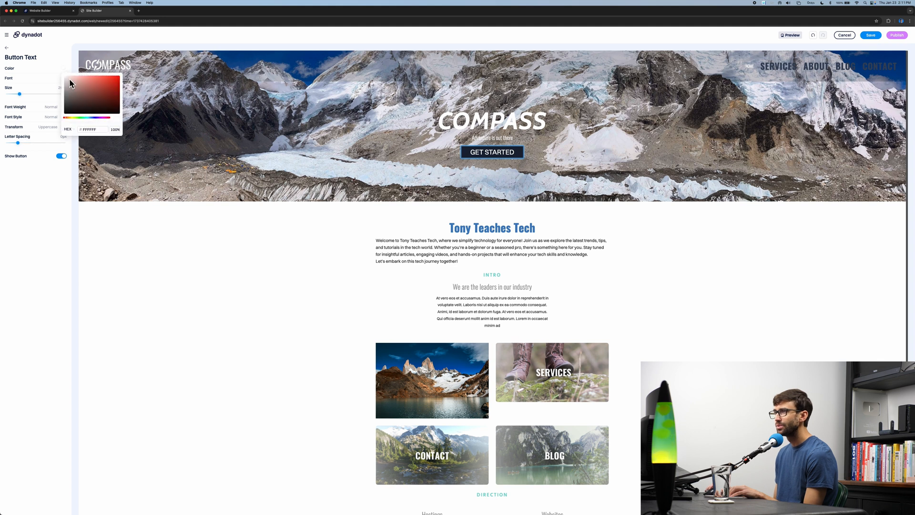
click(102, 87)
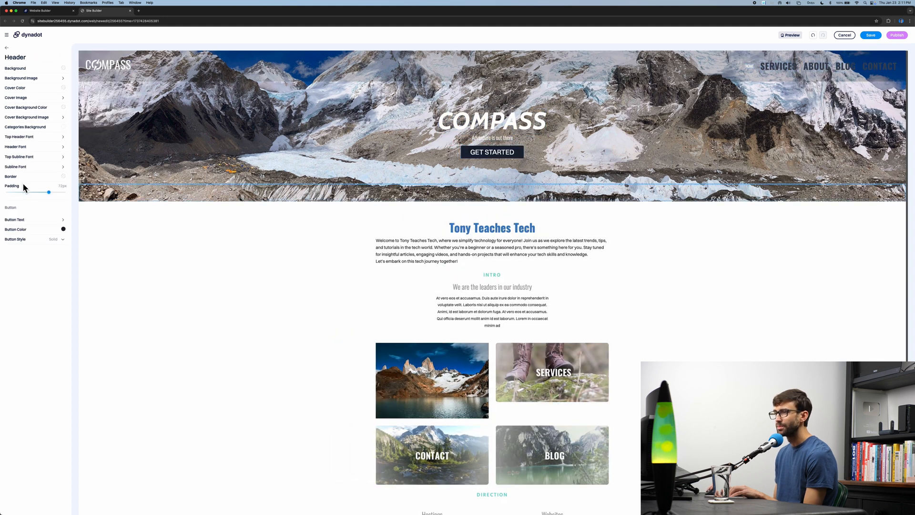
click(63, 228)
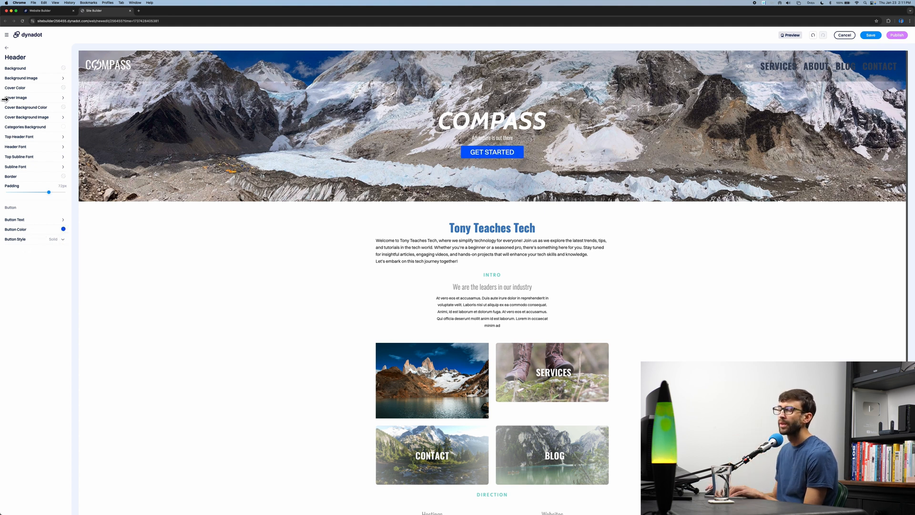
click(6, 48)
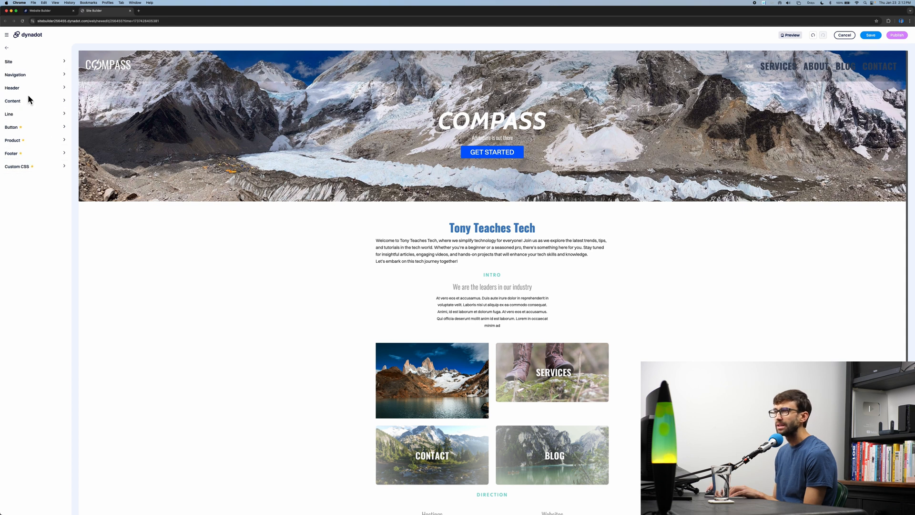
Give the Content area a pale lavender background colour.
click(12, 100)
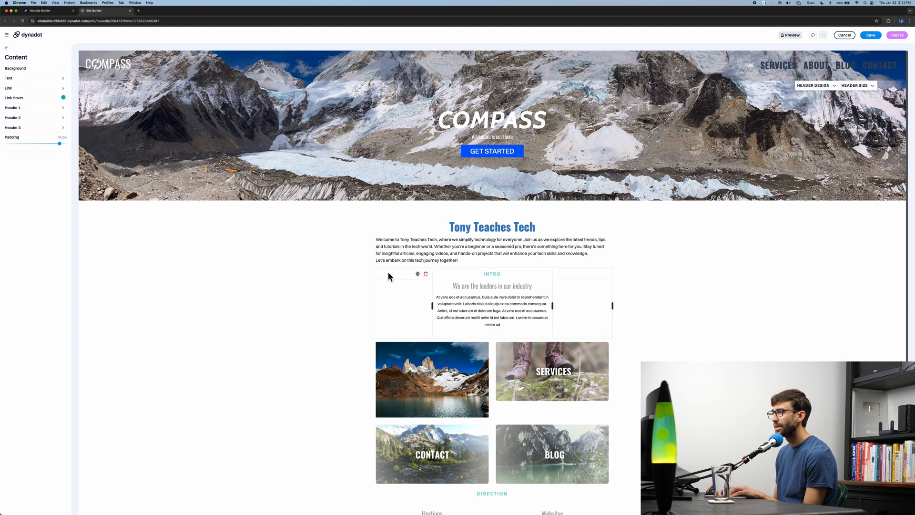
scroll(down, 3)
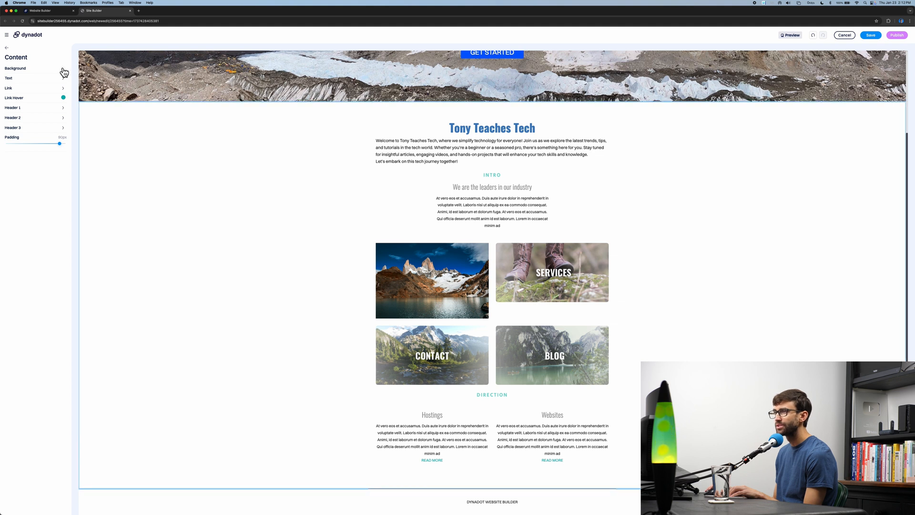
click(63, 68)
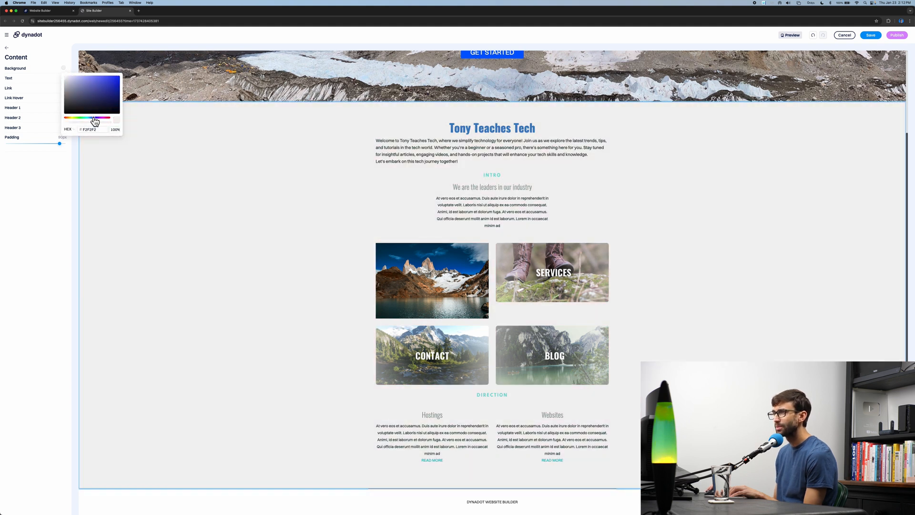
click(96, 121)
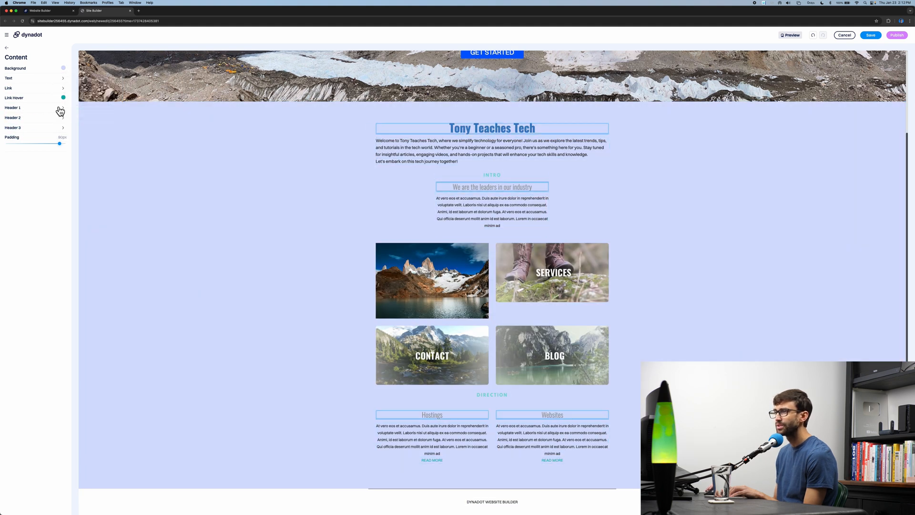
Review the Header 1 and Header 2 styles and adjust the content padding.
click(12, 108)
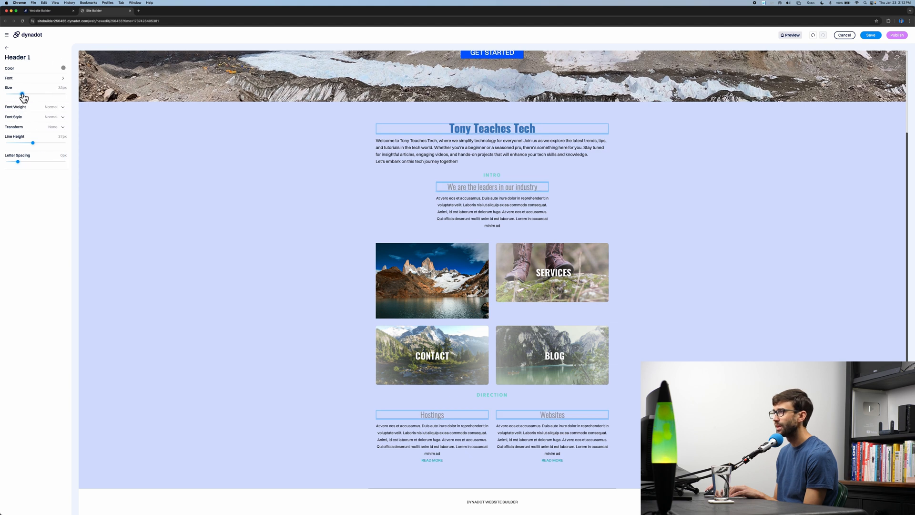
click(7, 48)
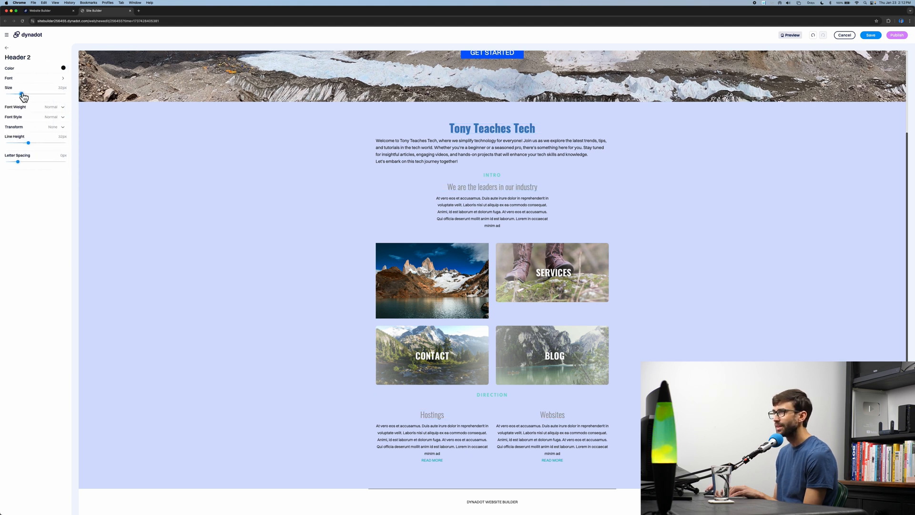
click(6, 48)
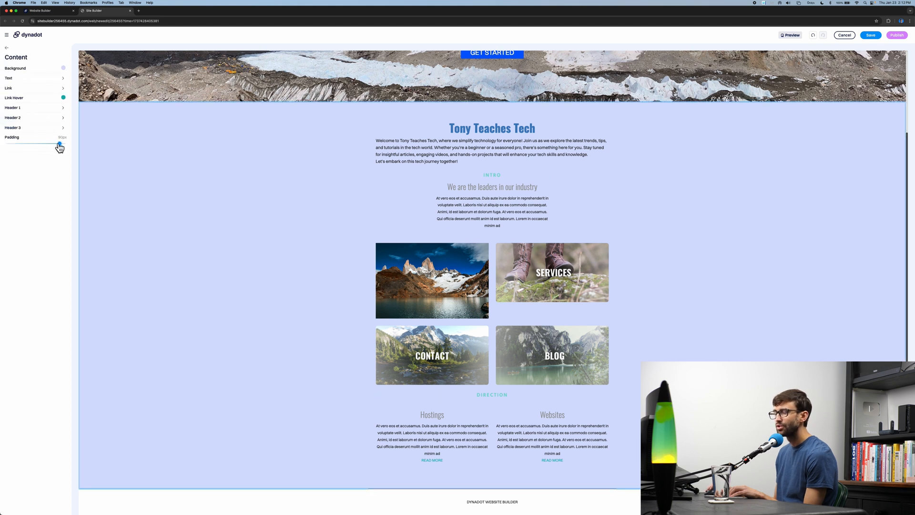
drag(59, 144, 56, 144)
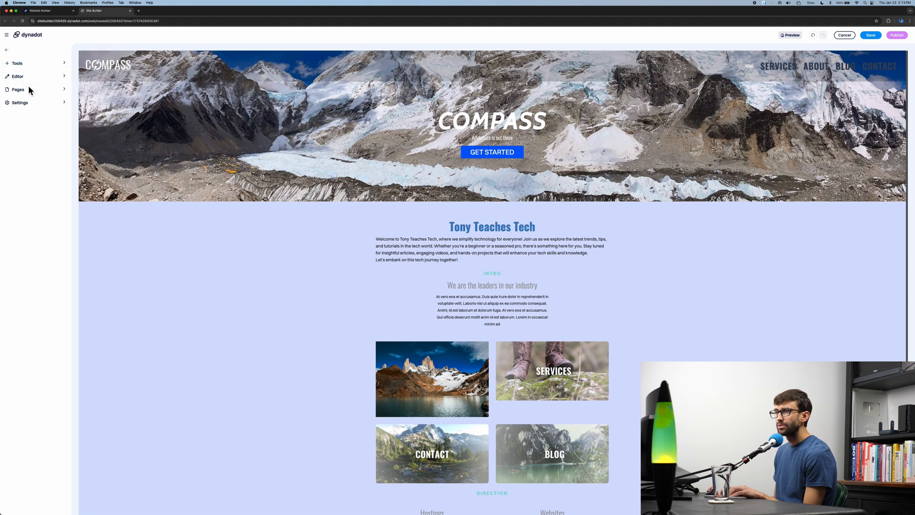
Delete the Blog page from the Pages panel and confirm the deletion.
click(17, 89)
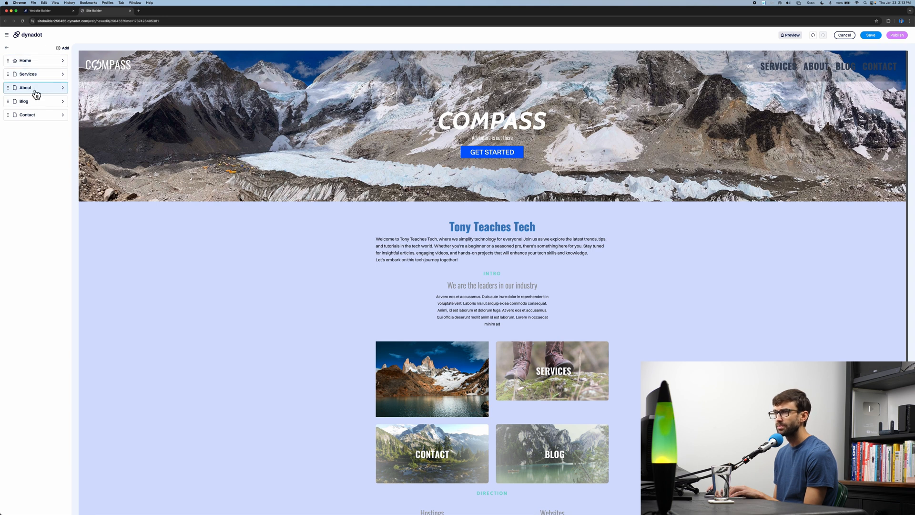
click(36, 114)
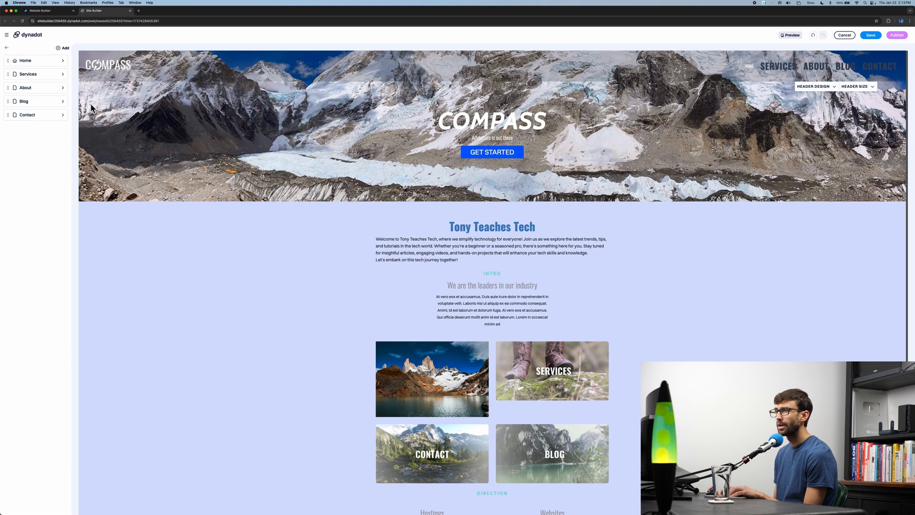
click(28, 73)
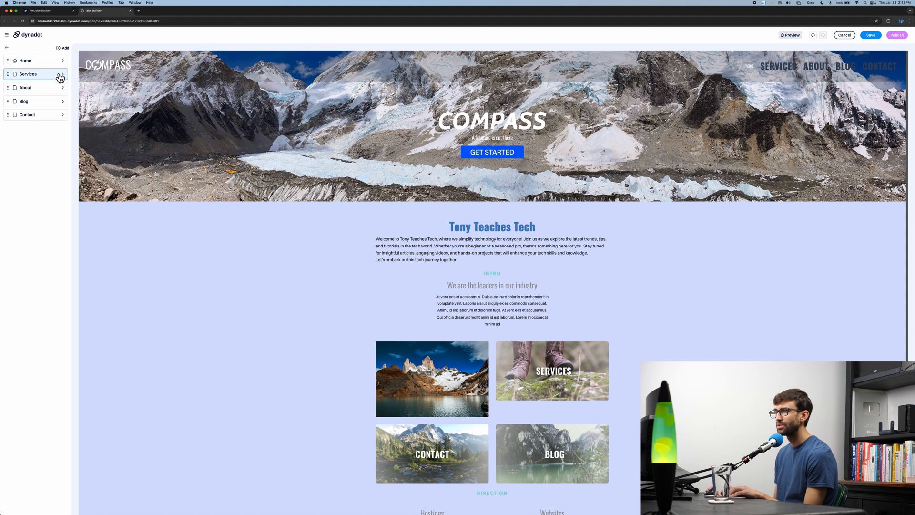
click(22, 96)
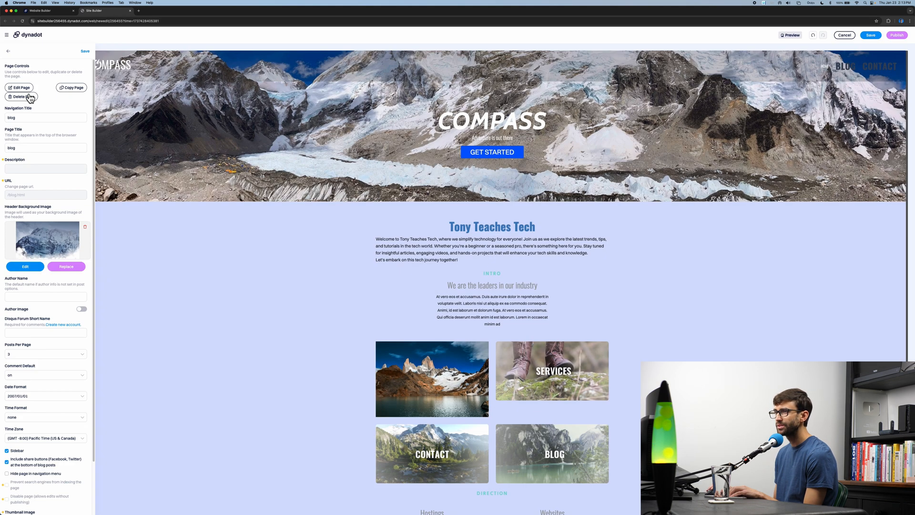
click(22, 97)
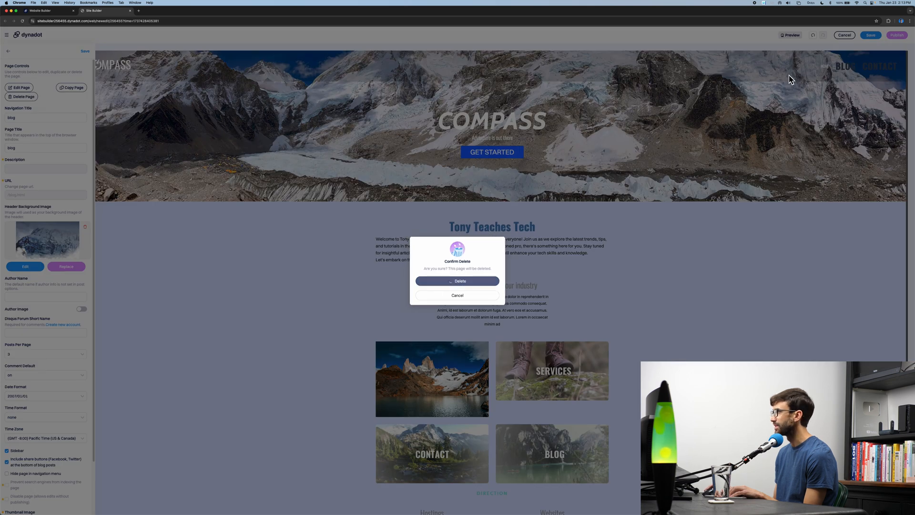
click(457, 280)
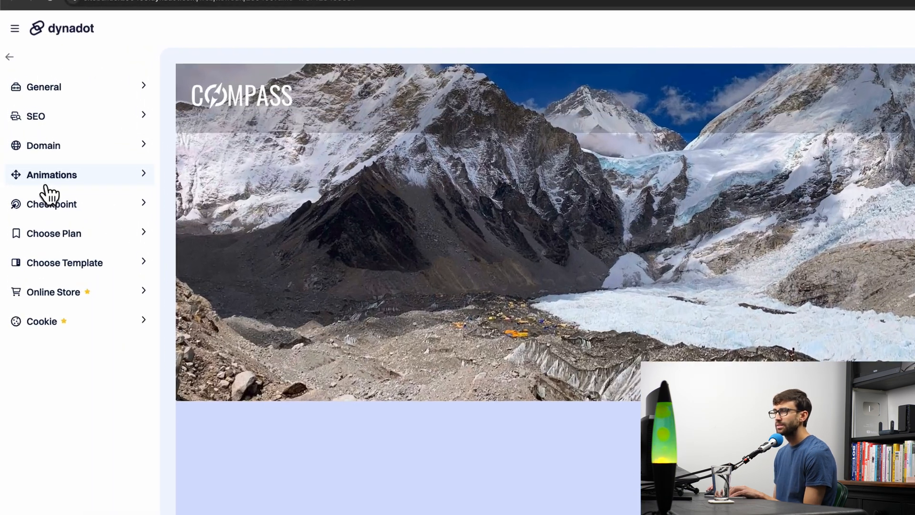
In General settings, replace the site title COMPASS with 'Tony Goes Hiking'.
click(43, 87)
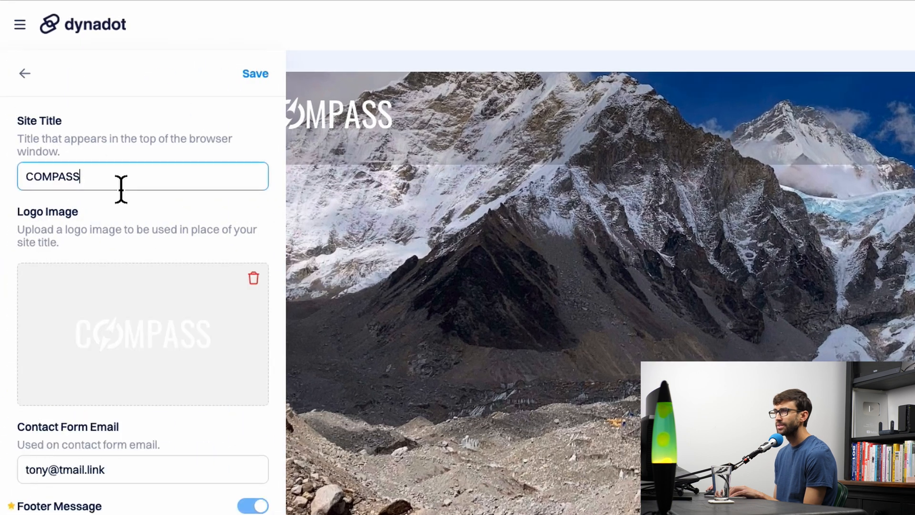
double_click(52, 176)
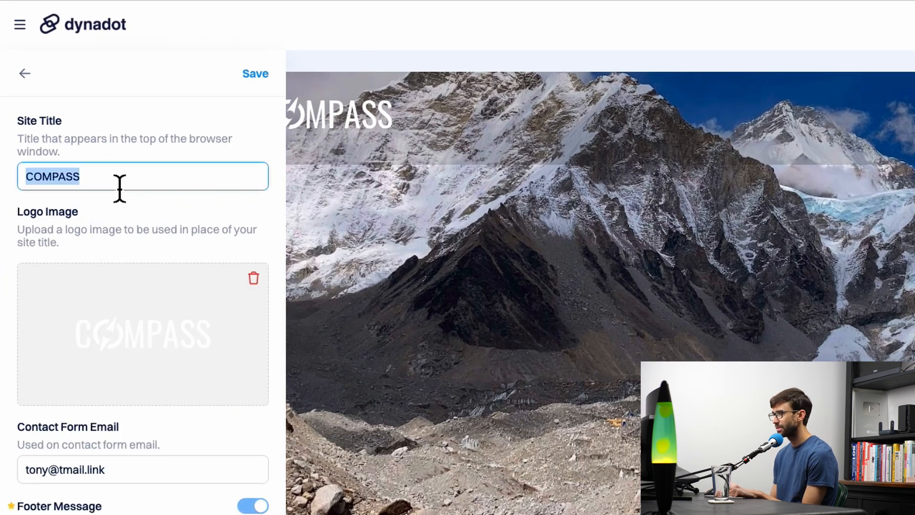
text(Tony Goes Hiking)
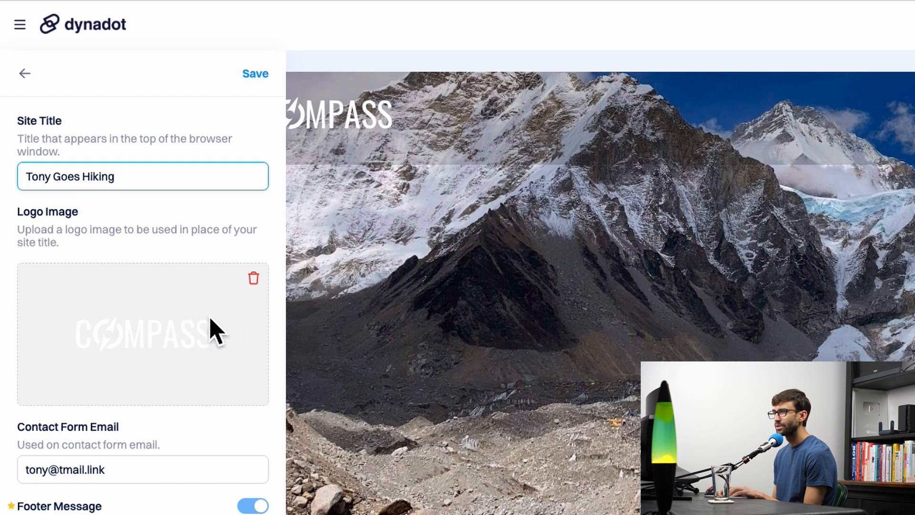
mouse_move(213, 347)
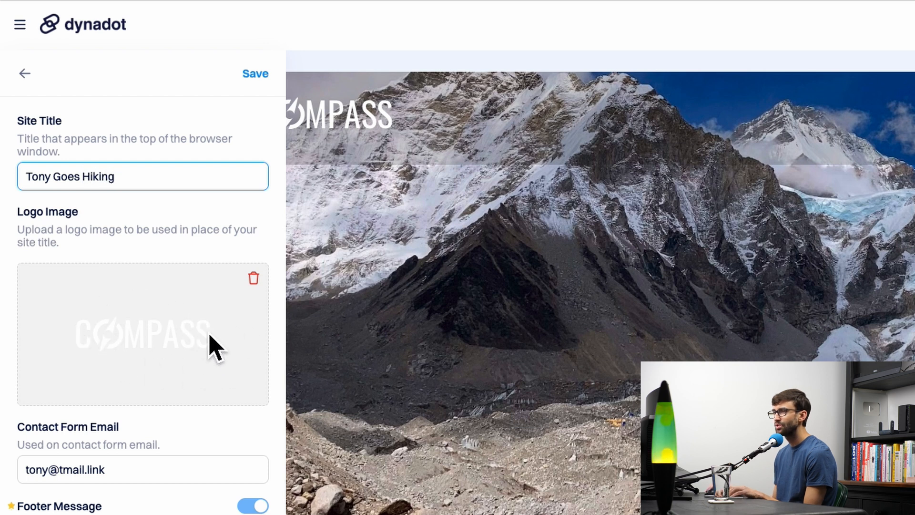
Upload the chosen image as the favicon and save the general settings.
scroll(down, 3)
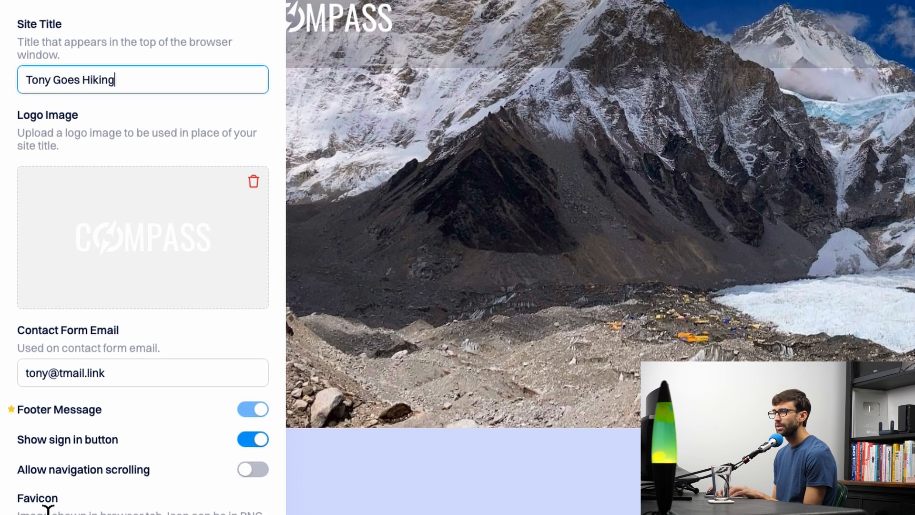
scroll(down, 3)
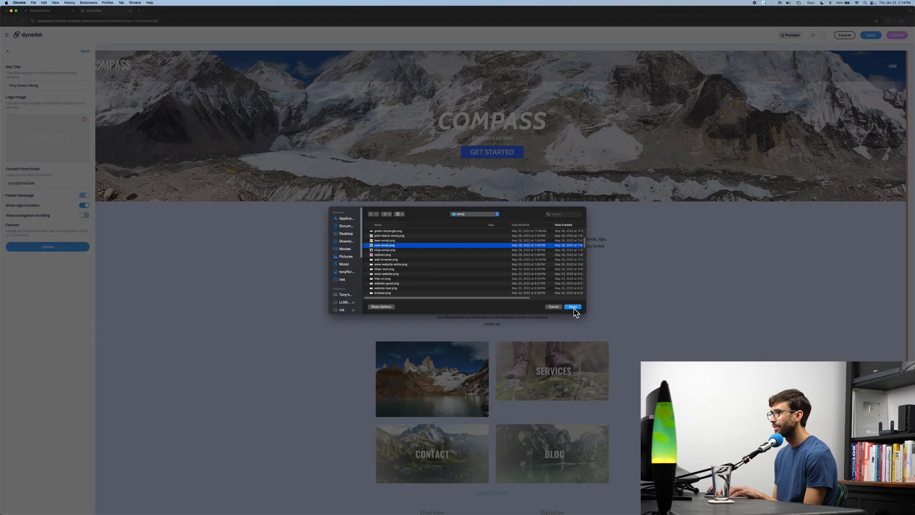
click(573, 307)
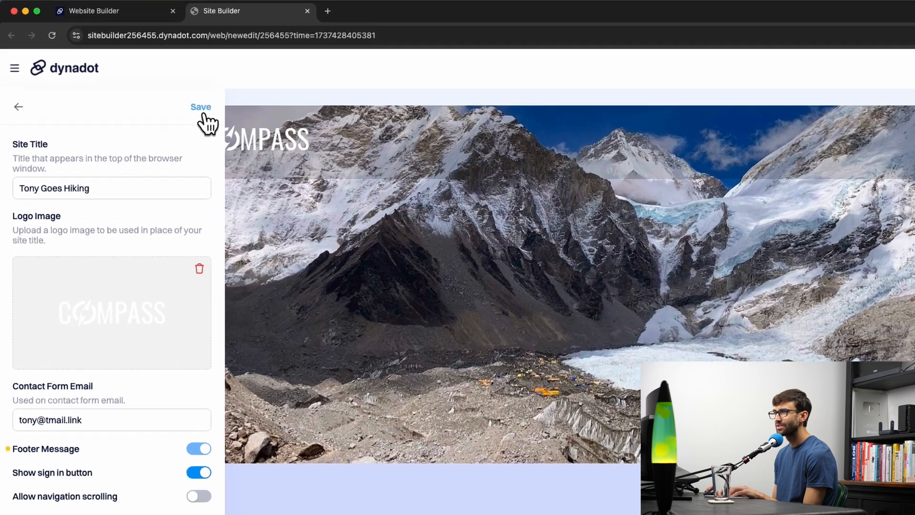
click(18, 106)
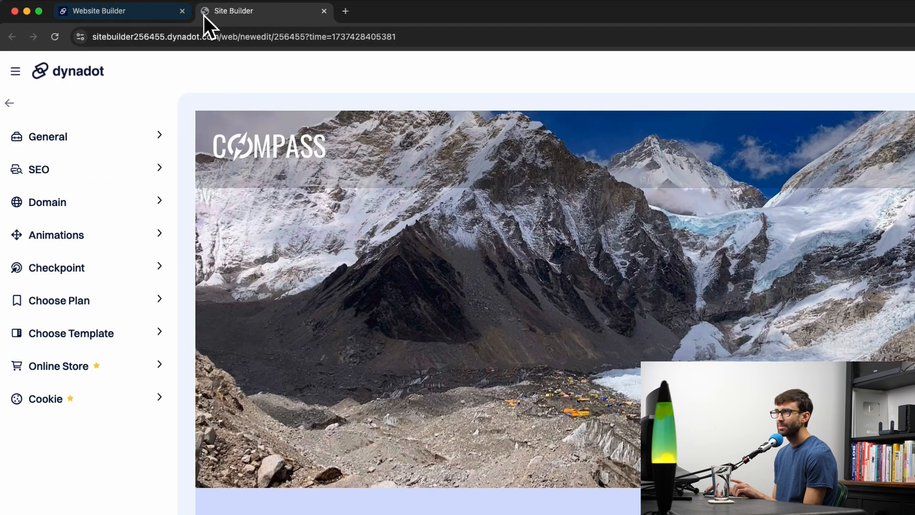
mouse_move(235, 11)
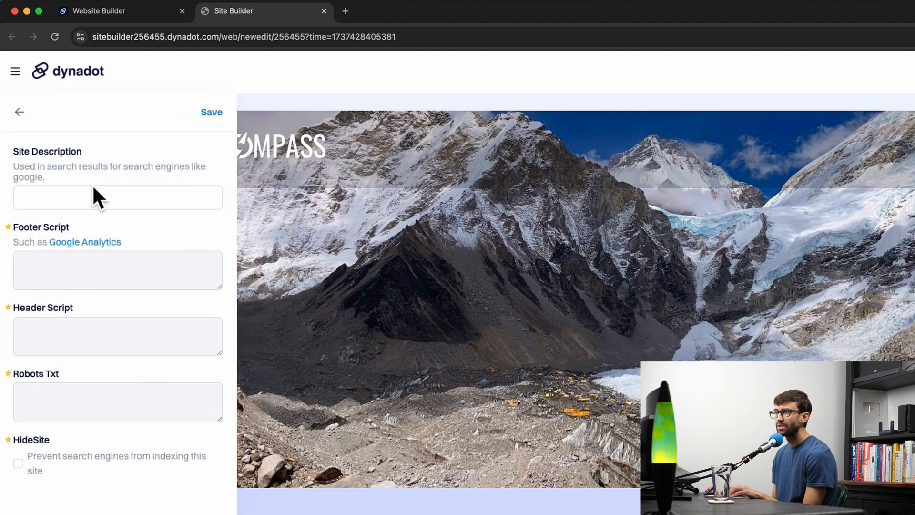
click(117, 197)
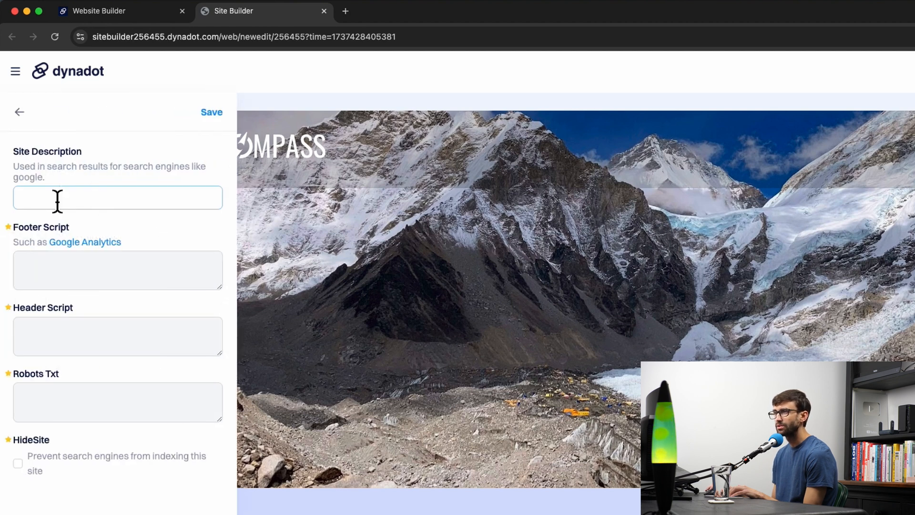
click(116, 197)
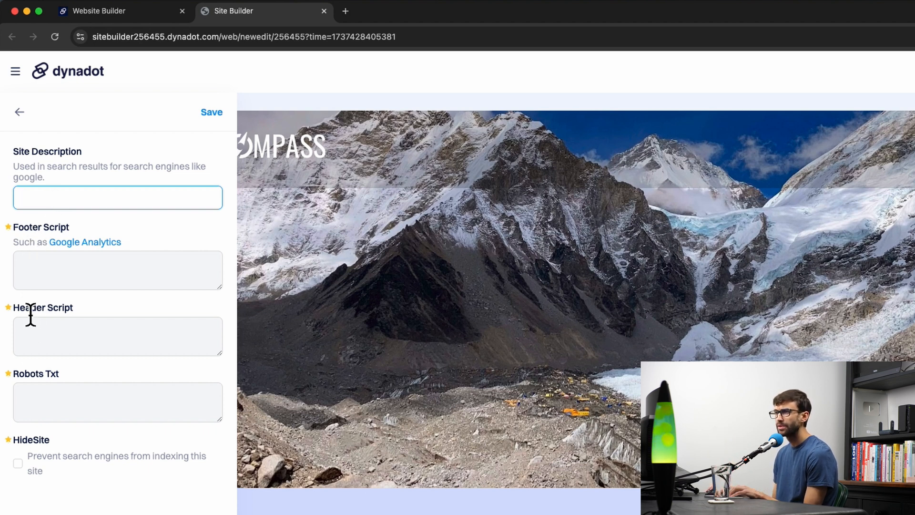
mouse_move(87, 266)
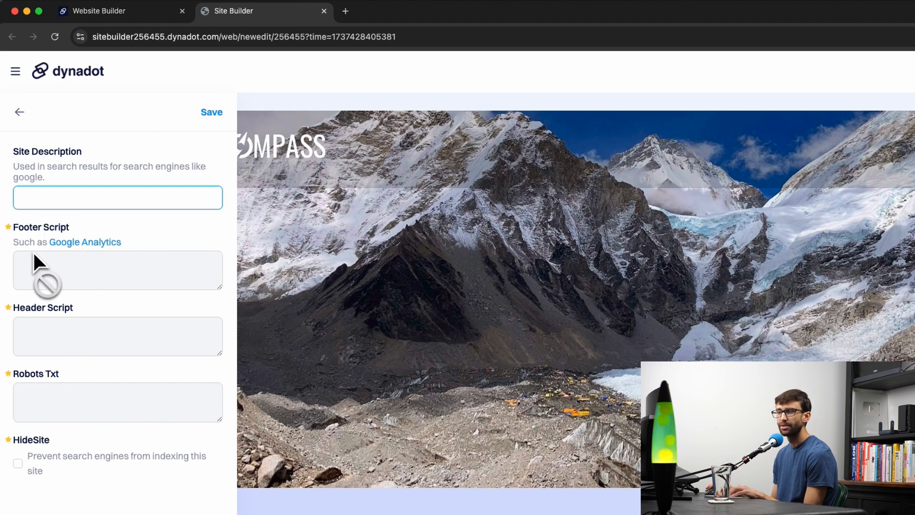
mouse_move(82, 447)
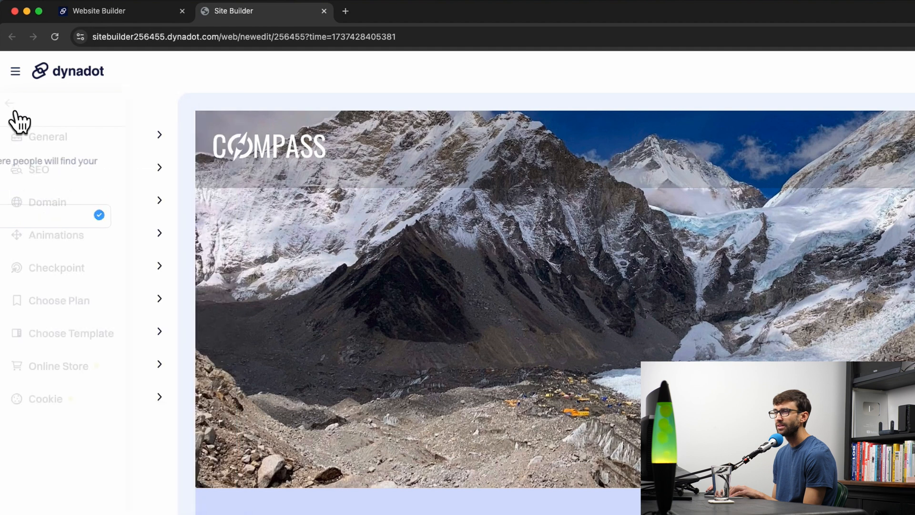
click(56, 234)
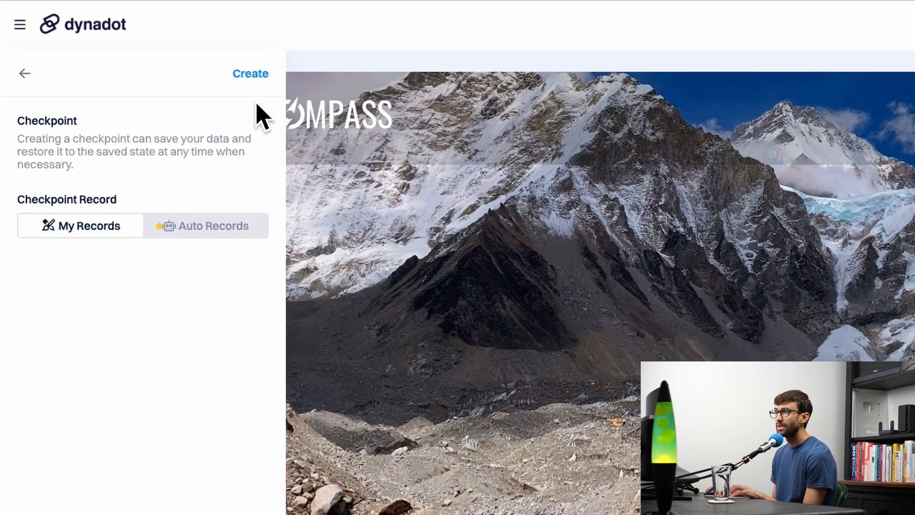
mouse_move(190, 385)
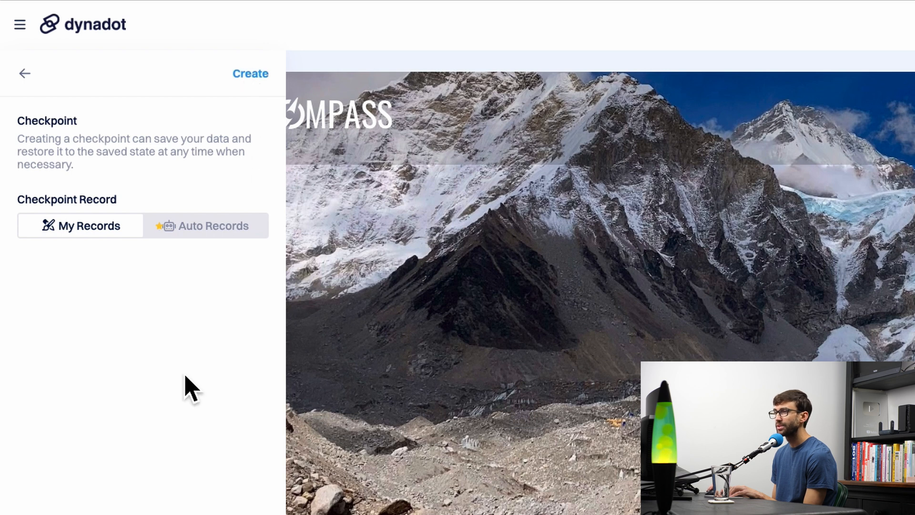
Leave the checkpoint panel, check the plan options (Free plan), and return to the main editor menu.
click(205, 226)
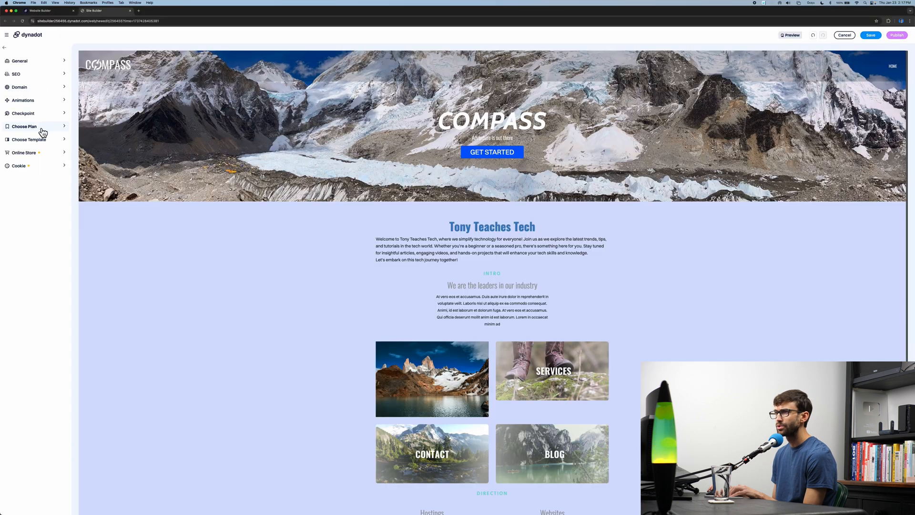
click(24, 127)
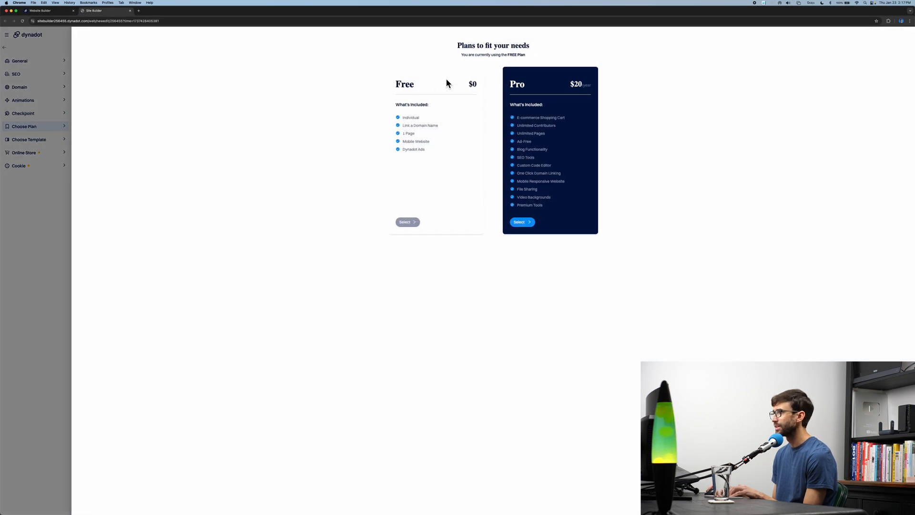
click(29, 139)
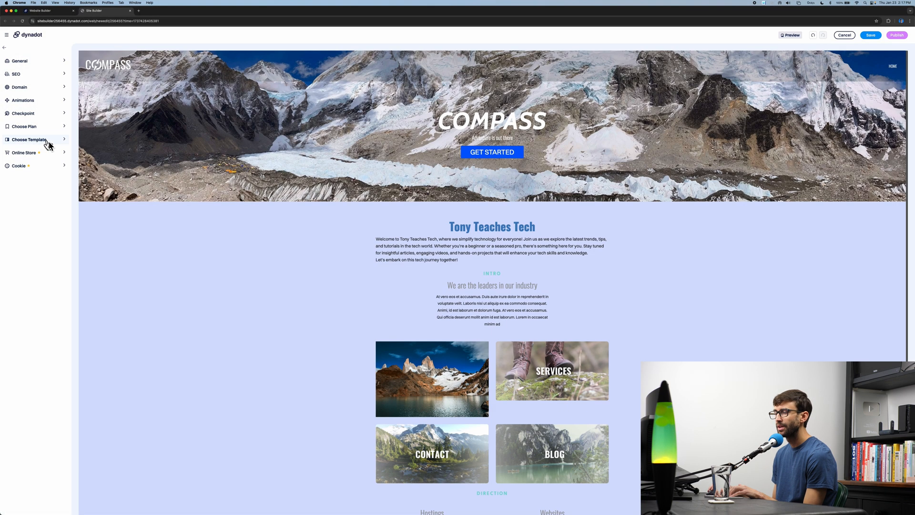
click(29, 139)
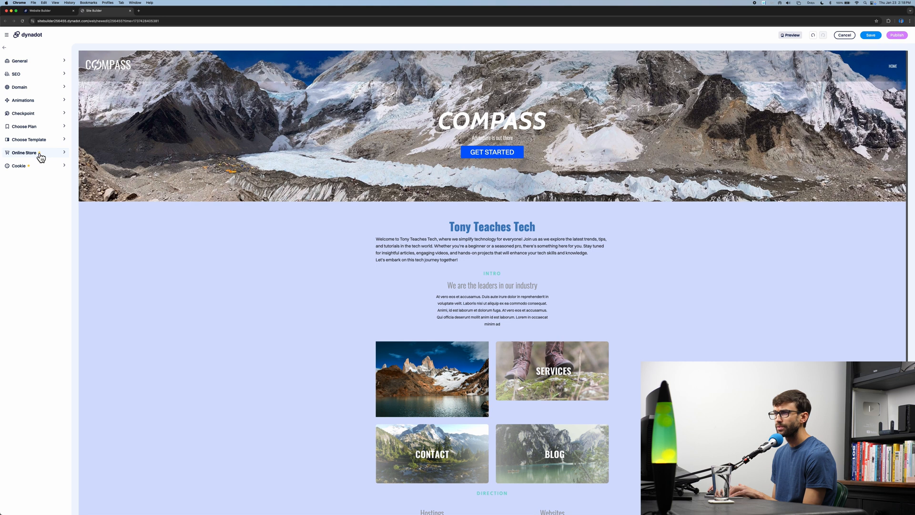
click(25, 152)
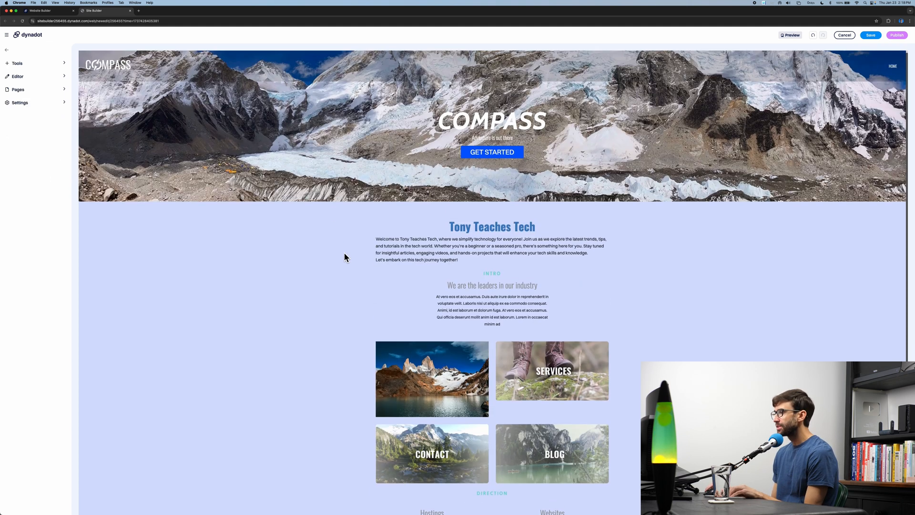
Save and publish the site, then view tonyteachestech.sbs live, which shows a privacy warning.
click(492, 285)
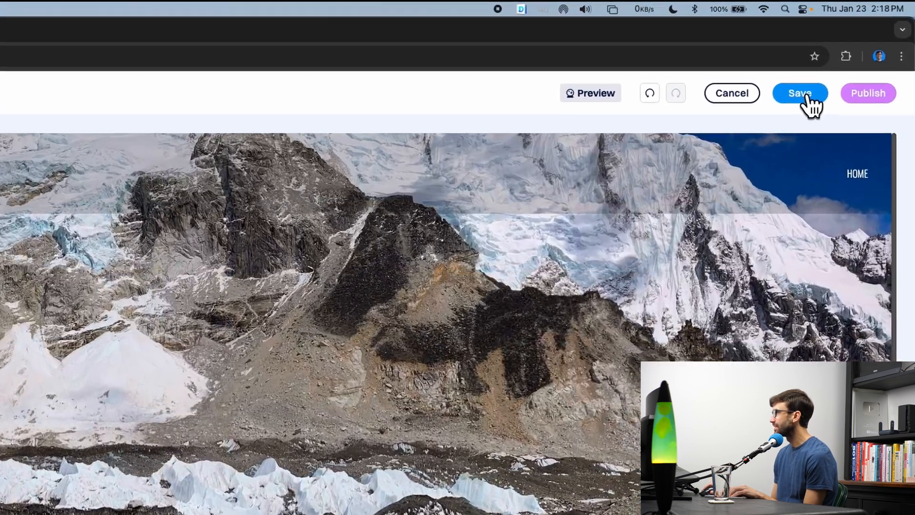
click(800, 93)
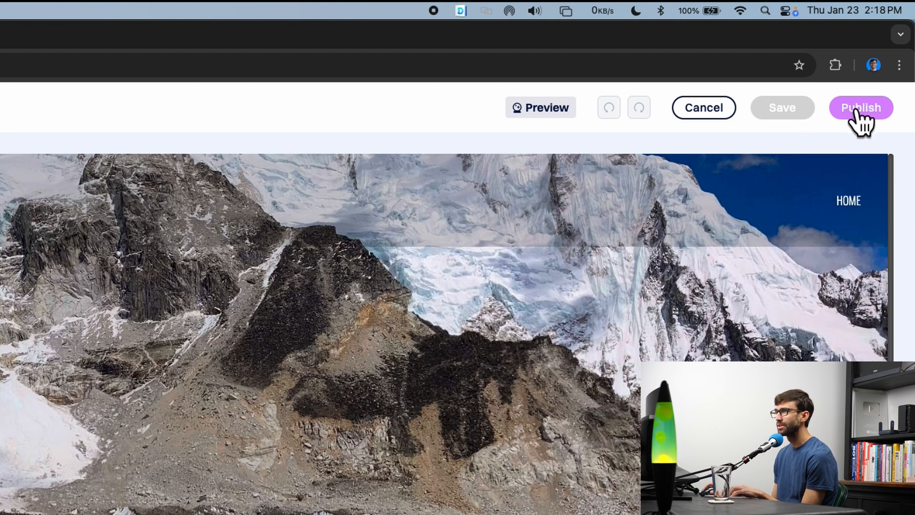
click(860, 107)
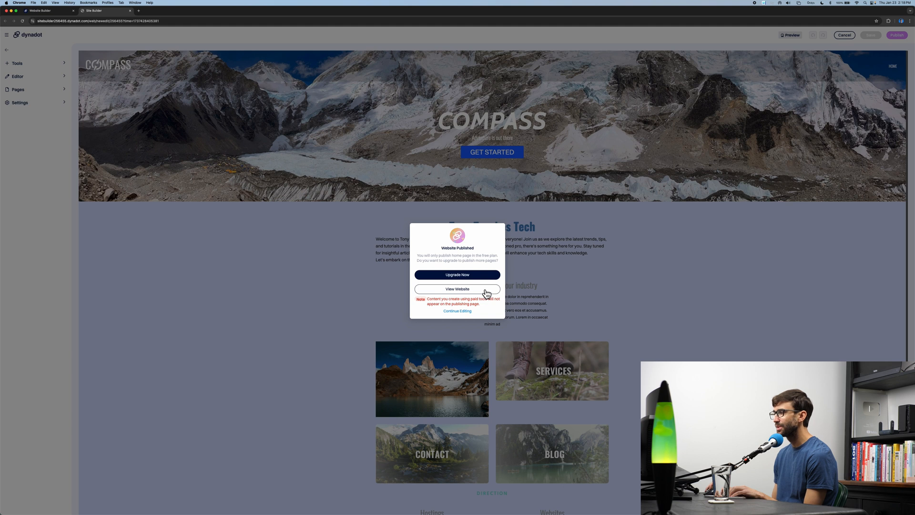
click(457, 288)
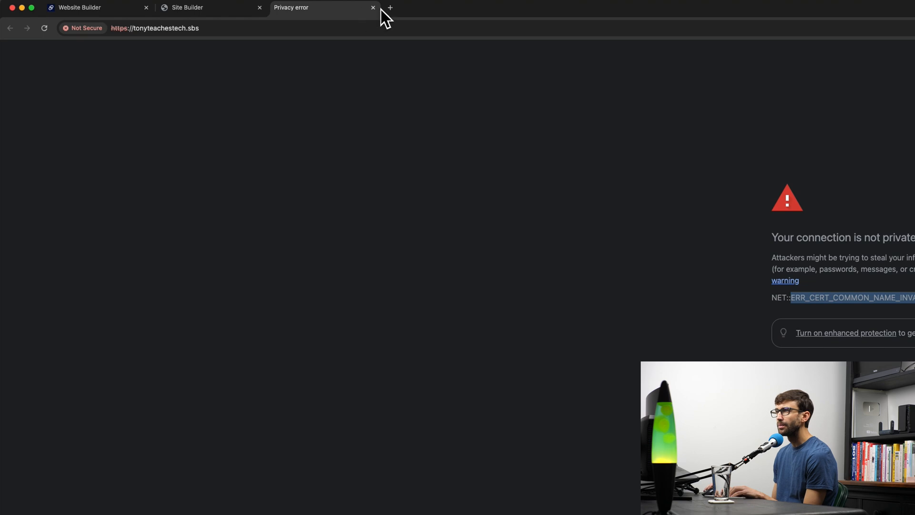
Close the privacy-error tab and leave the editor for the My Websites list.
click(373, 8)
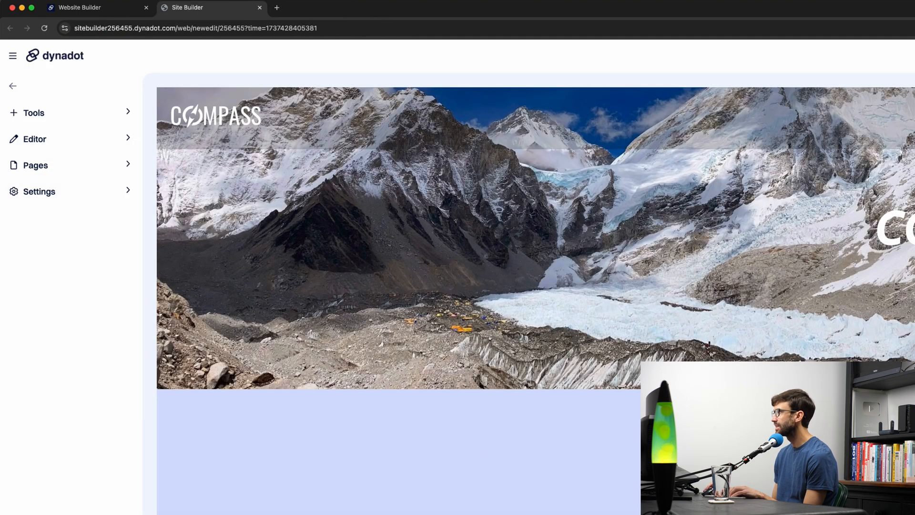
click(12, 55)
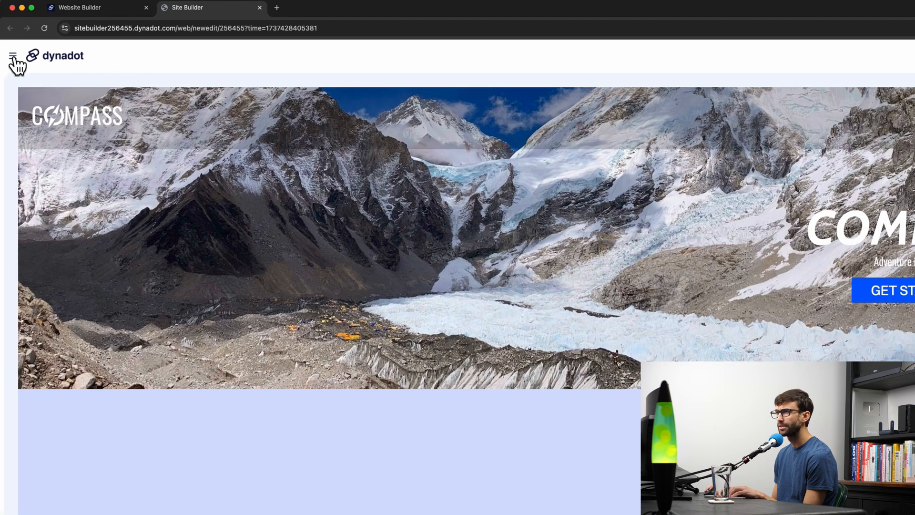
click(13, 56)
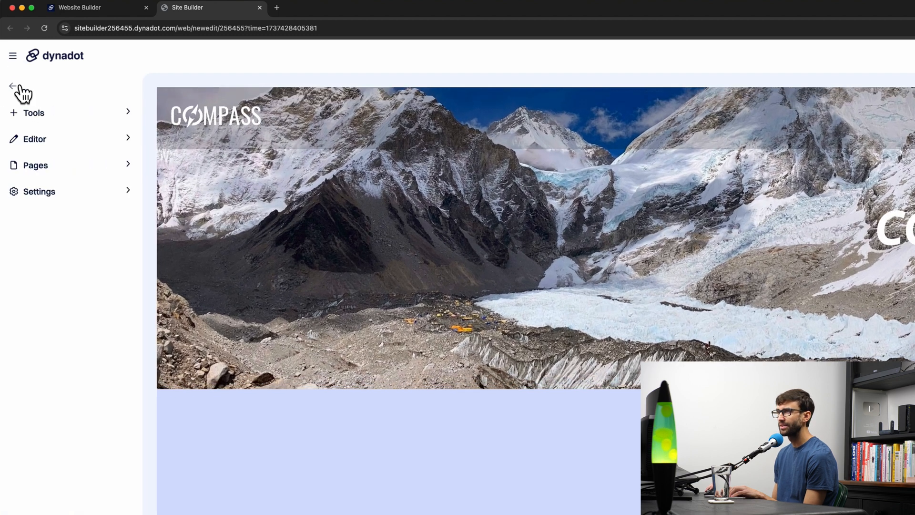
click(16, 86)
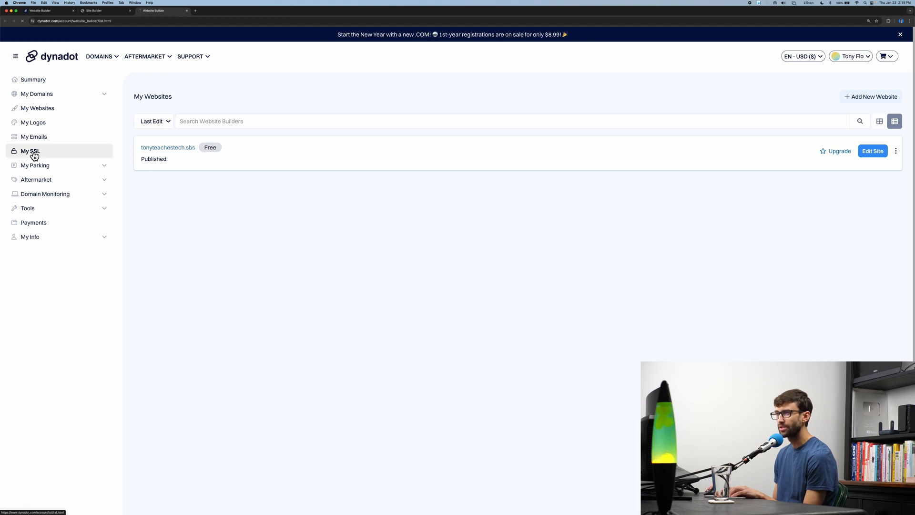
Review the My SSL page with Alpha SSL at $16.99/yr and Wildcard SSL at $80/yr.
click(30, 152)
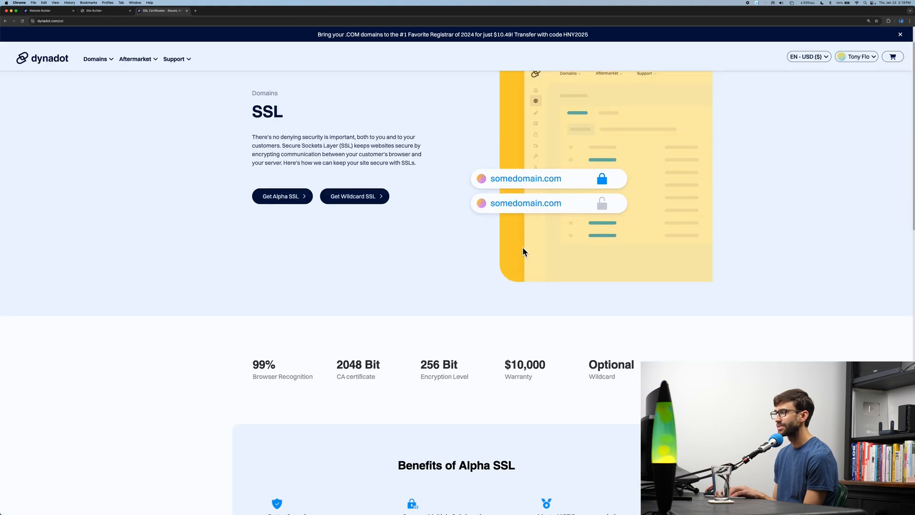
scroll(down, 3)
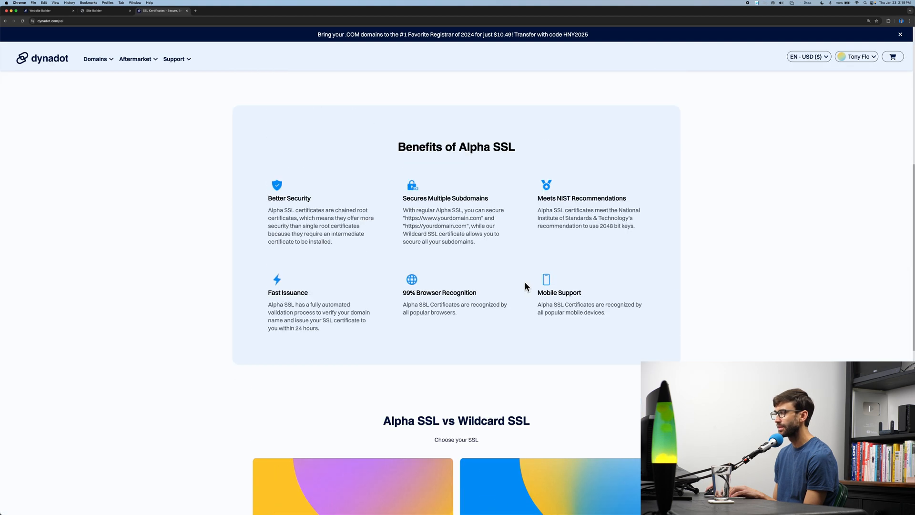
scroll(down, 3)
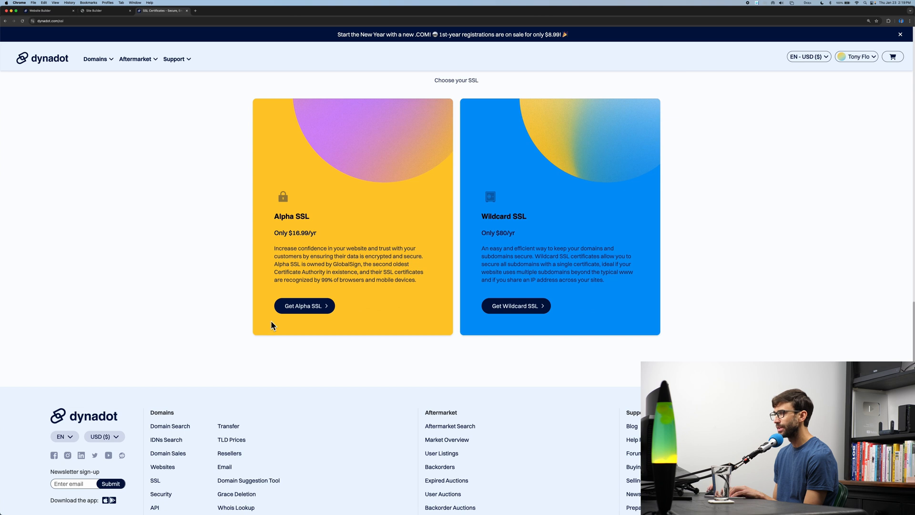
mouse_move(392, 260)
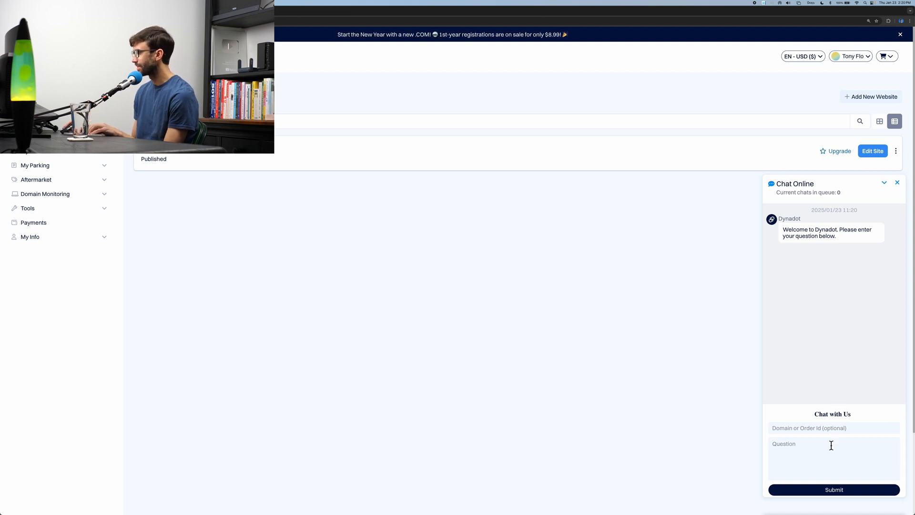
Chat with a live agent, highlight the reply that free SSL takes 1-2 hours, and close the chat.
click(833, 490)
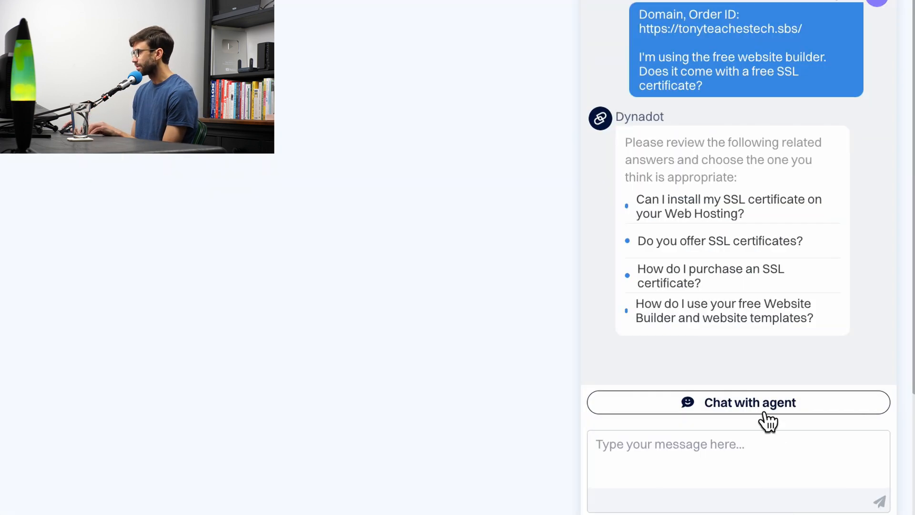
mouse_move(683, 58)
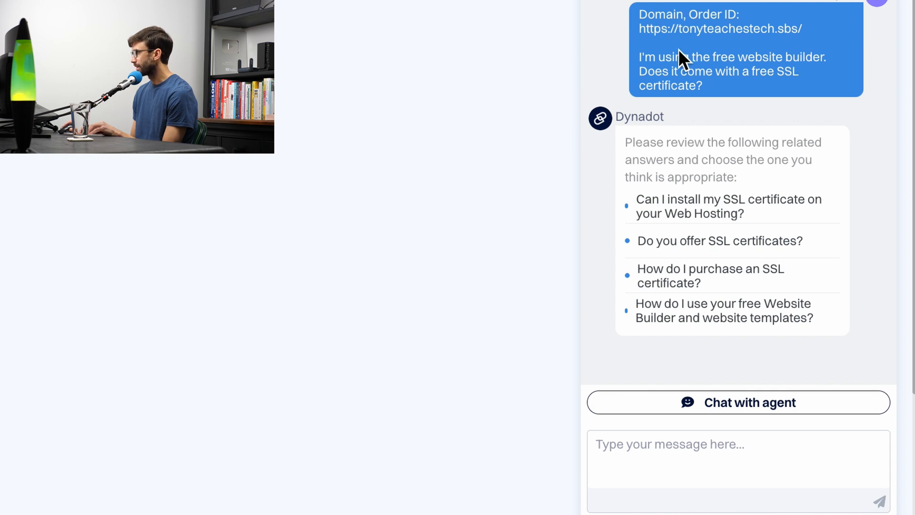
drag(677, 58, 820, 57)
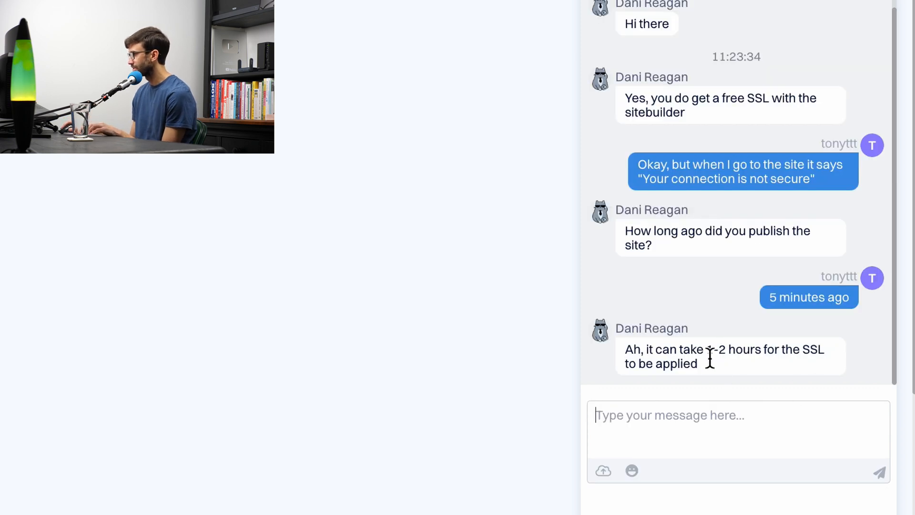
drag(706, 349, 697, 363)
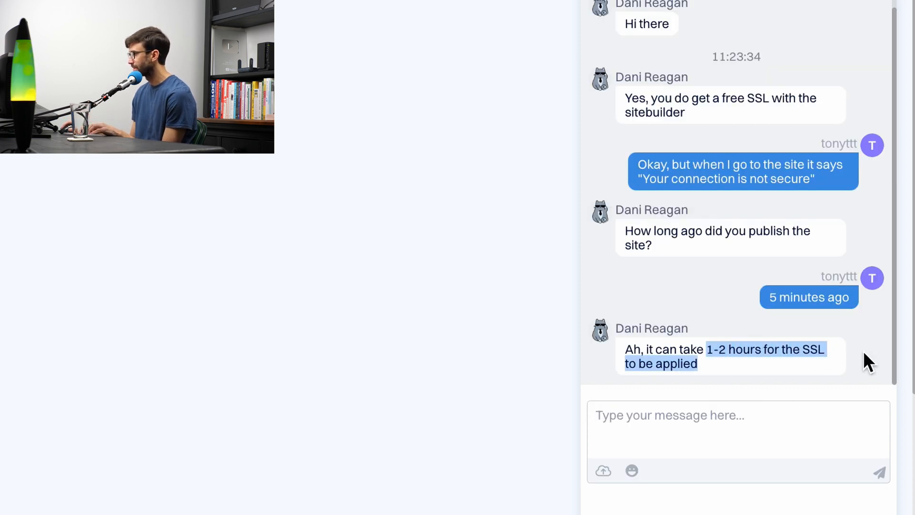
click(701, 415)
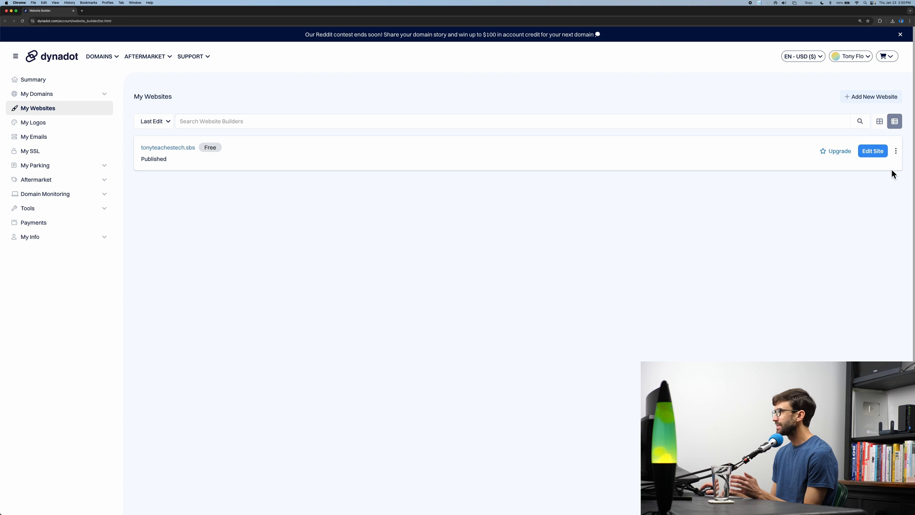
Edit the site, publish it again and view tonyteachestech.sbs live showing the Compass home page.
click(873, 151)
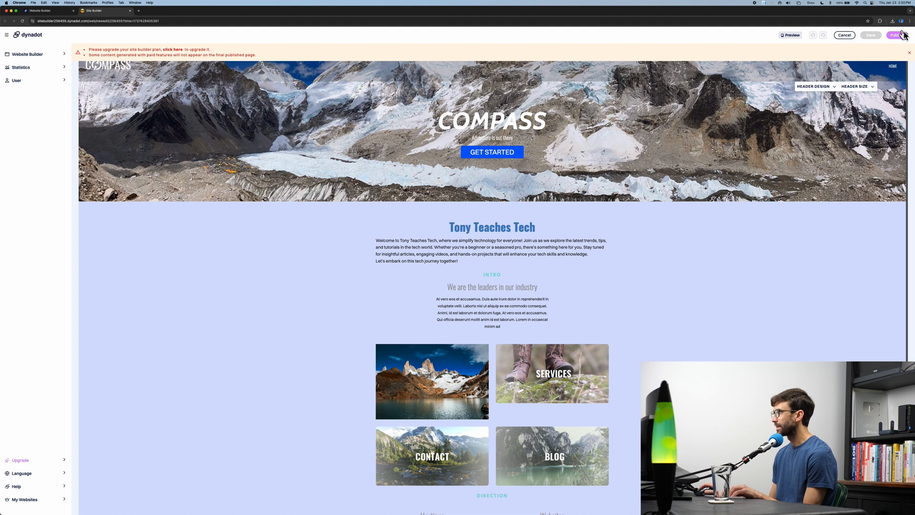
click(896, 36)
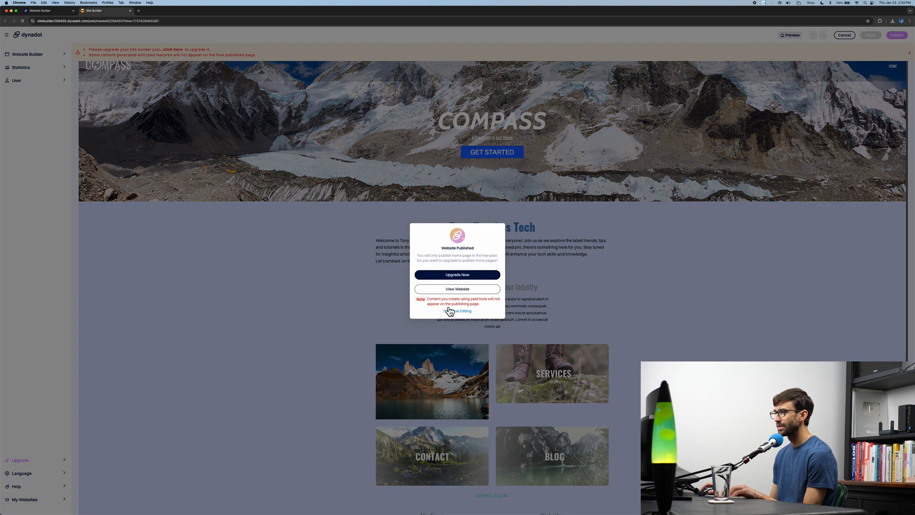
click(457, 289)
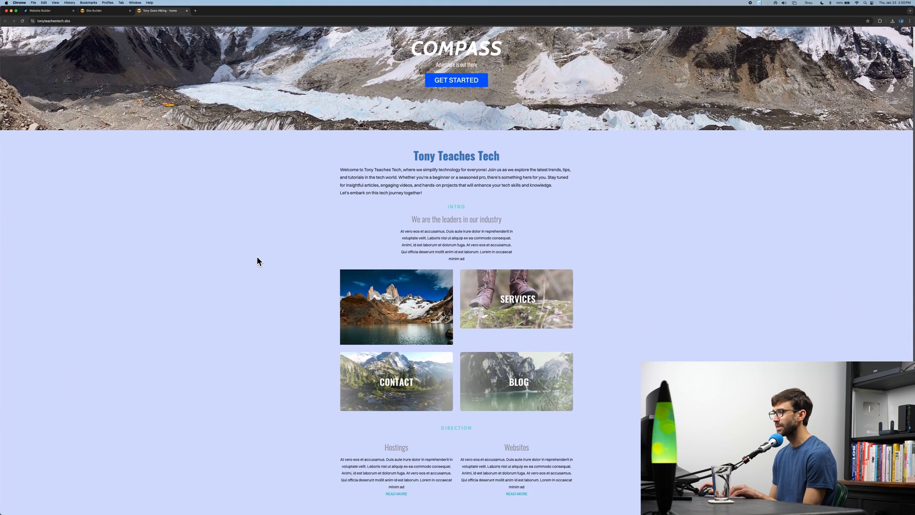
scroll(down, 3)
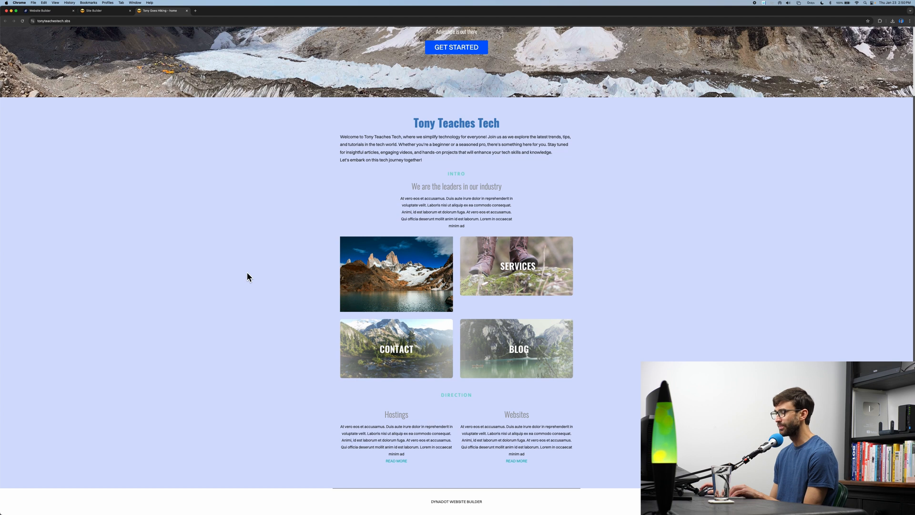
scroll(down, 3)
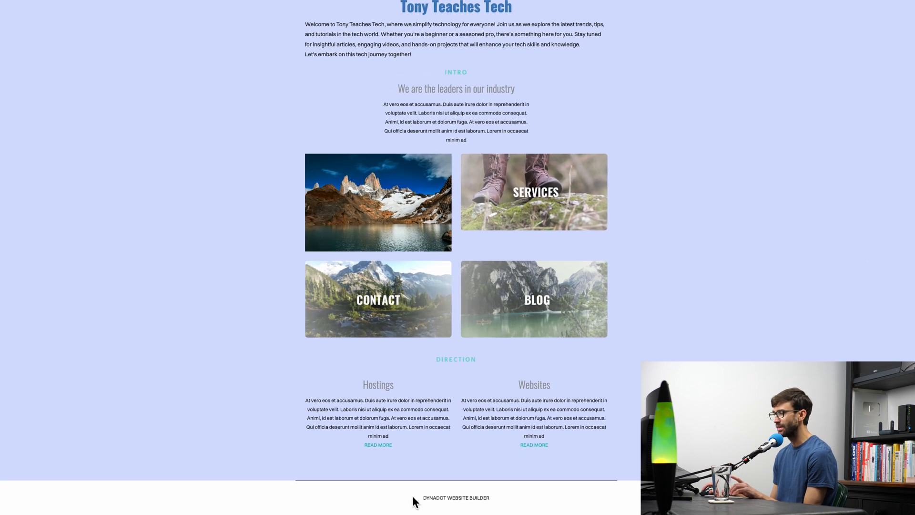
scroll(down, 3)
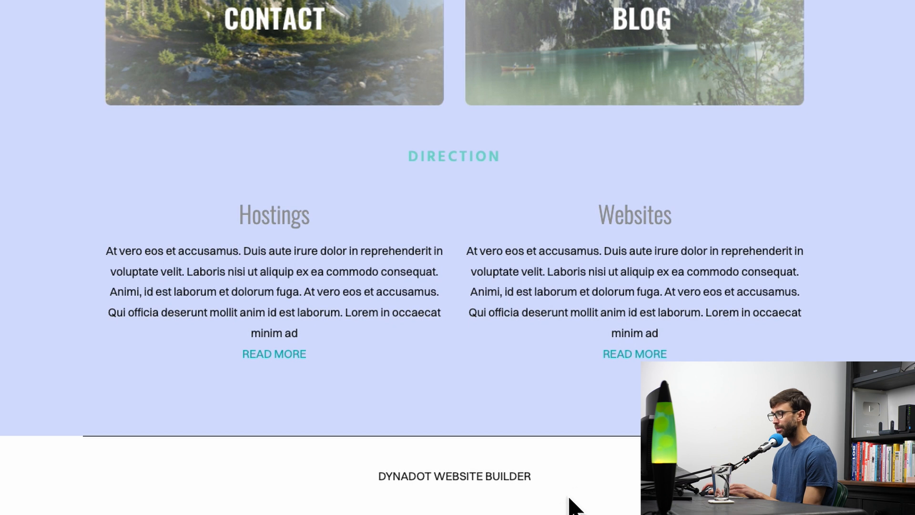
mouse_move(578, 482)
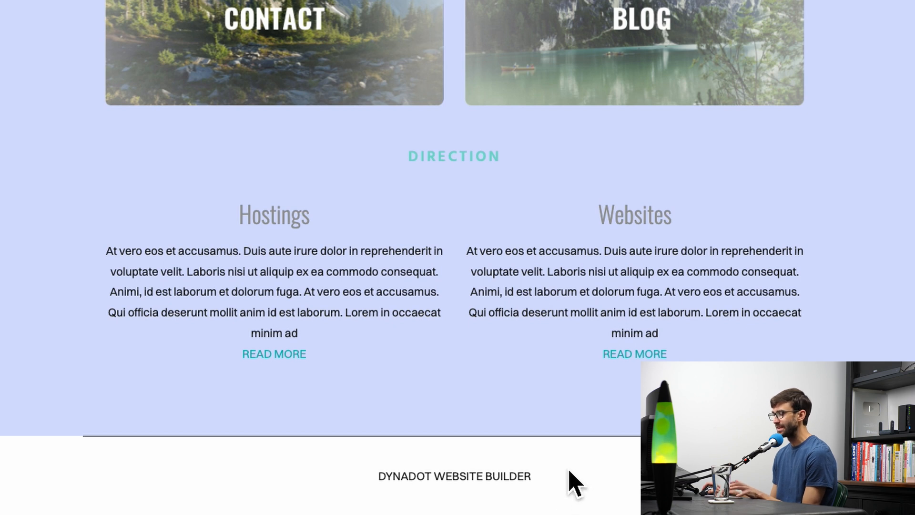
mouse_move(546, 476)
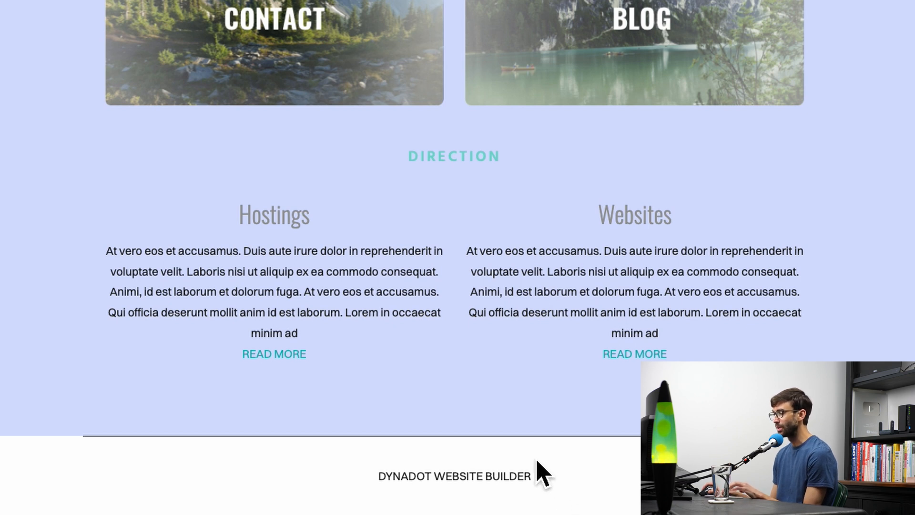
mouse_move(578, 484)
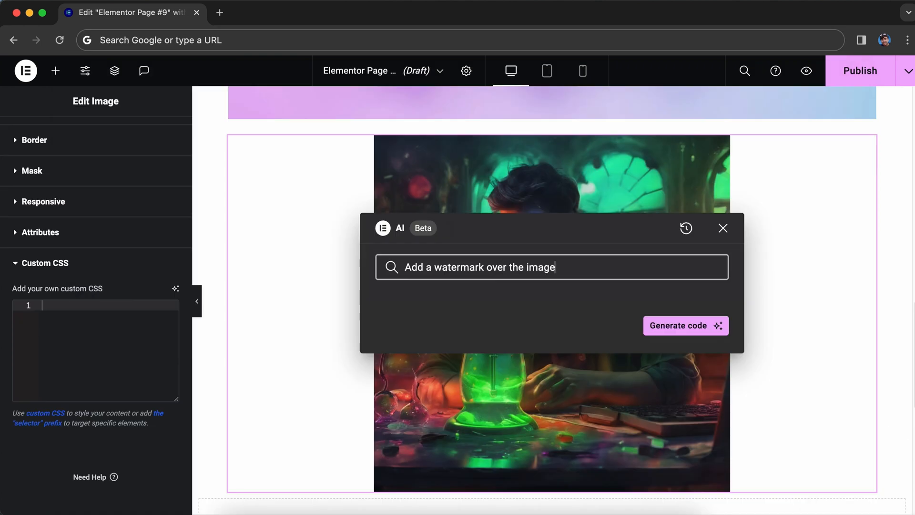
Generate AI custom CSS from the prompt 'Add a watermark over the image' for the lava-lamp image.
click(685, 325)
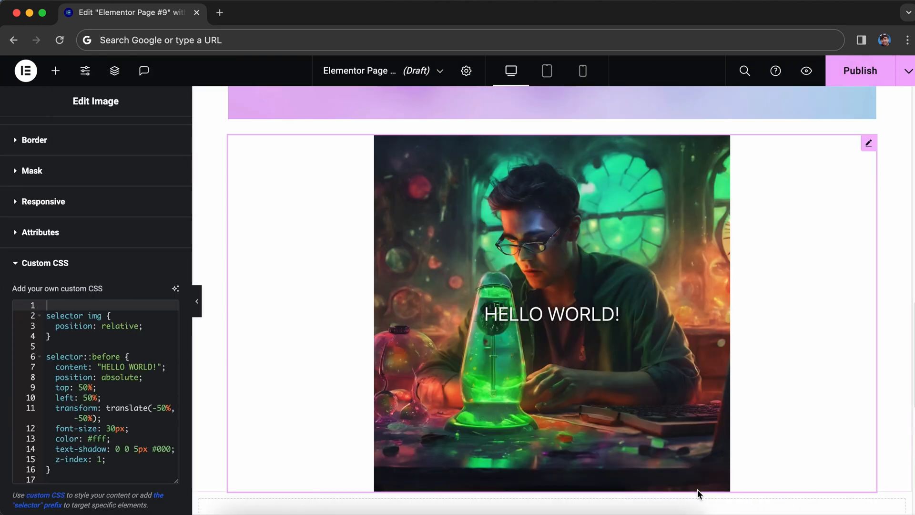